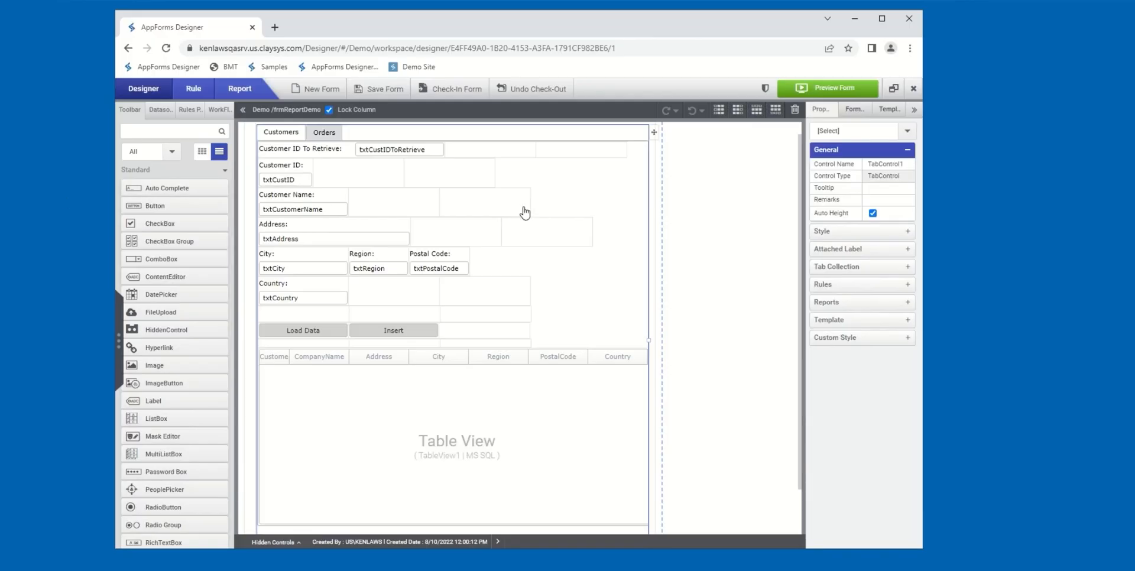
{"action": "mouse_move", "coordinate": [512, 227]}
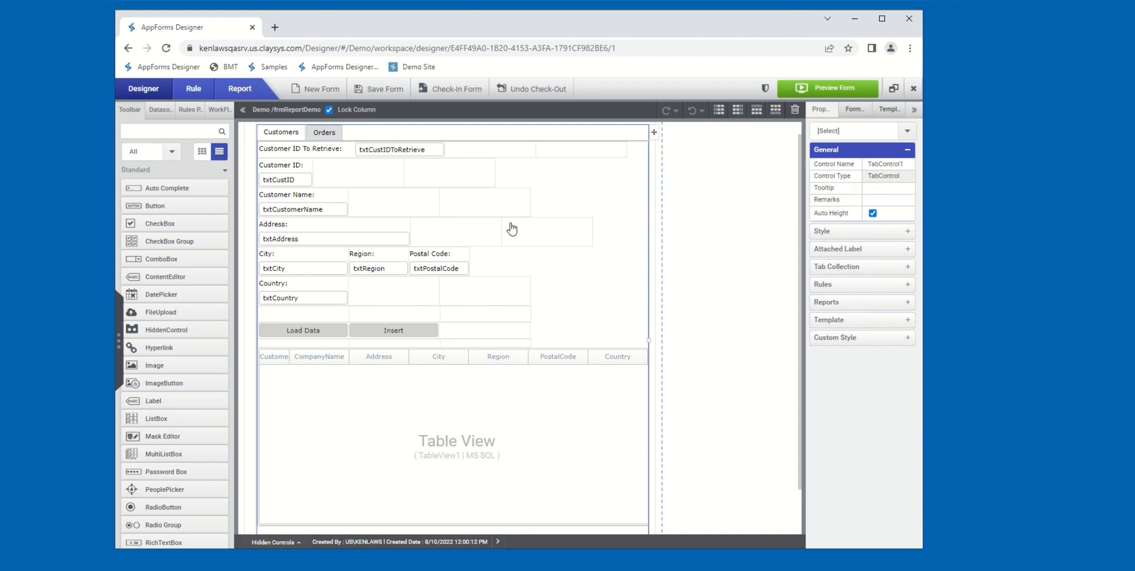
{"action": "mouse_move", "coordinate": [507, 230]}
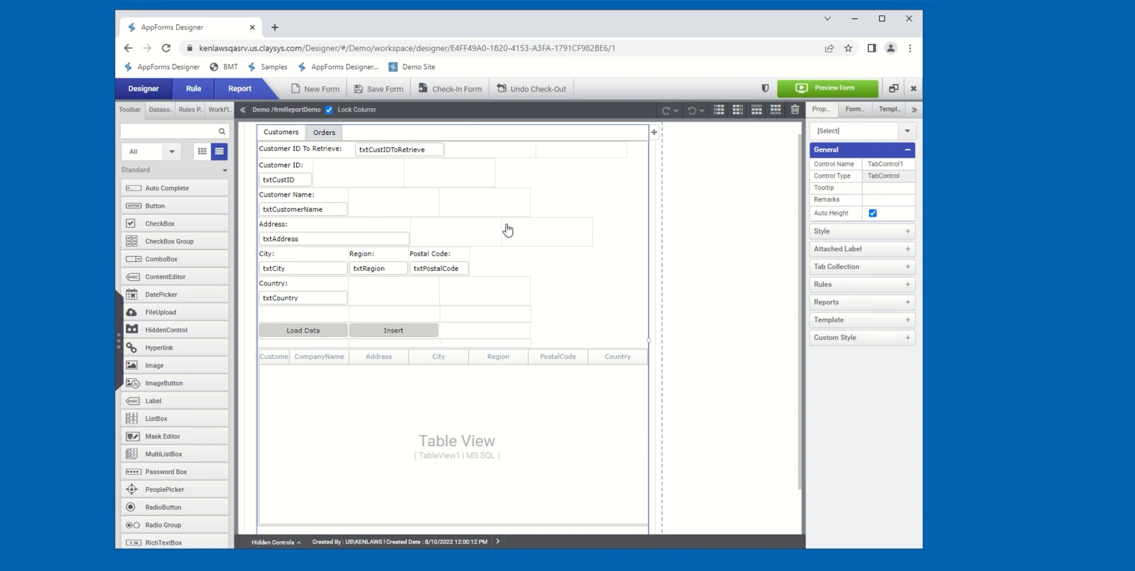
{"action": "mouse_move", "coordinate": [501, 228]}
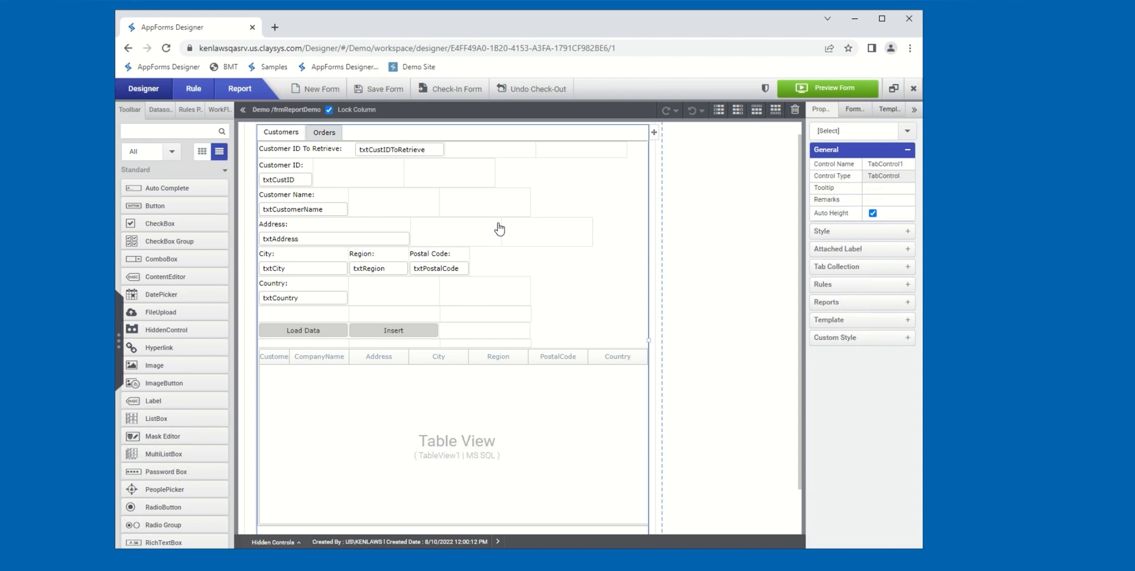
{"action": "mouse_move", "coordinate": [260, 113]}
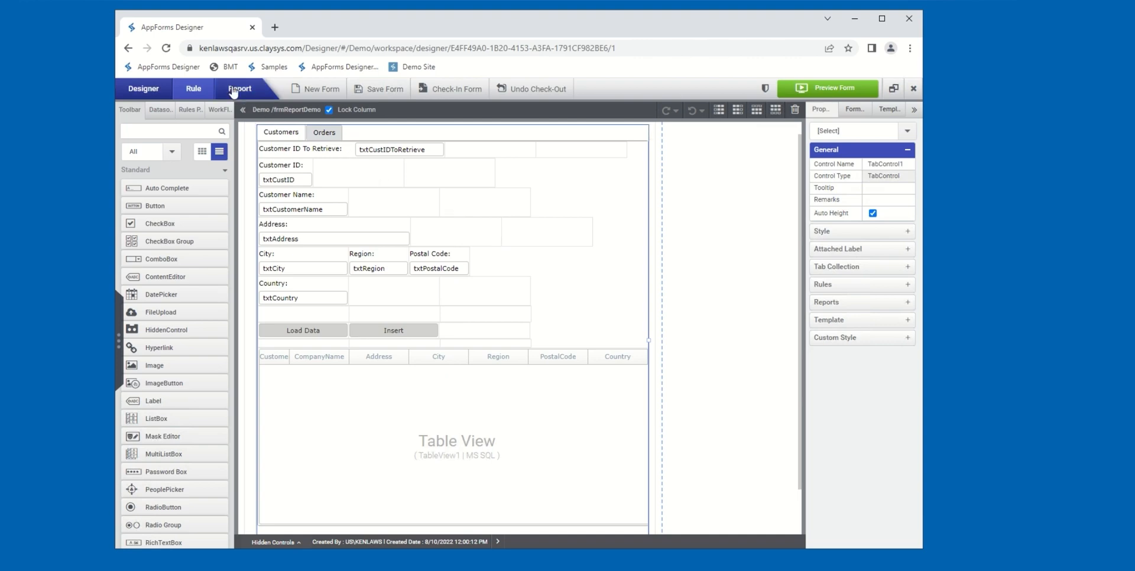
- Switch to the Report view to show the DataSource Report with Customers and Orders
{"action": "left_click", "coordinate": [239, 89]}
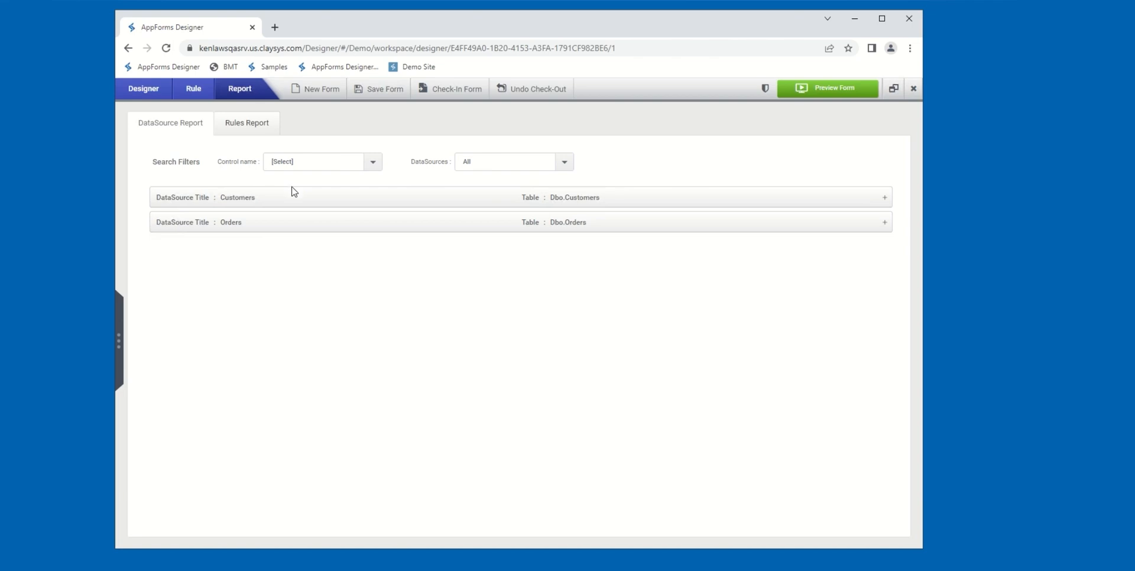
{"action": "mouse_move", "coordinate": [289, 195]}
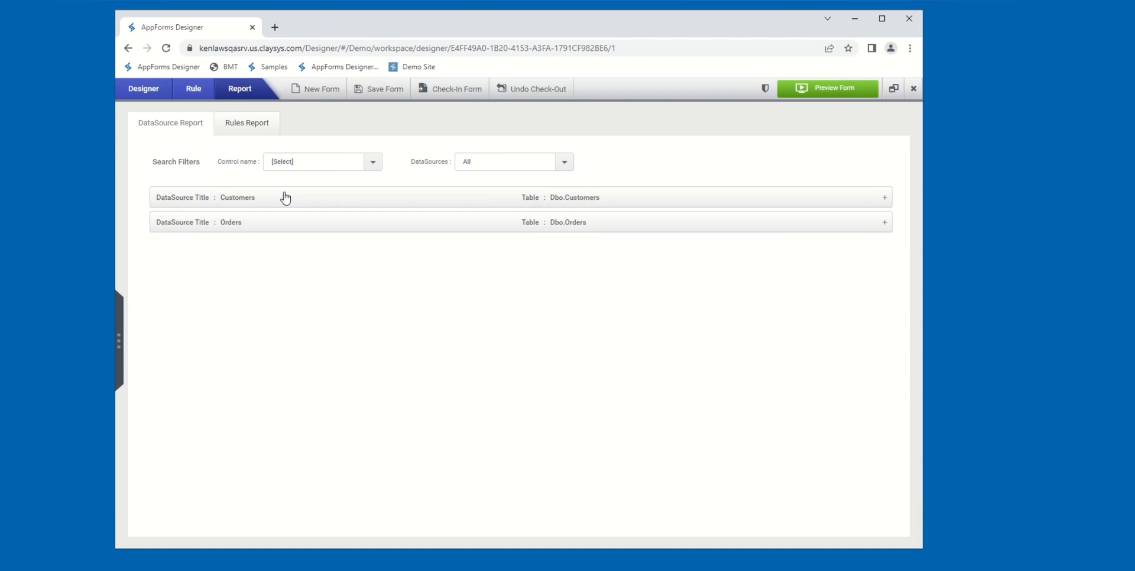
{"action": "mouse_move", "coordinate": [281, 198]}
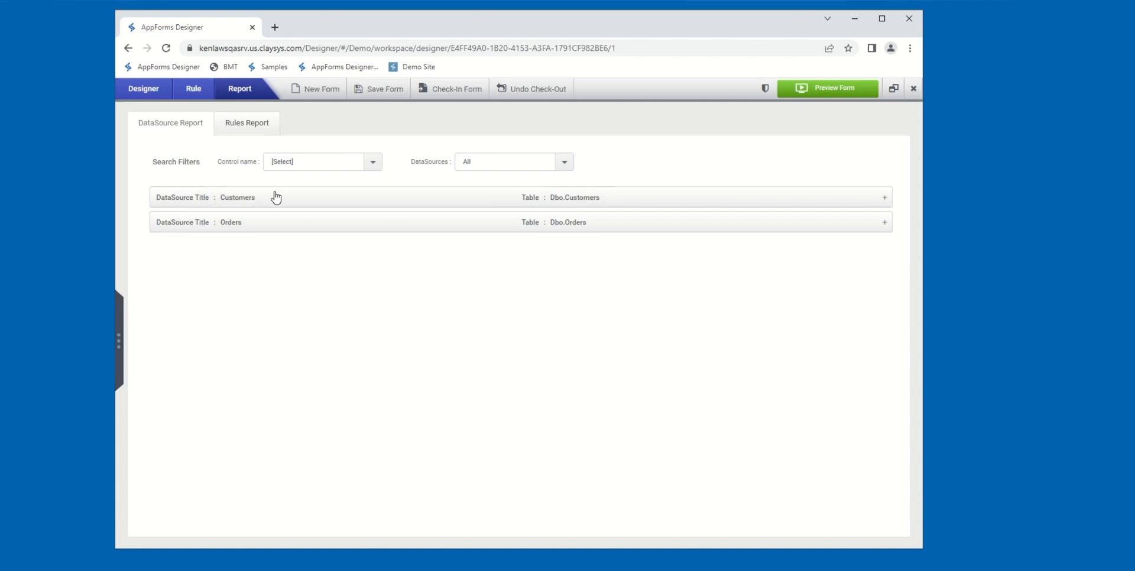
{"action": "mouse_move", "coordinate": [269, 205]}
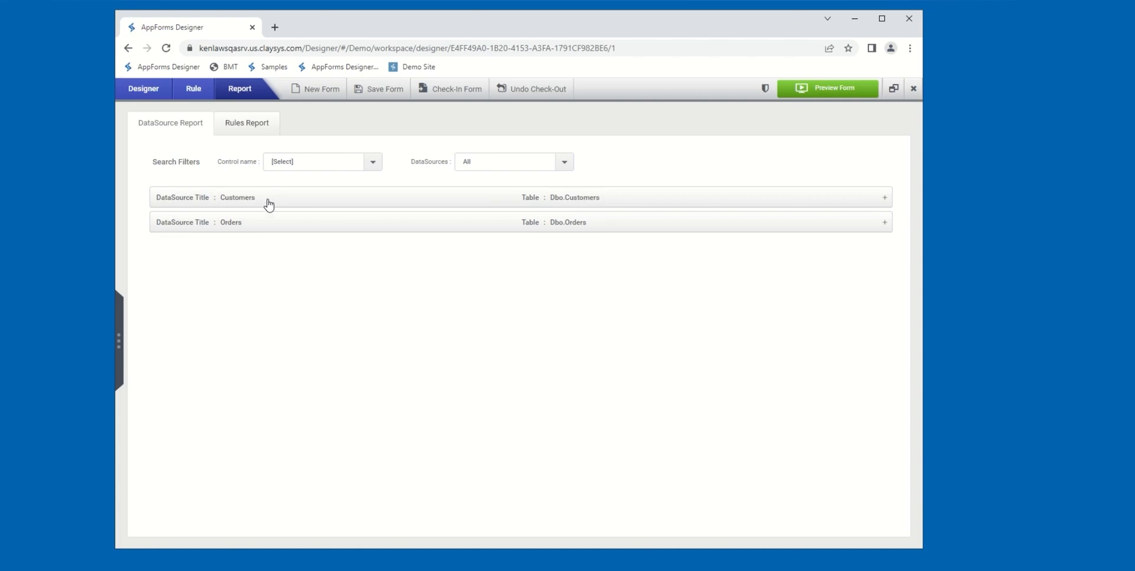
- Expand the Customers data source to reveal its Insert and Select column-to-control mappings
{"action": "left_click", "coordinate": [884, 198]}
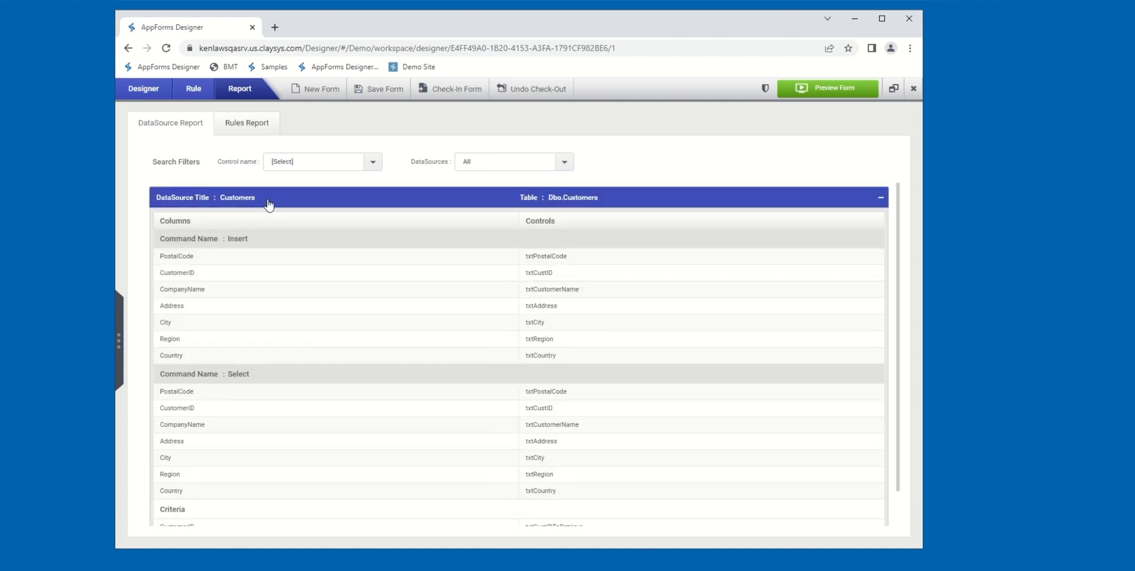
{"action": "mouse_move", "coordinate": [488, 209]}
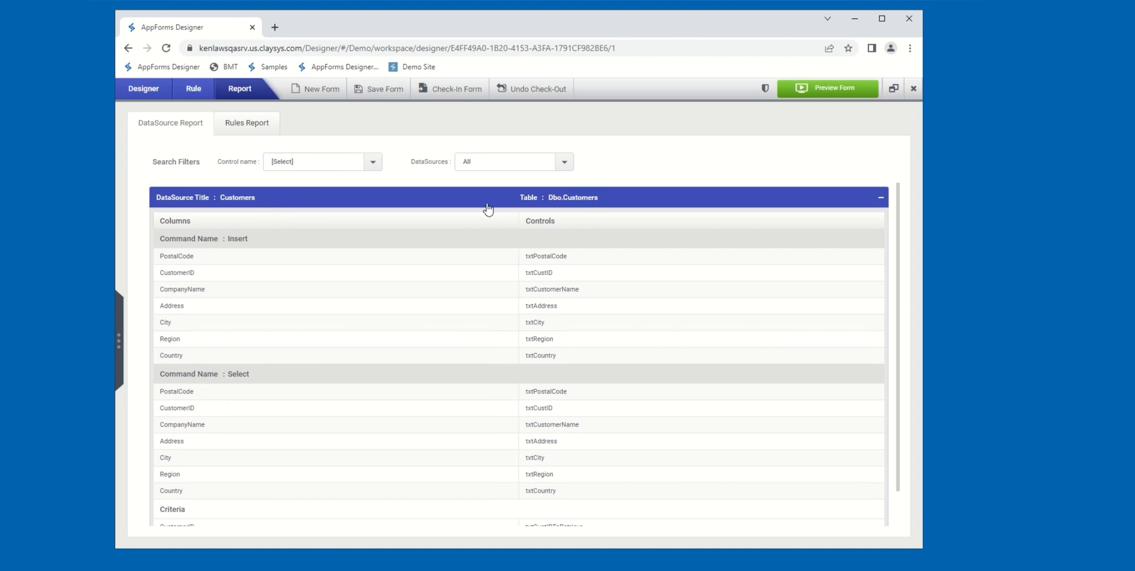
{"action": "mouse_move", "coordinate": [562, 206]}
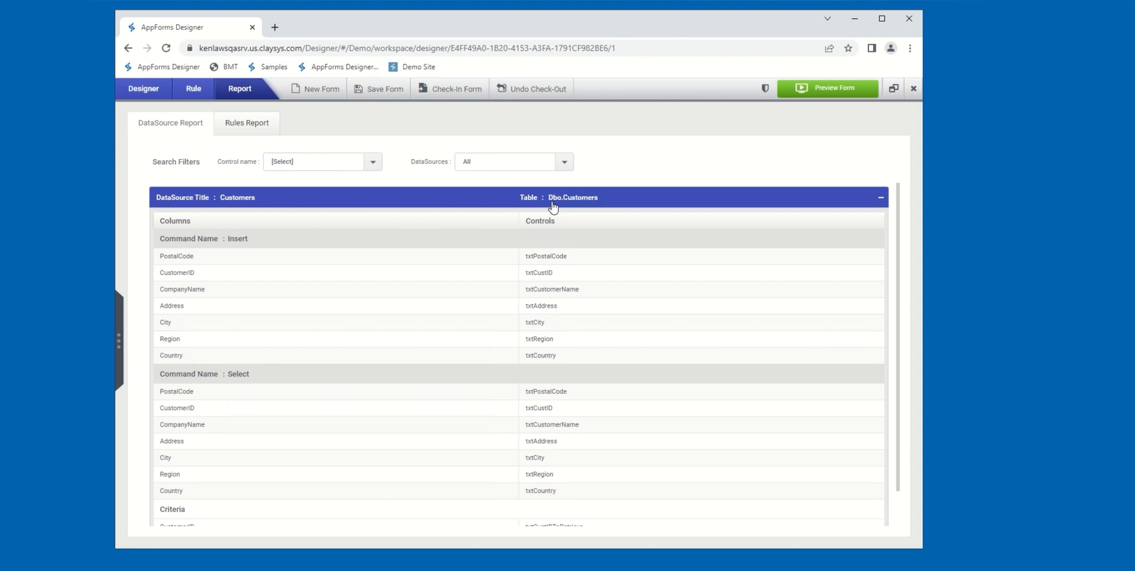
{"action": "mouse_move", "coordinate": [571, 205]}
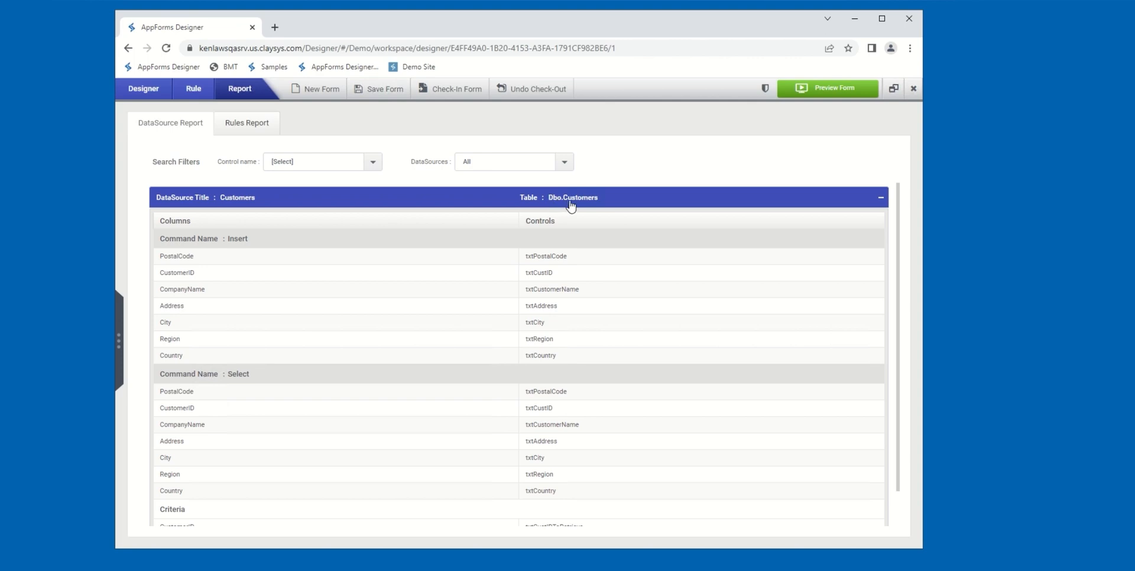
{"action": "mouse_move", "coordinate": [182, 229]}
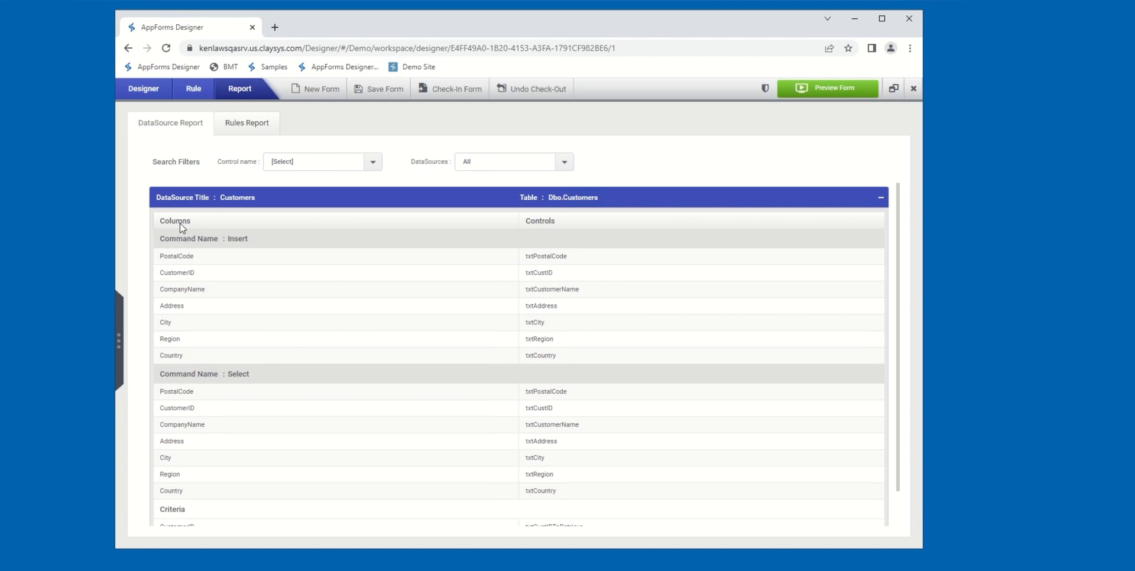
{"action": "mouse_move", "coordinate": [237, 252]}
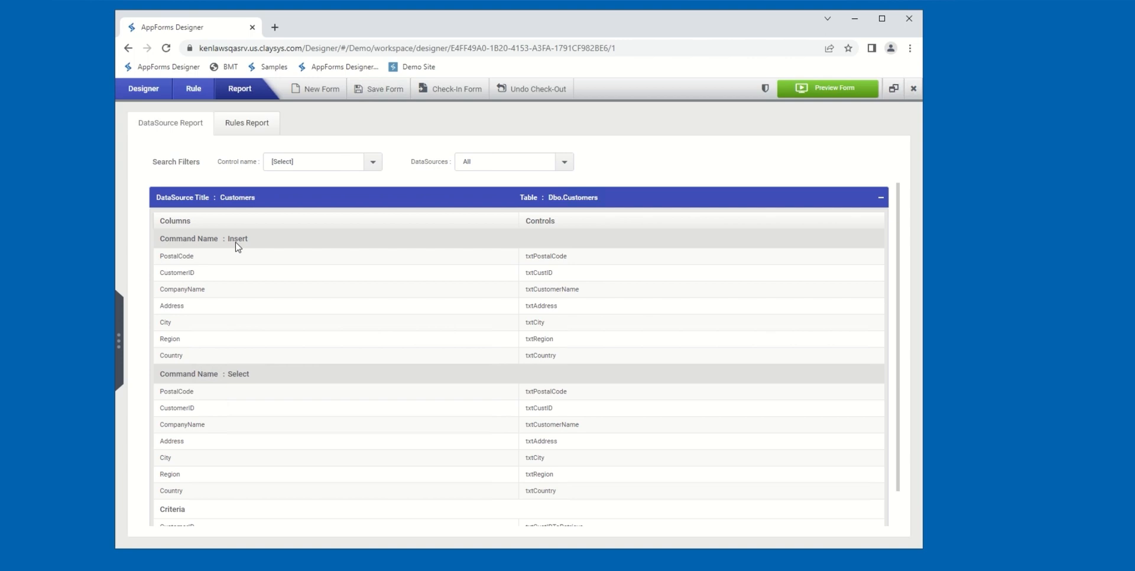
{"action": "mouse_move", "coordinate": [256, 245]}
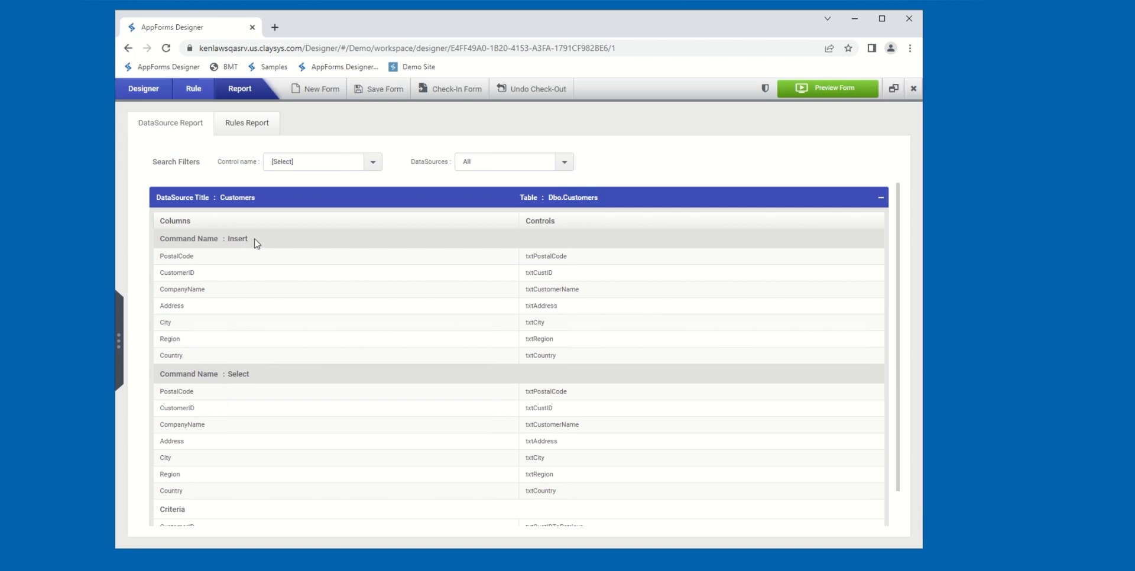
{"action": "mouse_move", "coordinate": [254, 370]}
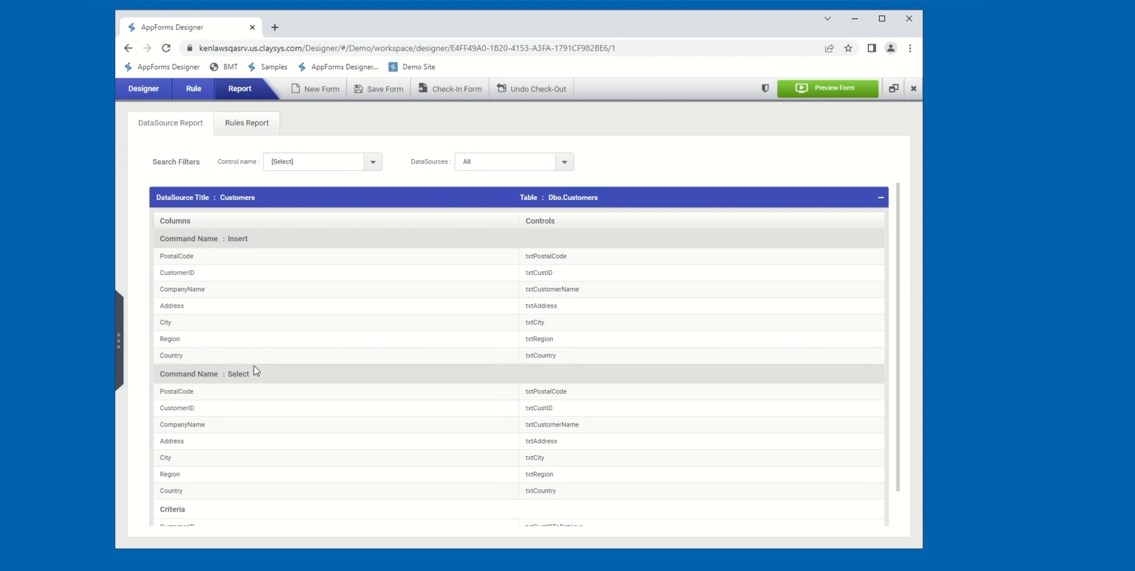
{"action": "mouse_move", "coordinate": [302, 363]}
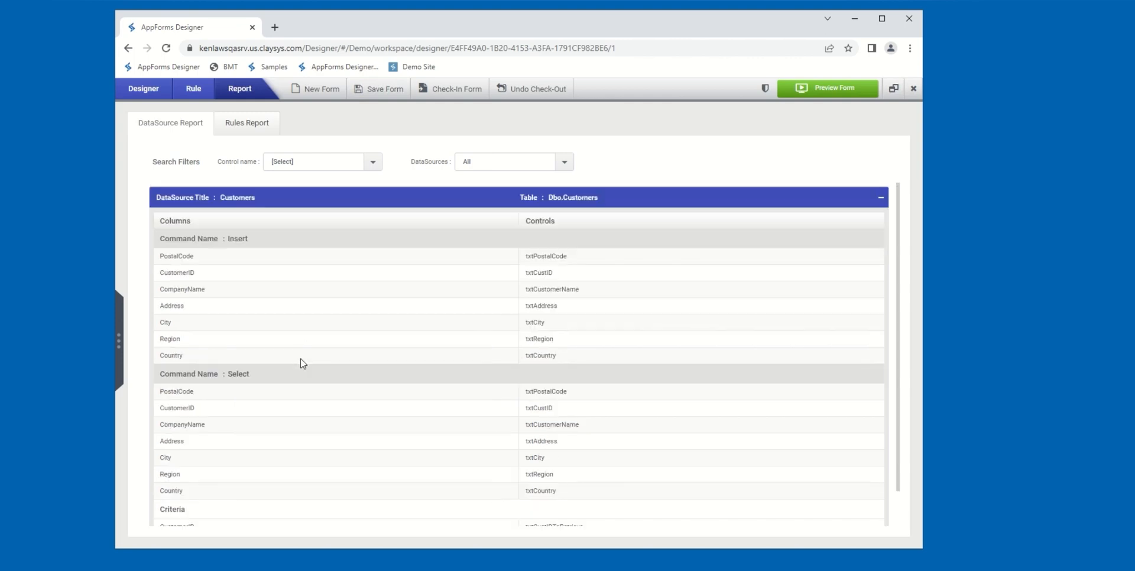
{"action": "mouse_move", "coordinate": [180, 270]}
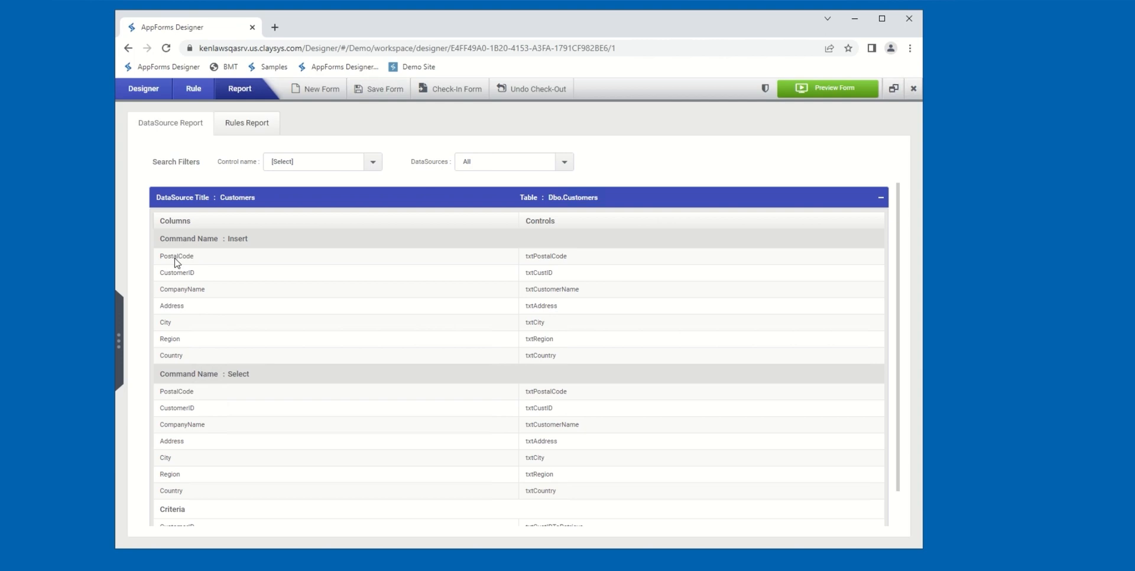
{"action": "mouse_move", "coordinate": [250, 262]}
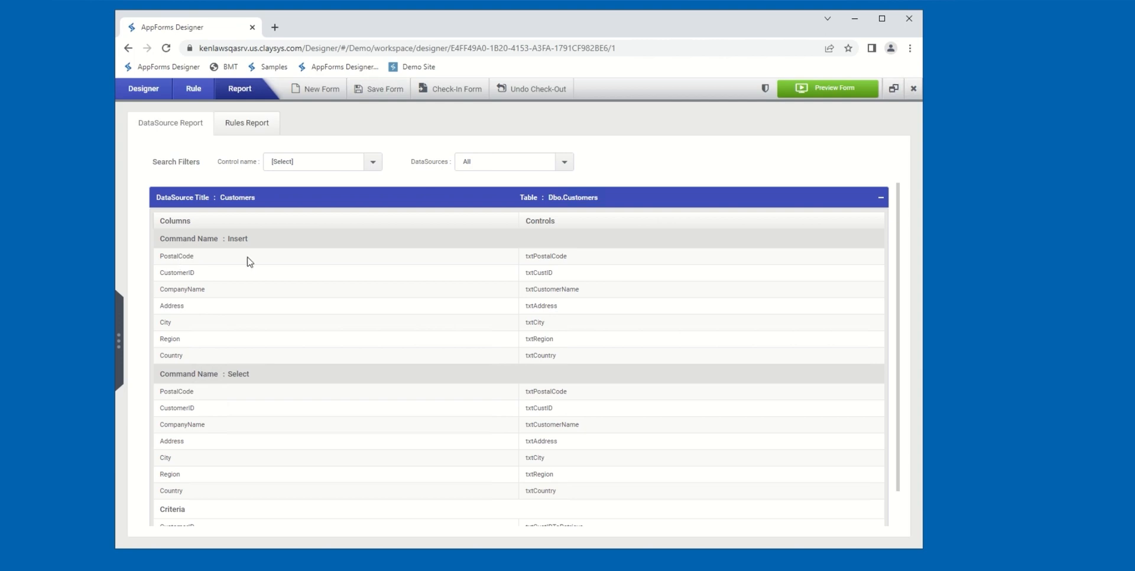
{"action": "mouse_move", "coordinate": [544, 266]}
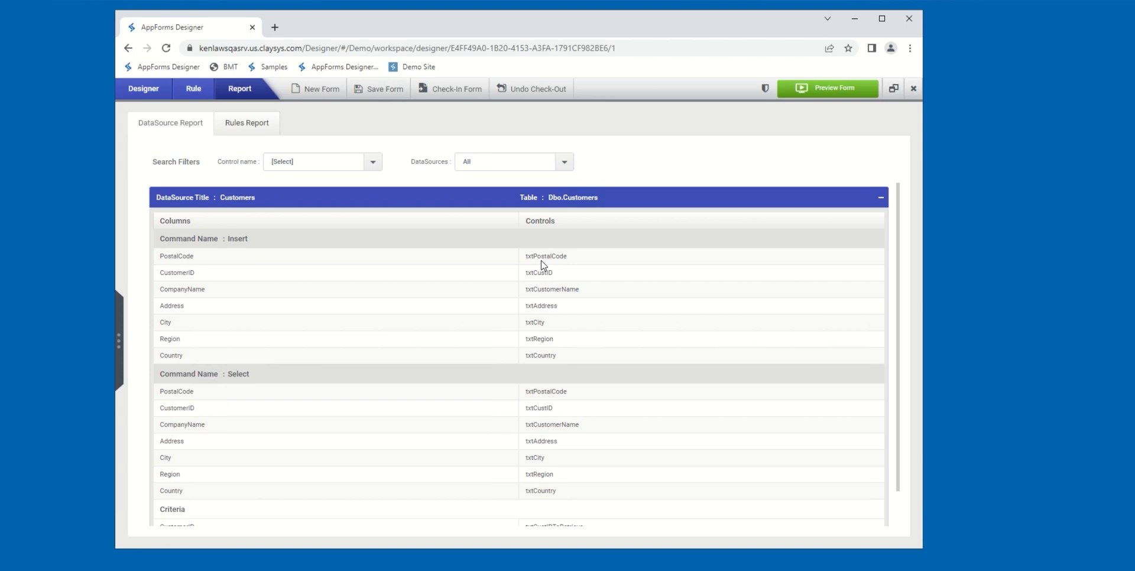
{"action": "mouse_move", "coordinate": [173, 266]}
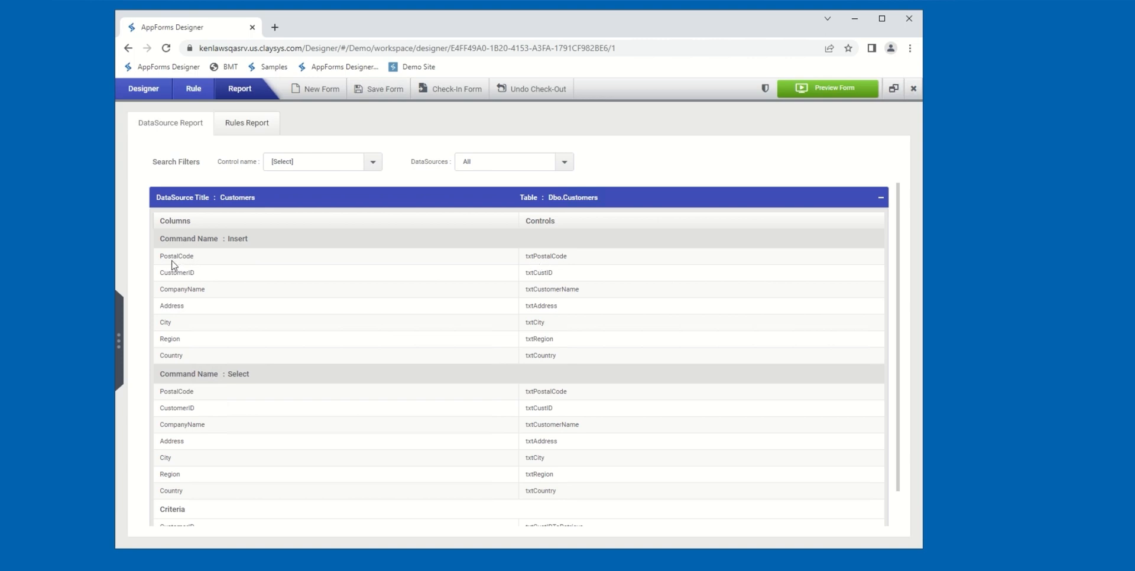
{"action": "mouse_move", "coordinate": [536, 266]}
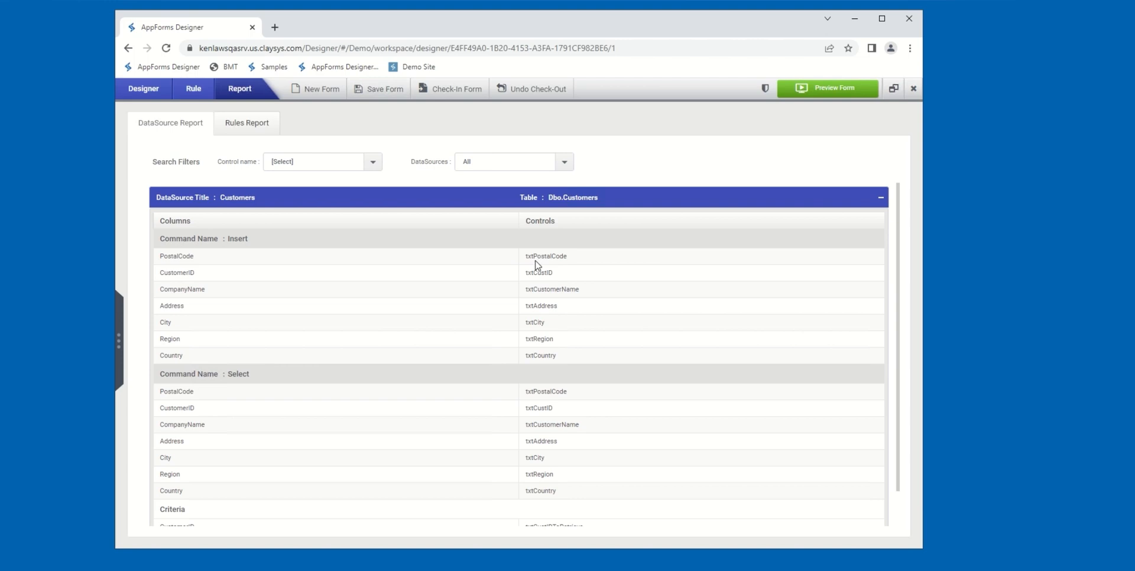
{"action": "mouse_move", "coordinate": [416, 268]}
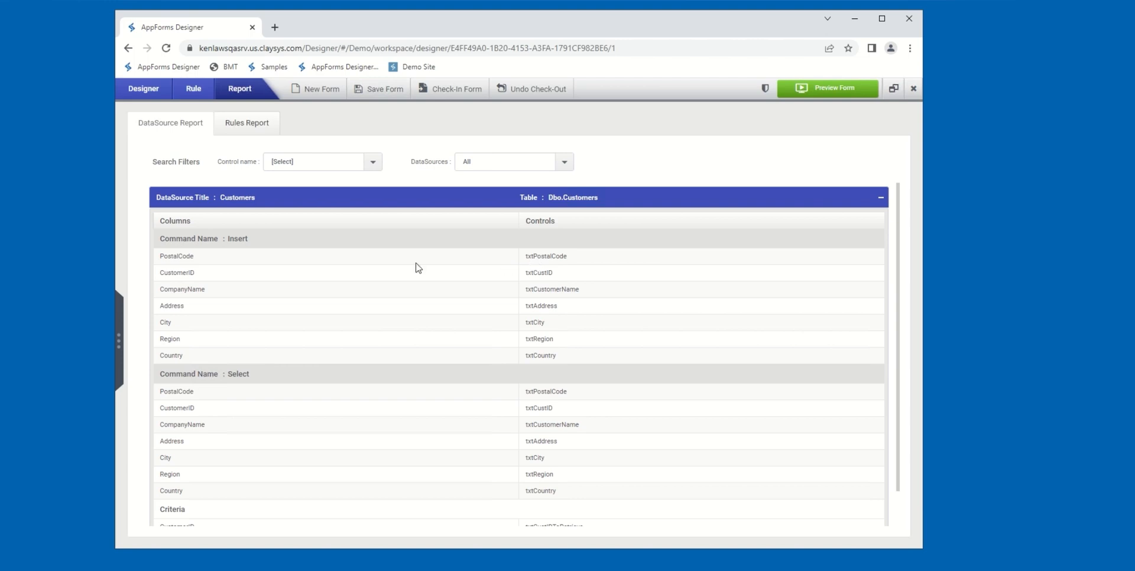
{"action": "mouse_move", "coordinate": [552, 277]}
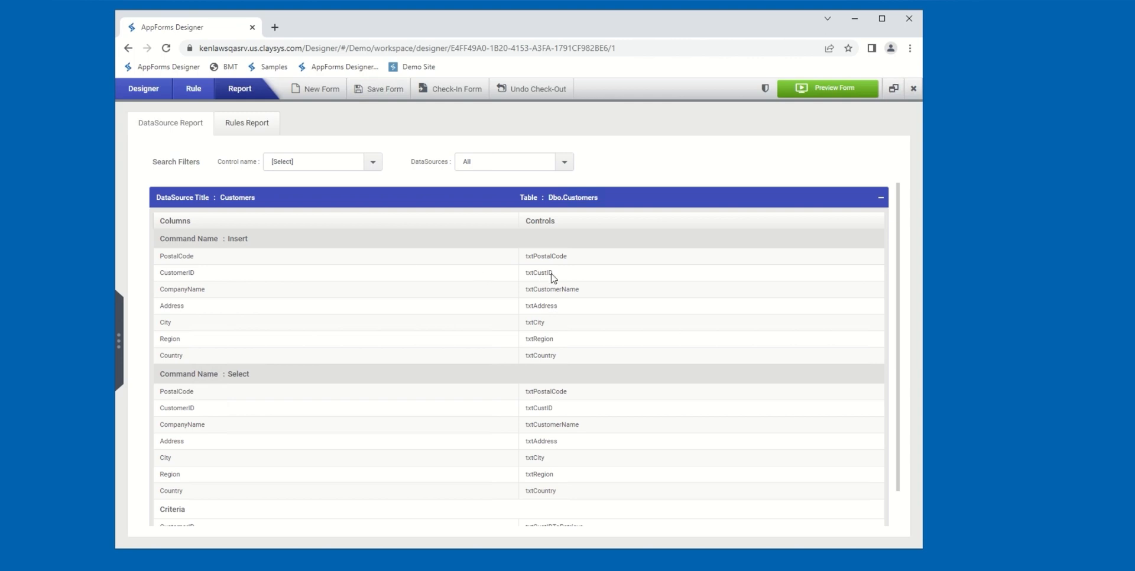
{"action": "mouse_move", "coordinate": [565, 279]}
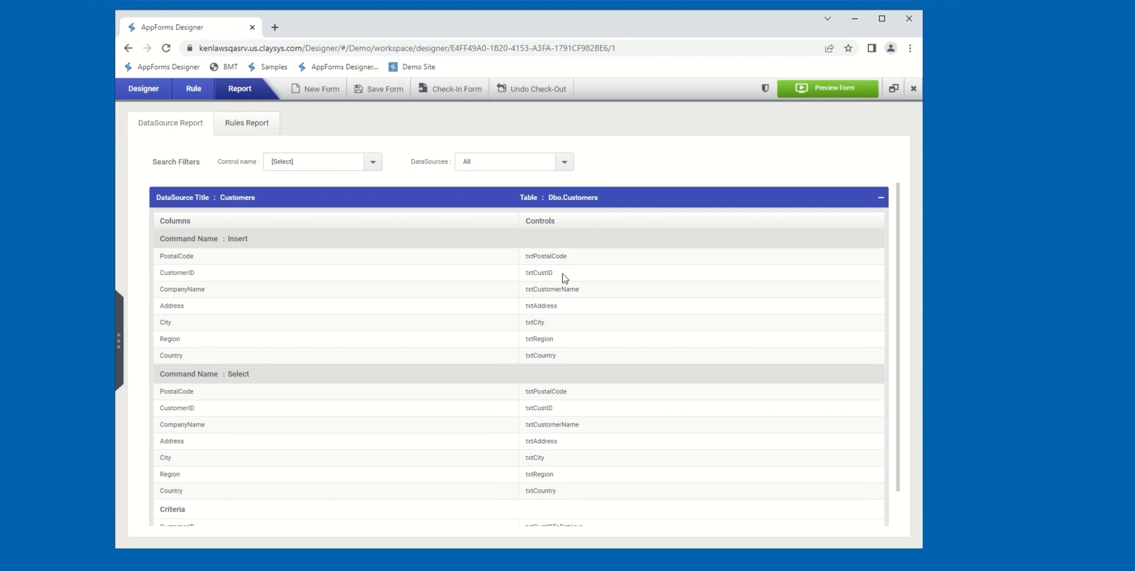
- Scroll down the expanded Customers entry to its Criteria section and the Orders row below
{"action": "scroll", "scroll_direction": "down", "scroll_amount": 3}
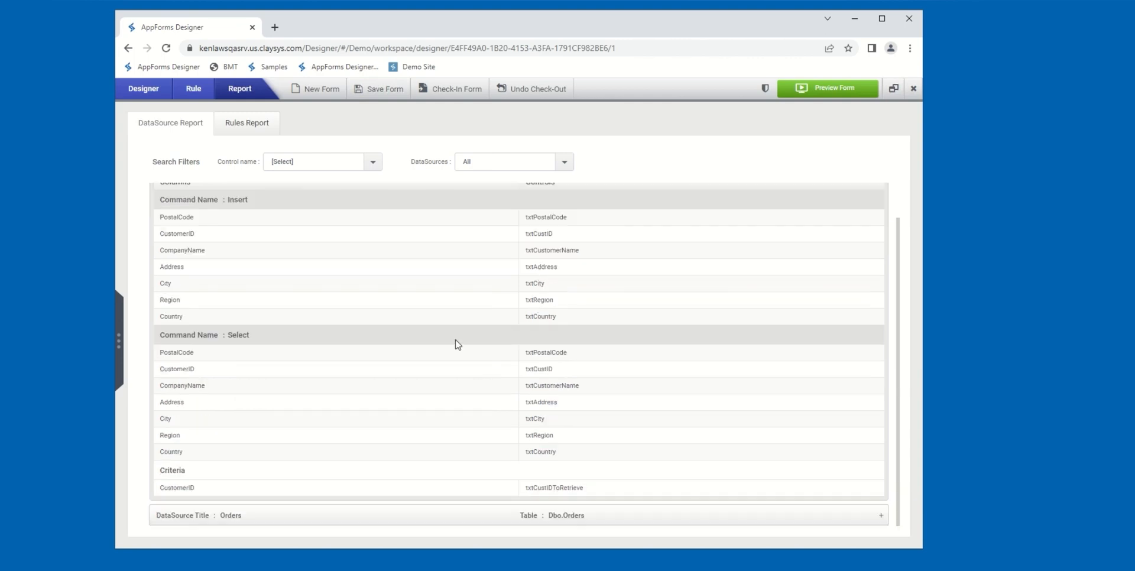
{"action": "mouse_move", "coordinate": [273, 346]}
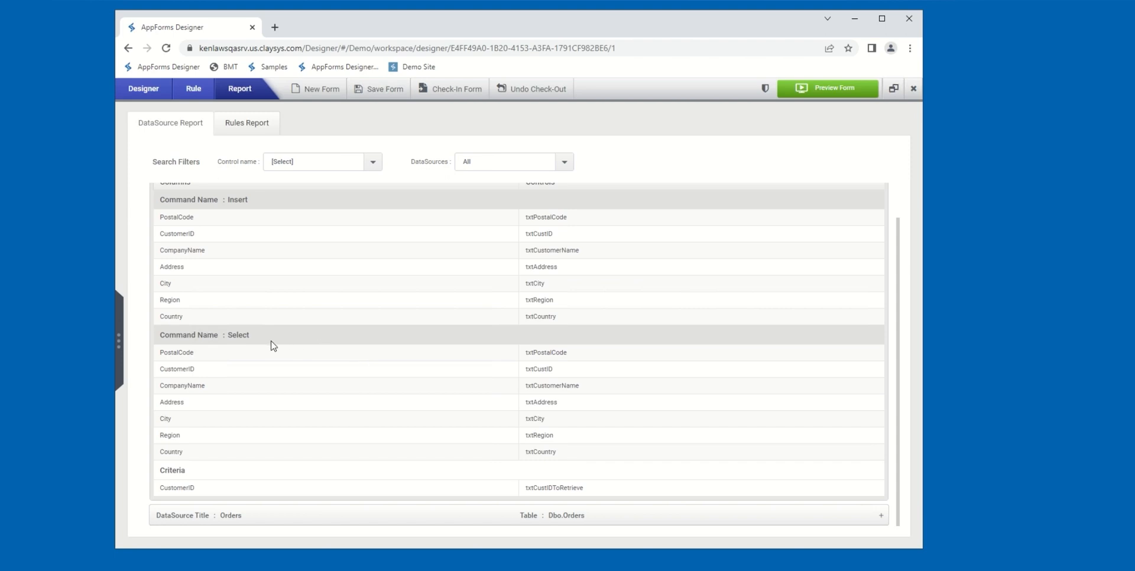
{"action": "mouse_move", "coordinate": [356, 382]}
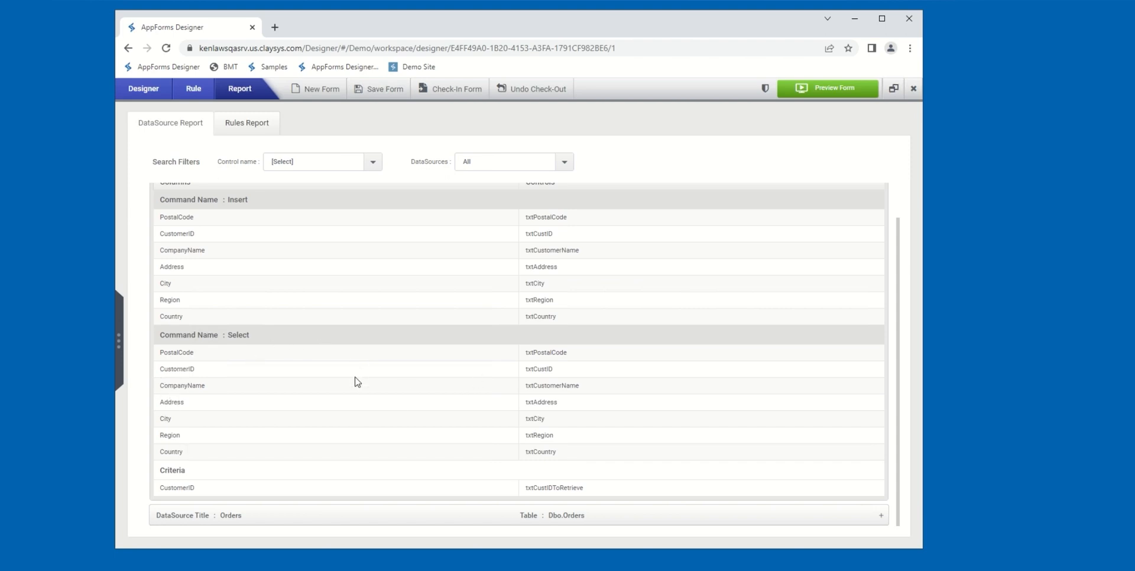
{"action": "mouse_move", "coordinate": [353, 450]}
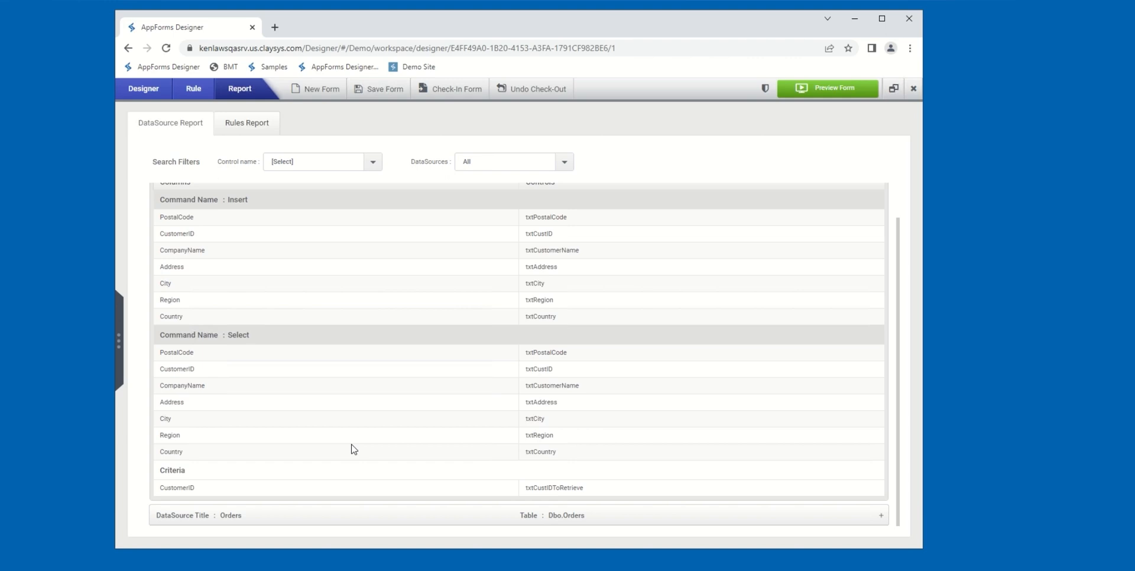
{"action": "mouse_move", "coordinate": [189, 485]}
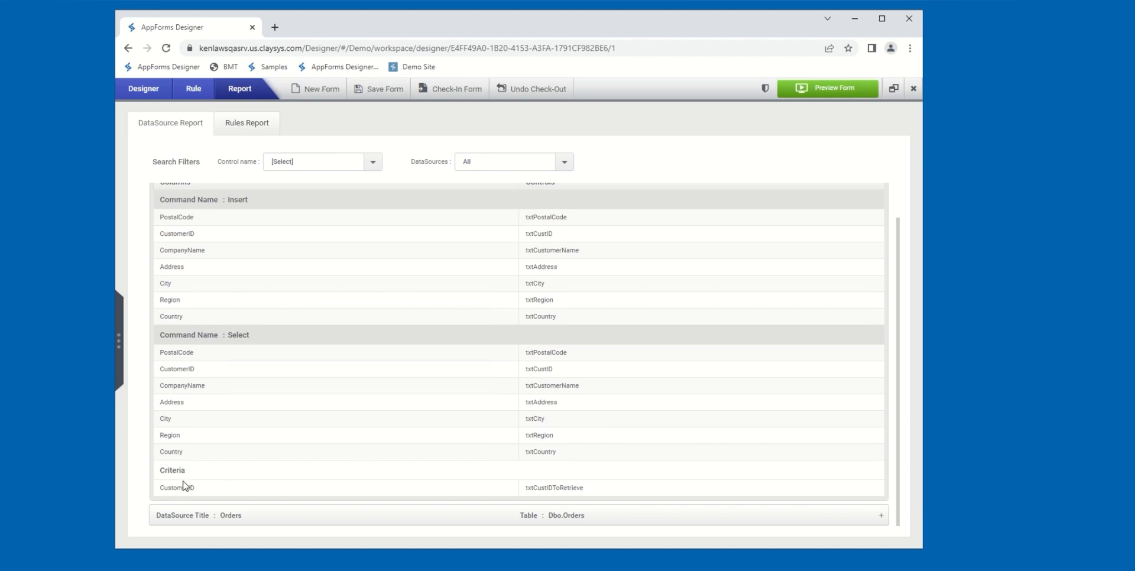
{"action": "mouse_move", "coordinate": [216, 496]}
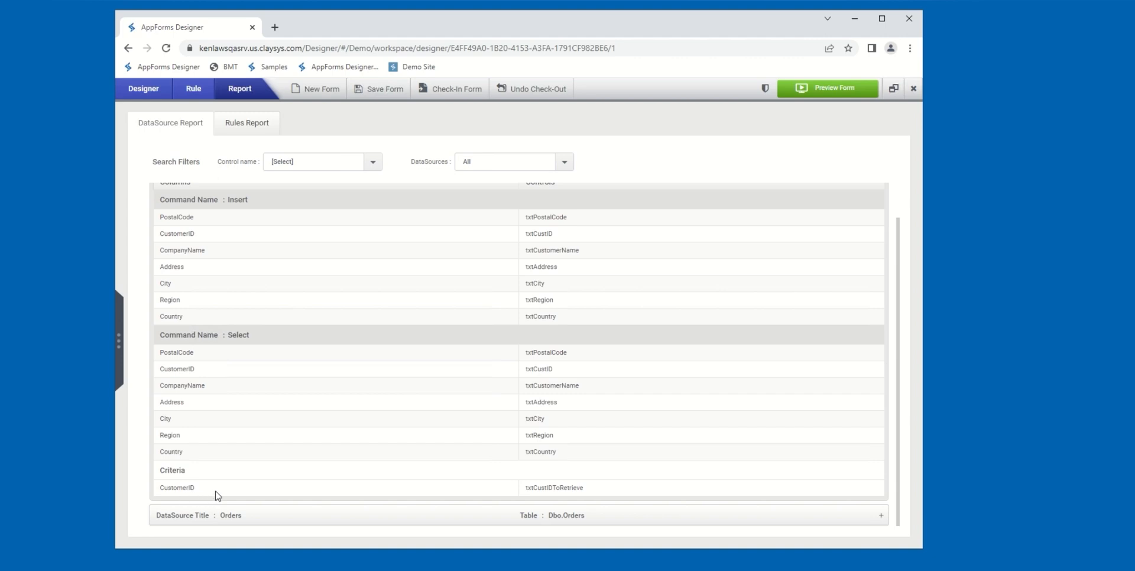
{"action": "mouse_move", "coordinate": [221, 492]}
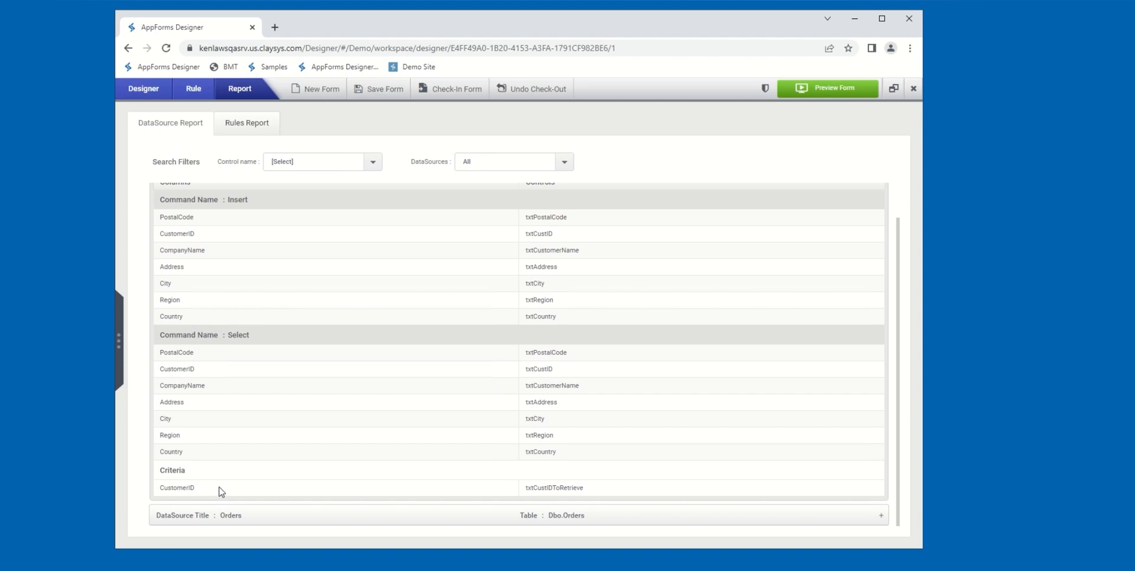
{"action": "mouse_move", "coordinate": [541, 486]}
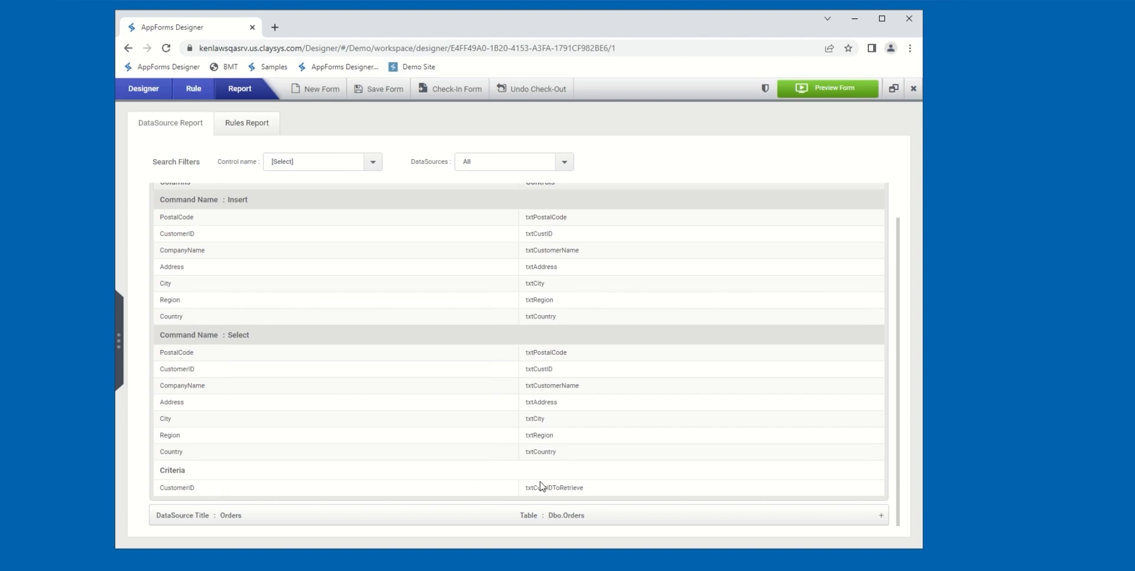
{"action": "mouse_move", "coordinate": [602, 494]}
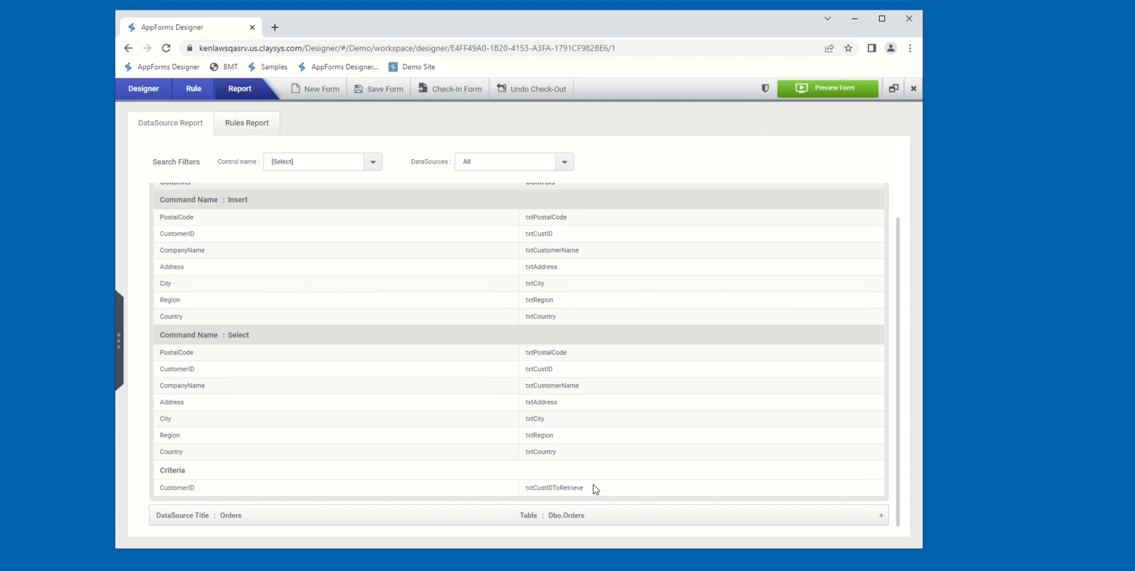
{"action": "mouse_move", "coordinate": [375, 477]}
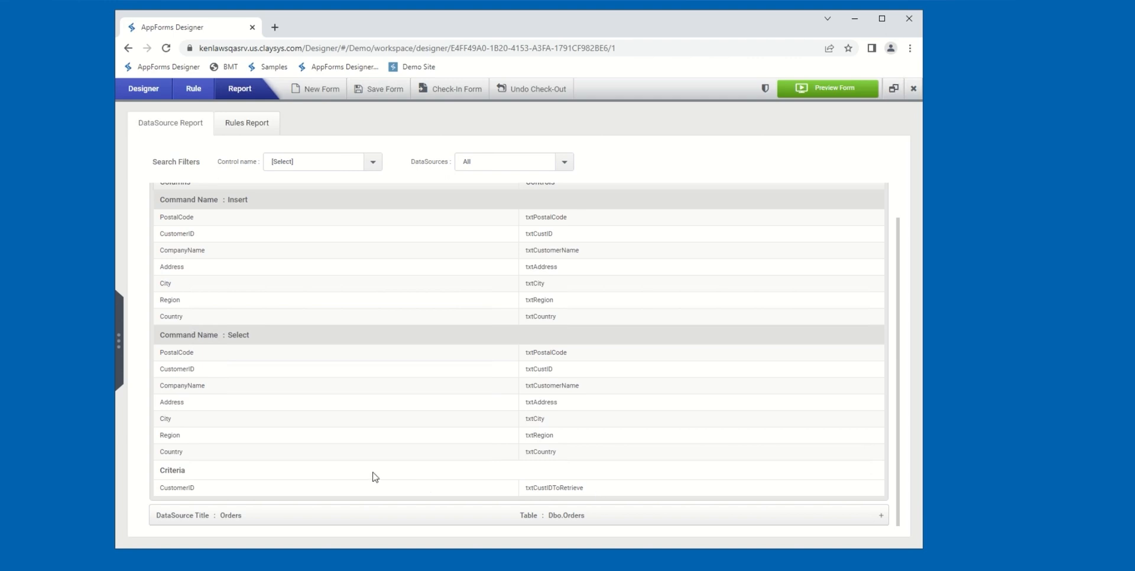
{"action": "mouse_move", "coordinate": [186, 493]}
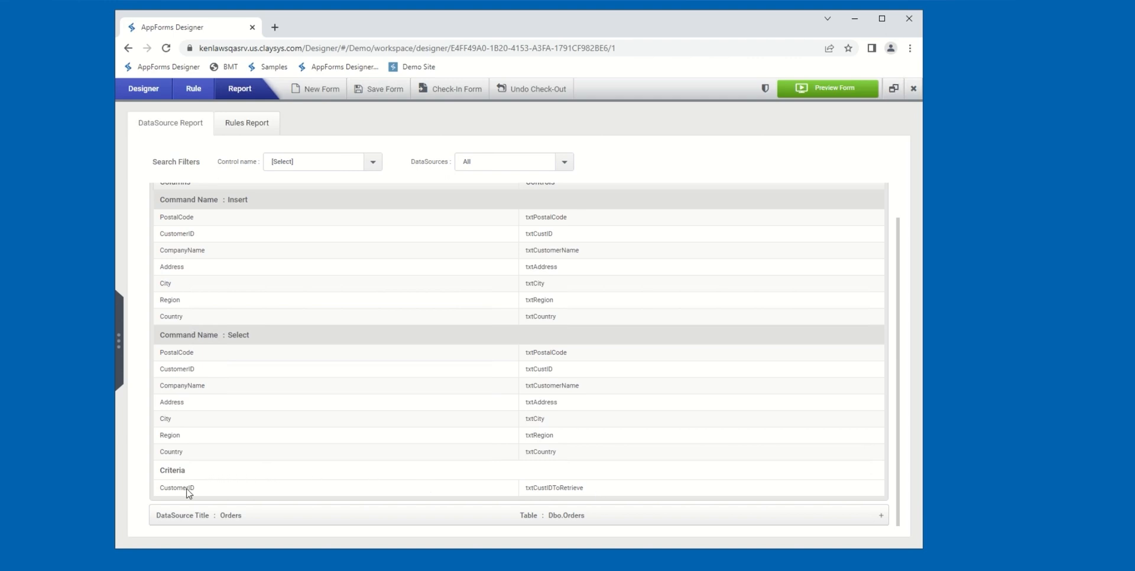
{"action": "mouse_move", "coordinate": [676, 480]}
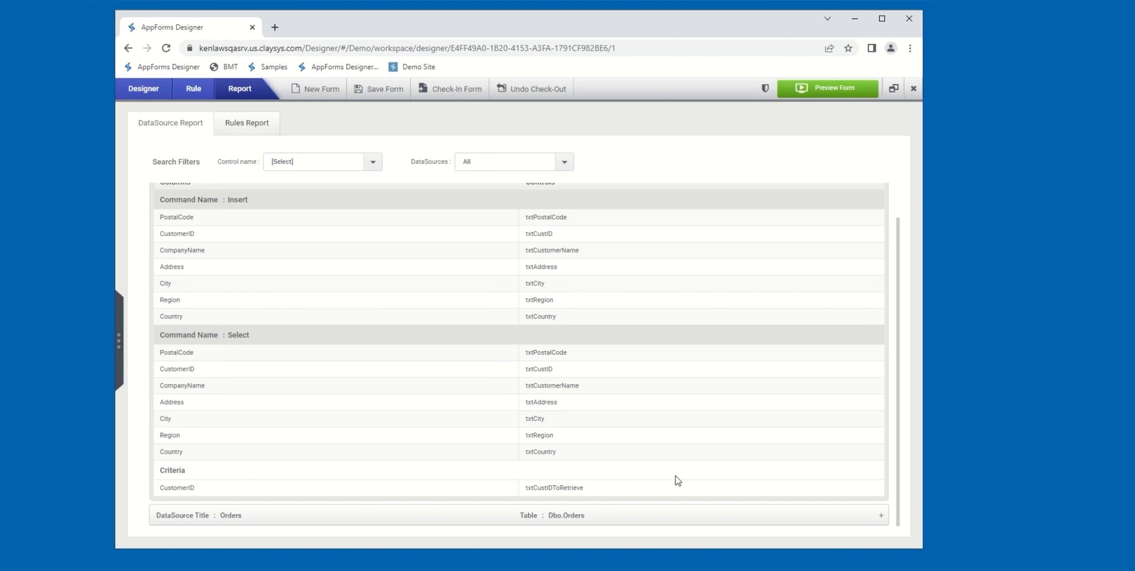
{"action": "mouse_move", "coordinate": [636, 483]}
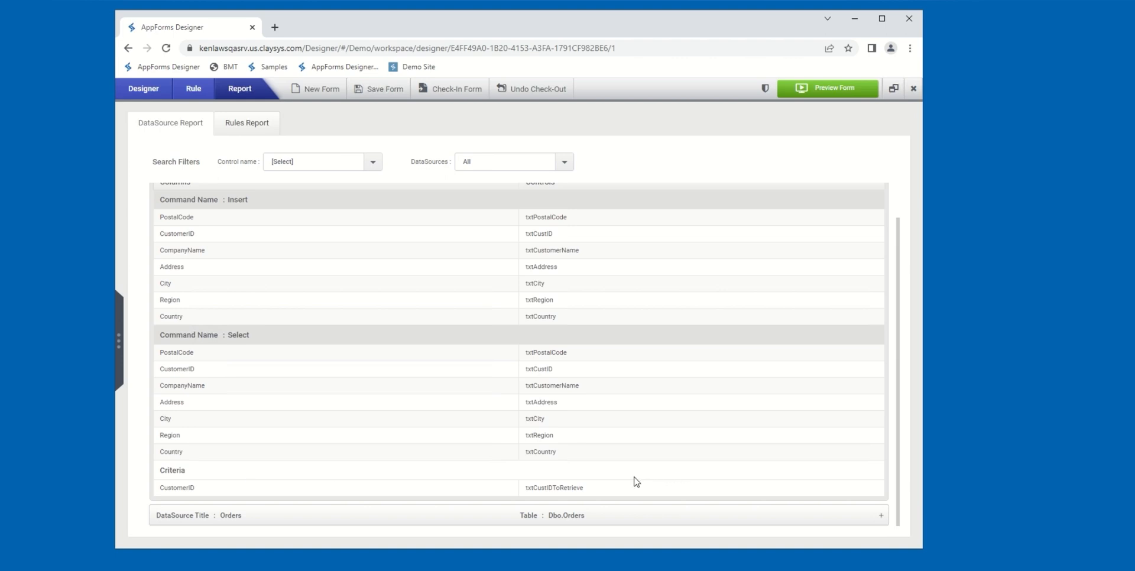
{"action": "mouse_move", "coordinate": [392, 505]}
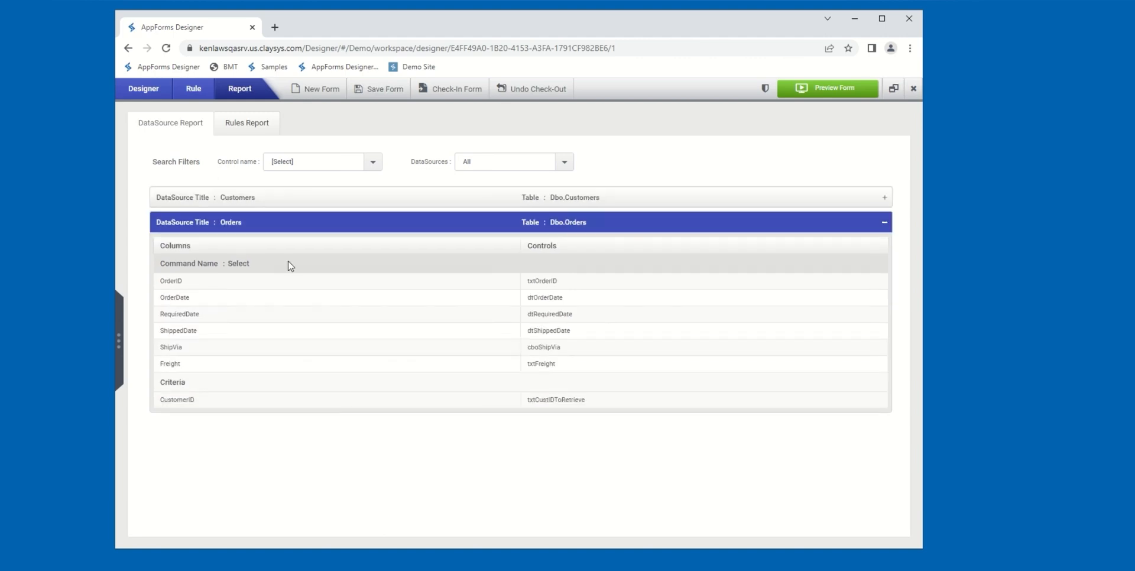
{"action": "mouse_move", "coordinate": [273, 402]}
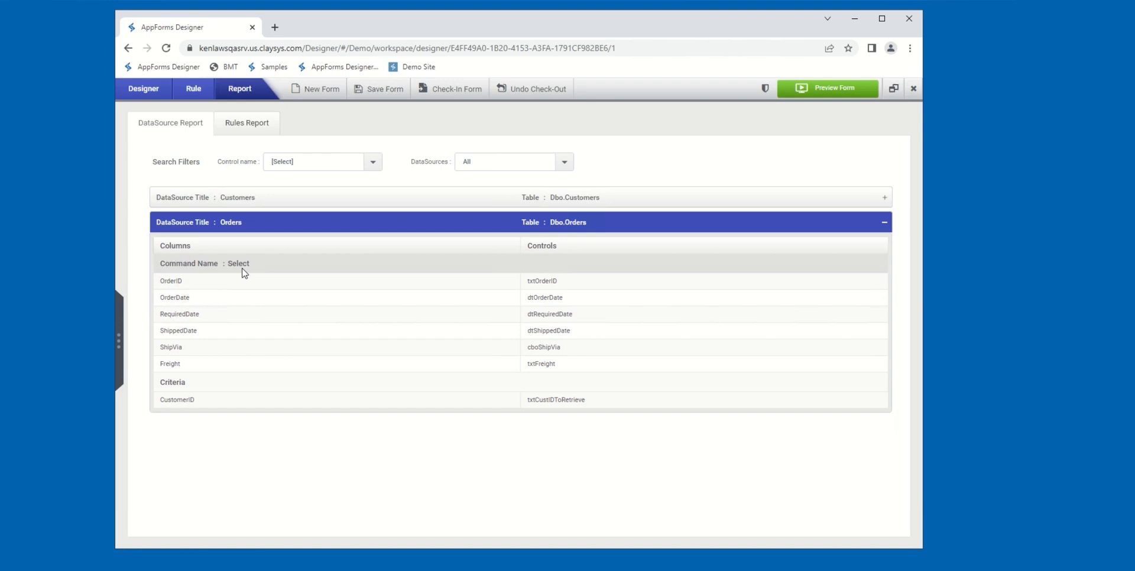
{"action": "mouse_move", "coordinate": [187, 408]}
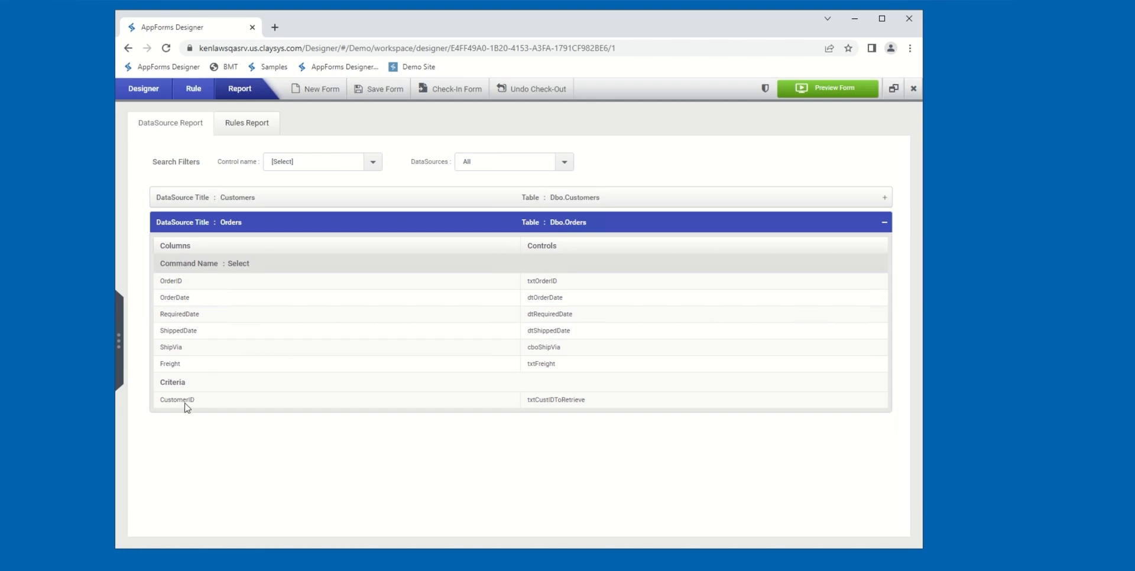
{"action": "mouse_move", "coordinate": [268, 416]}
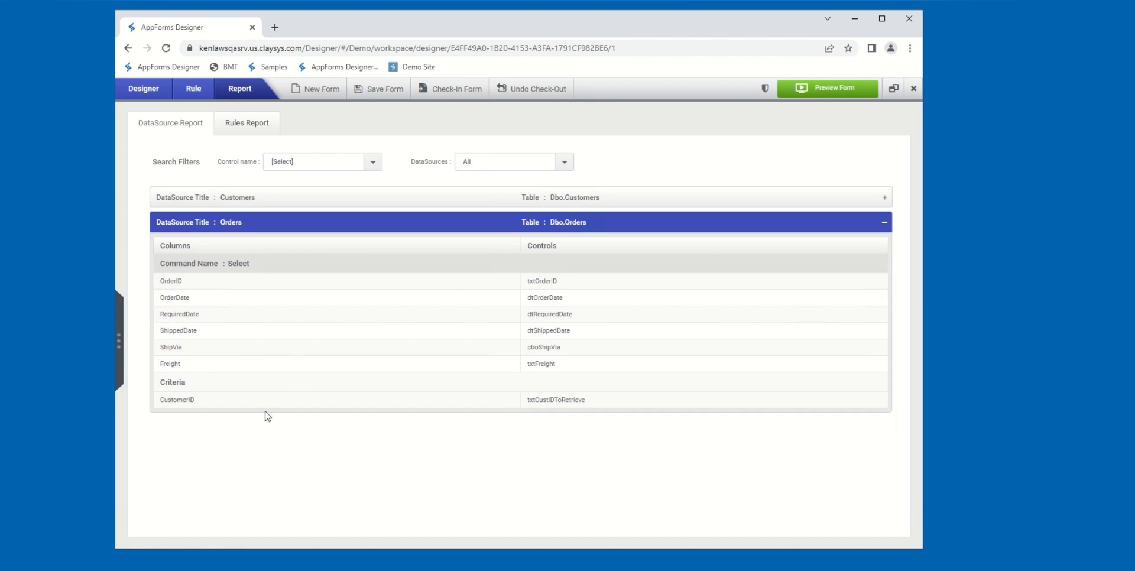
{"action": "mouse_move", "coordinate": [568, 407]}
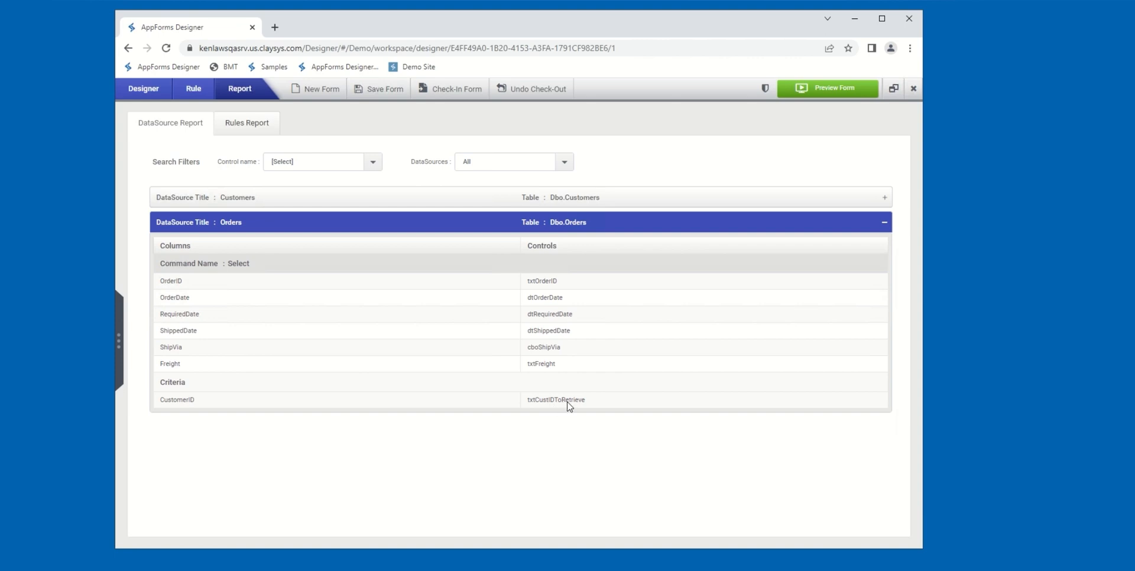
{"action": "mouse_move", "coordinate": [238, 175]}
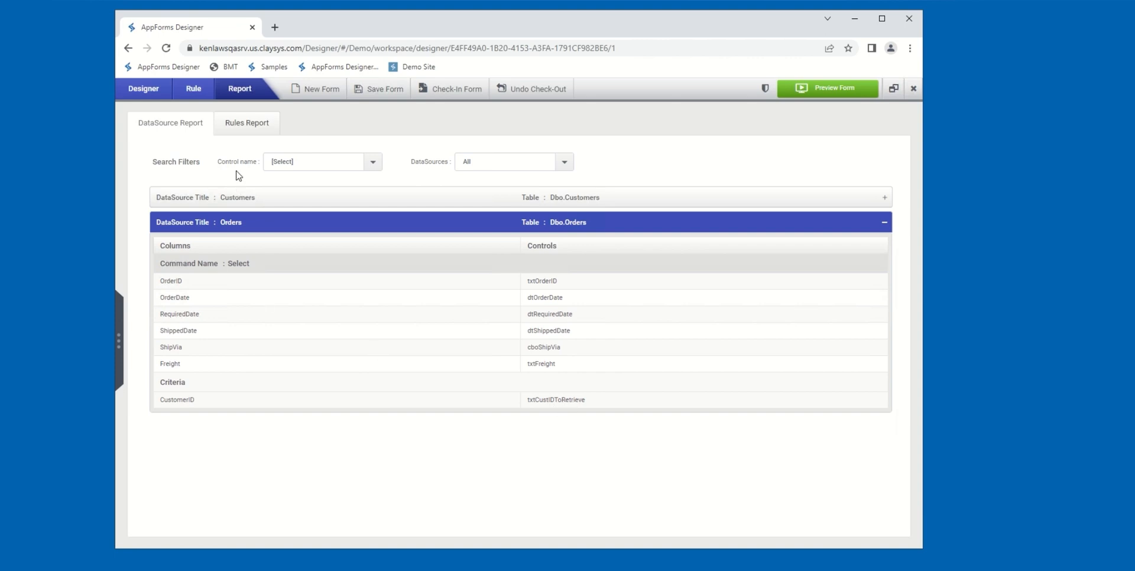
{"action": "mouse_move", "coordinate": [279, 172]}
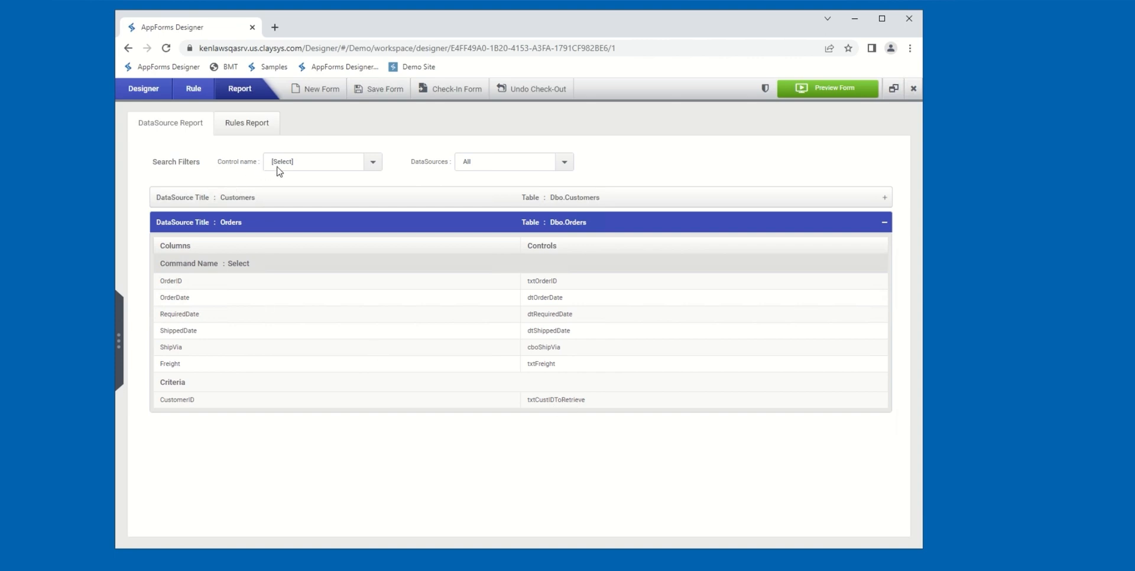
{"action": "mouse_move", "coordinate": [401, 171]}
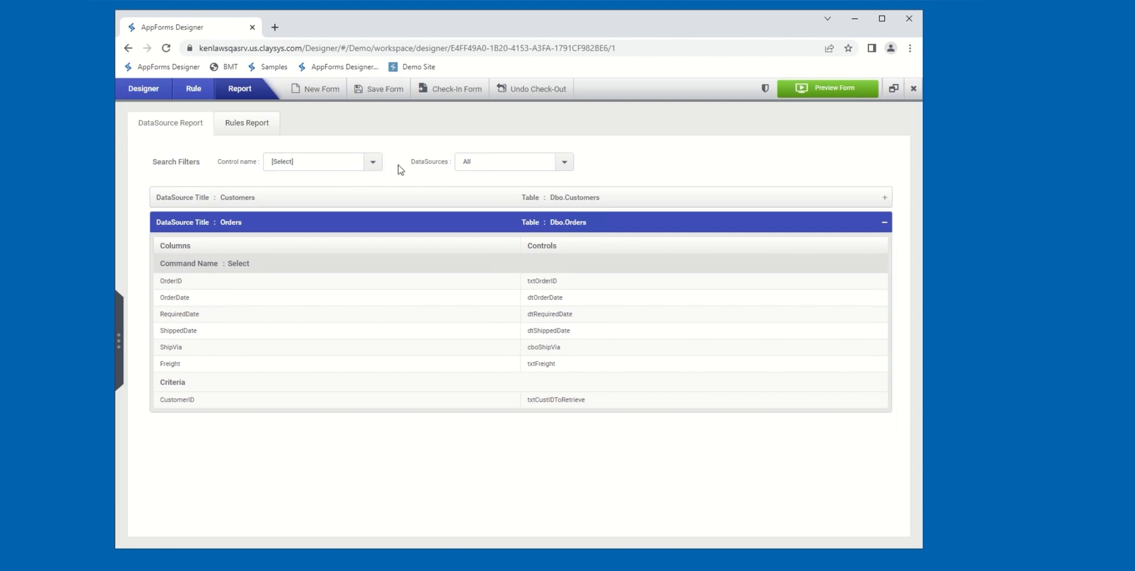
{"action": "mouse_move", "coordinate": [498, 174]}
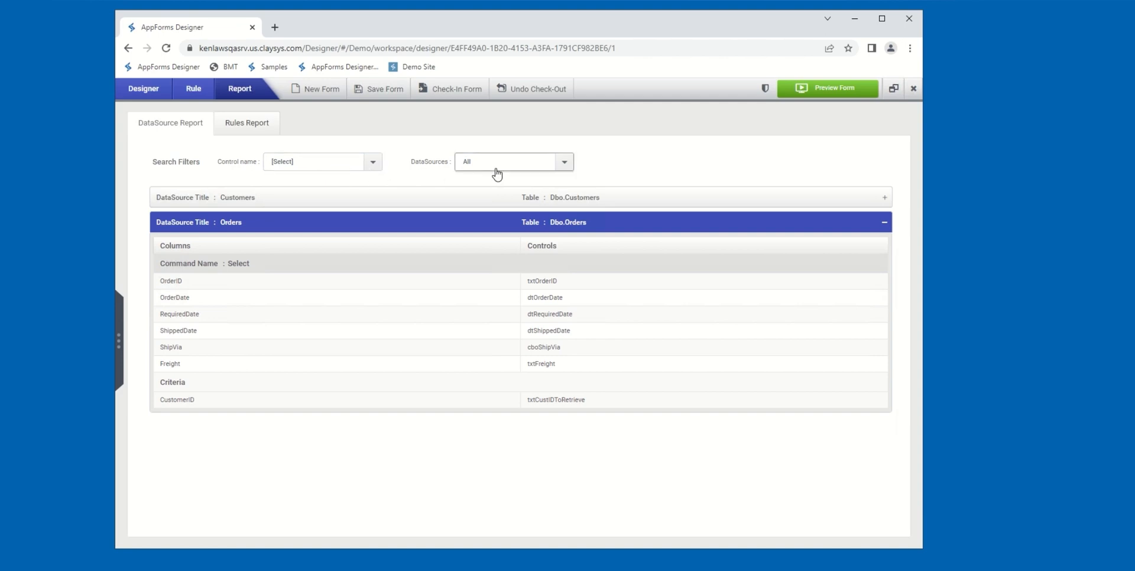
- Filter the report by control txtCustIDToRetrieve and expand the Customers mappings
{"action": "left_click", "coordinate": [372, 162]}
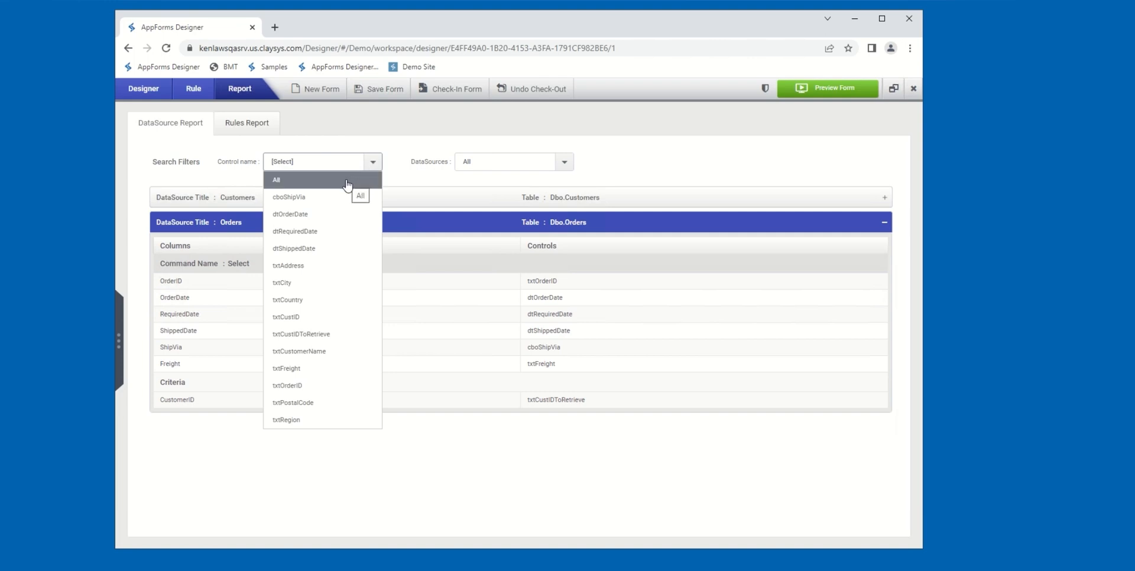
{"action": "mouse_move", "coordinate": [343, 266]}
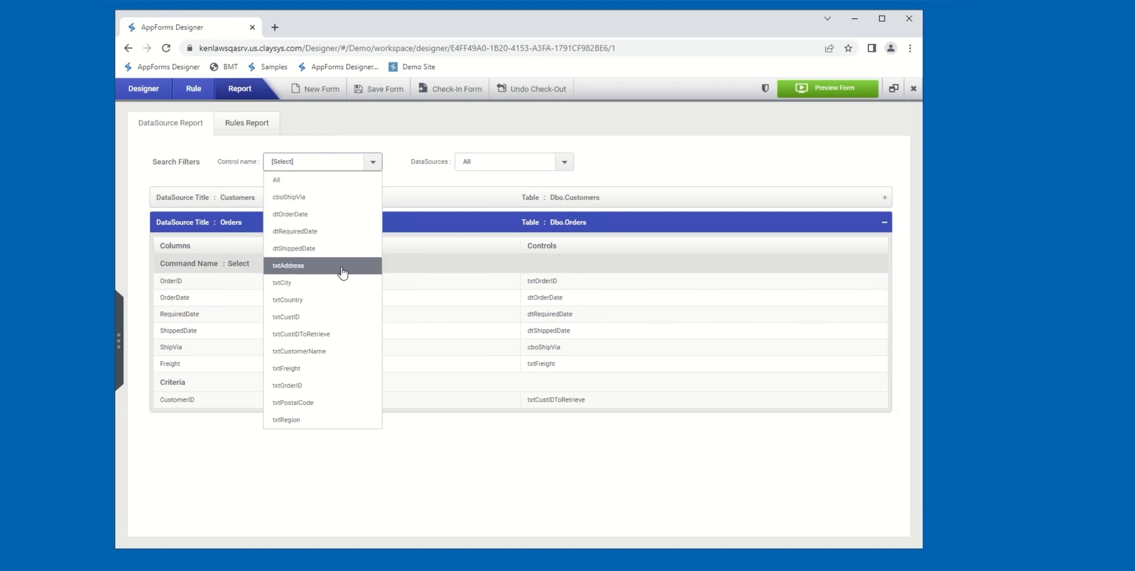
{"action": "mouse_move", "coordinate": [343, 382]}
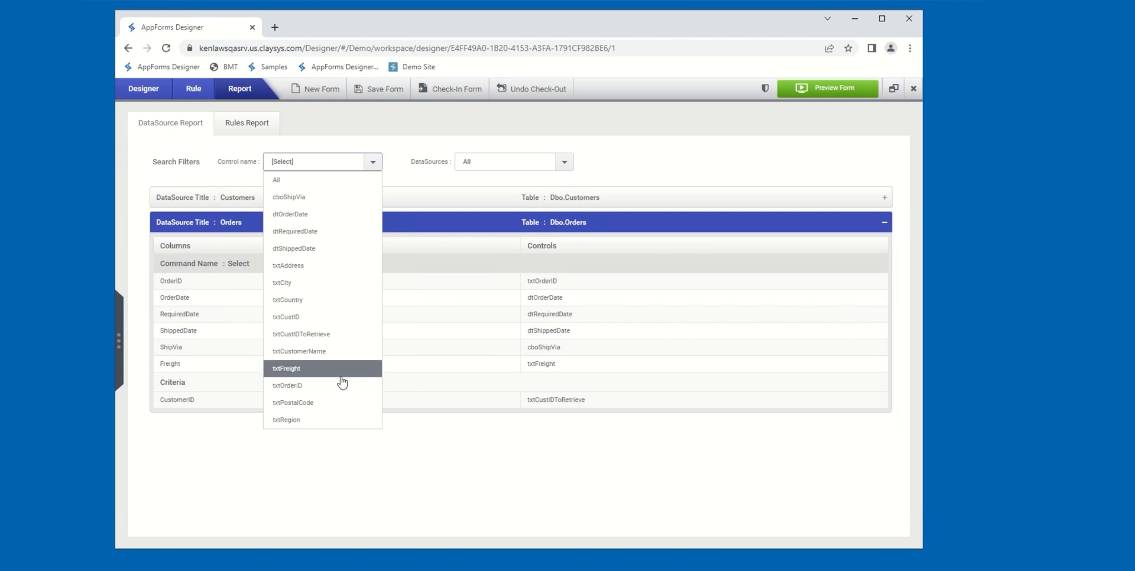
{"action": "mouse_move", "coordinate": [347, 333]}
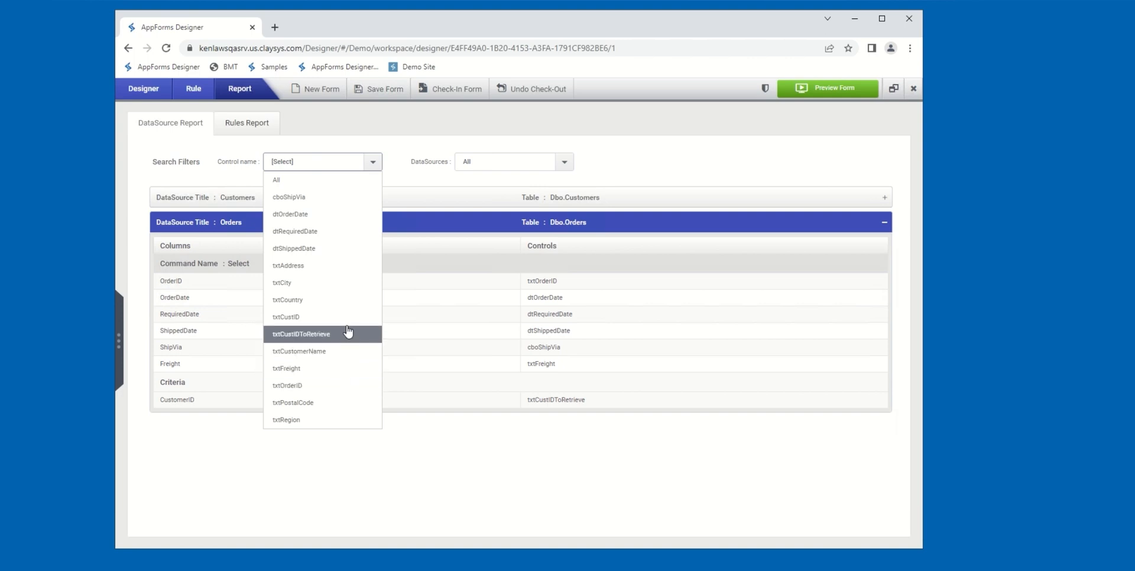
{"action": "mouse_move", "coordinate": [348, 275]}
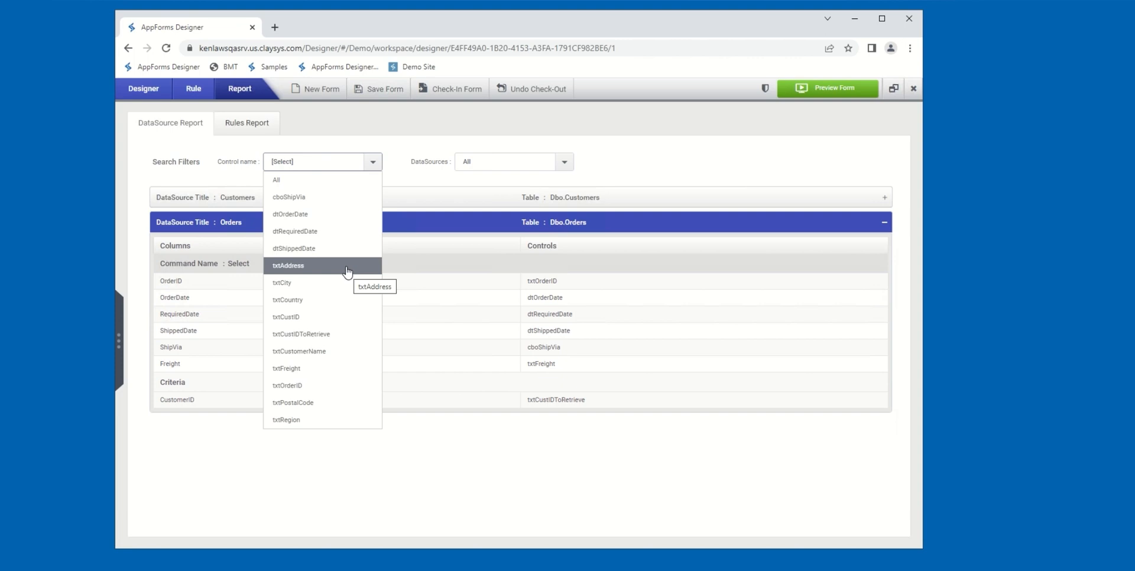
{"action": "mouse_move", "coordinate": [319, 334]}
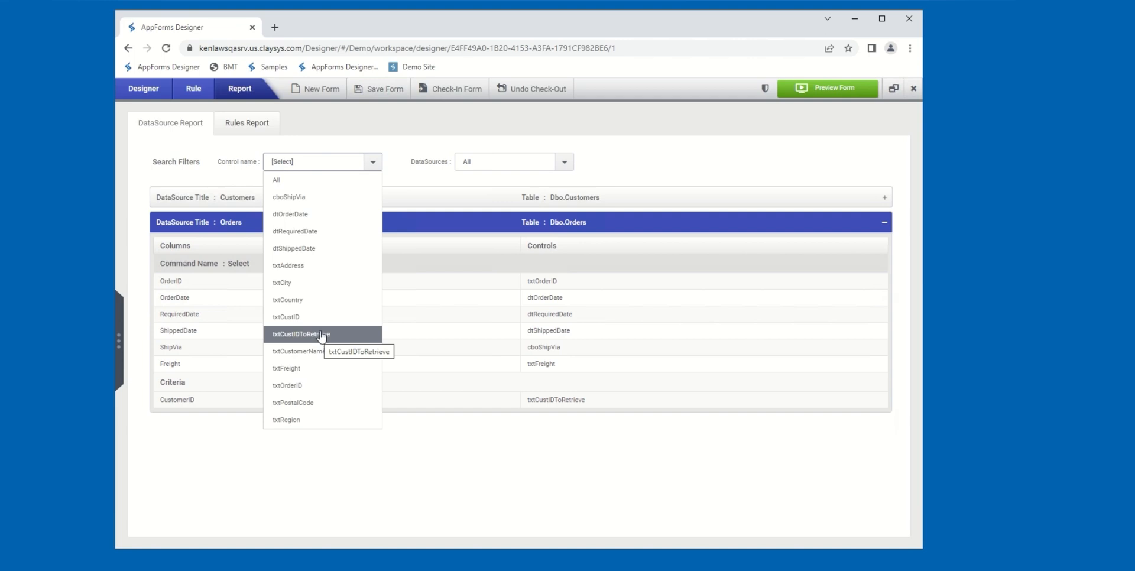
{"action": "left_click", "coordinate": [299, 333]}
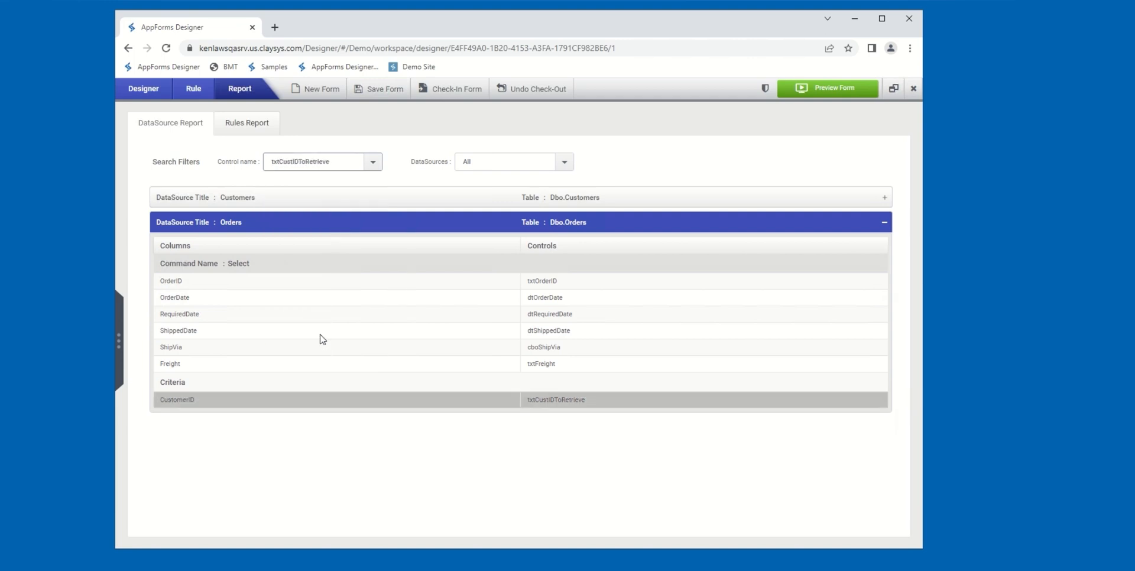
{"action": "mouse_move", "coordinate": [324, 227]}
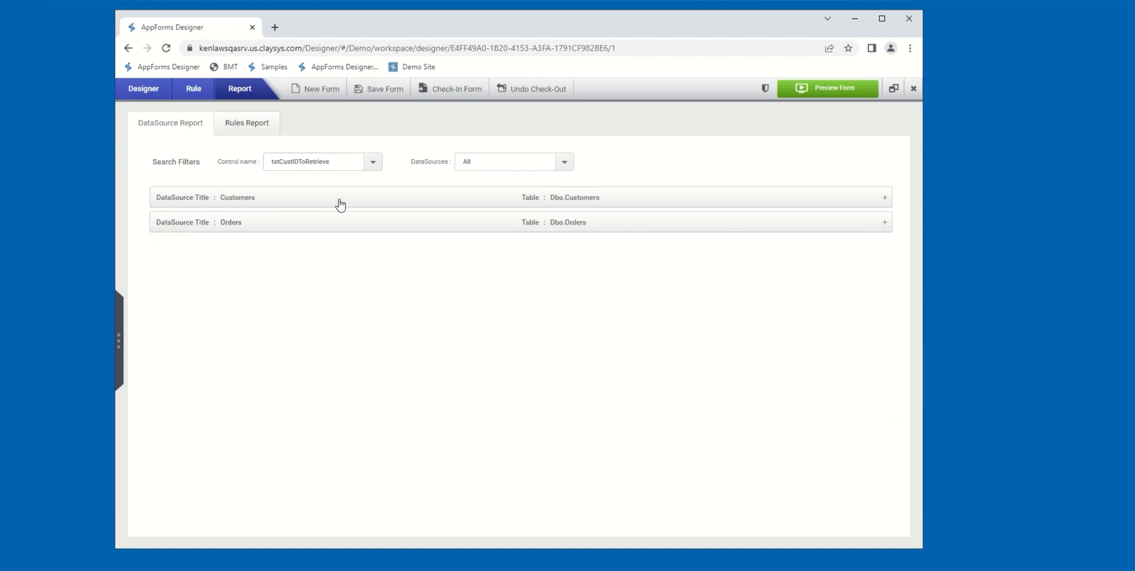
{"action": "left_click", "coordinate": [340, 197]}
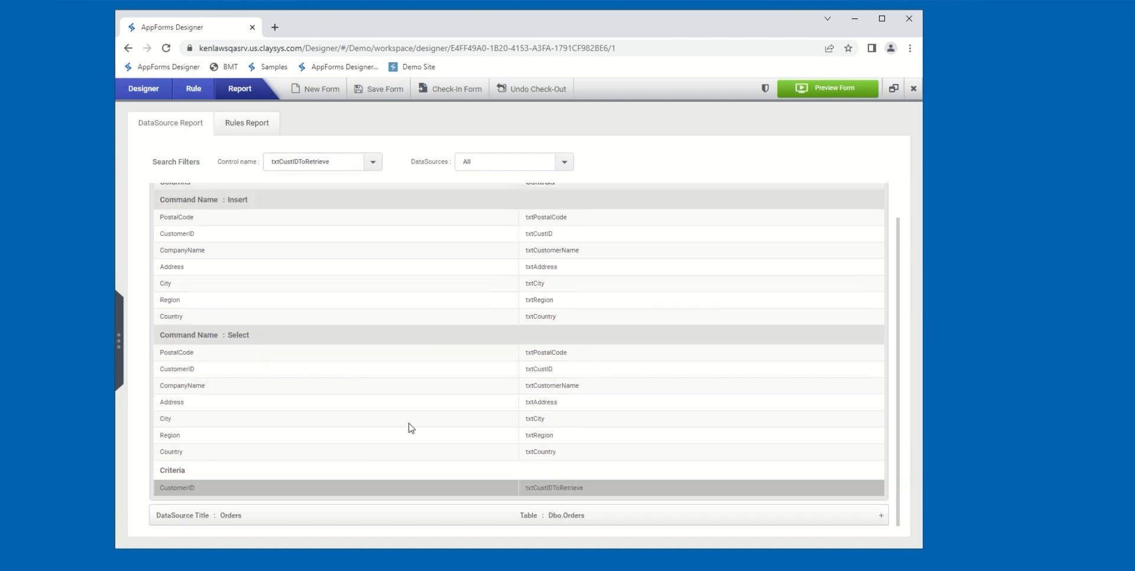
{"action": "mouse_move", "coordinate": [182, 511]}
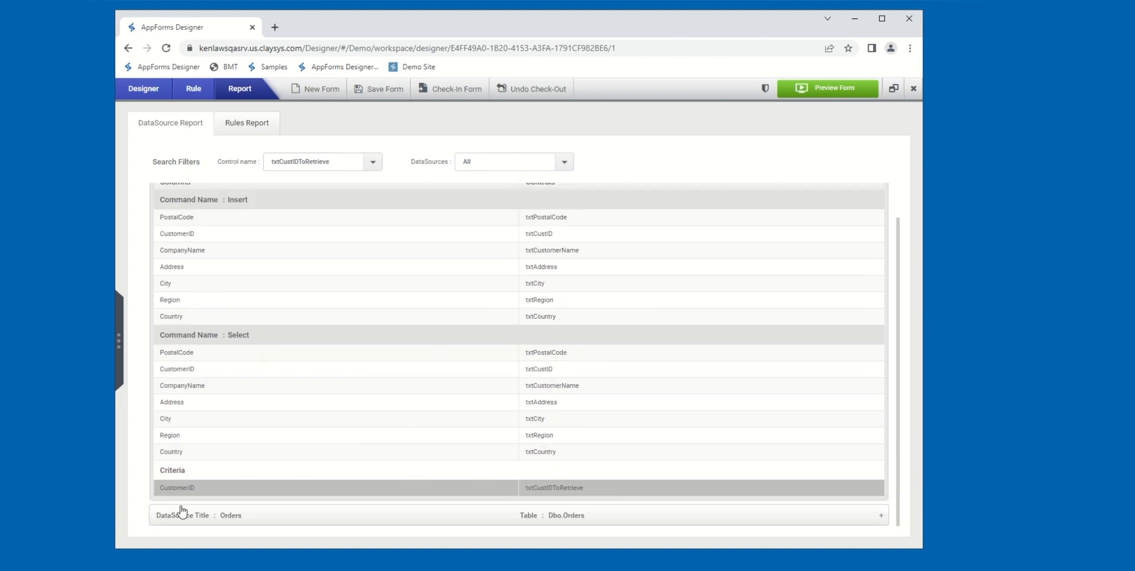
{"action": "mouse_move", "coordinate": [593, 497]}
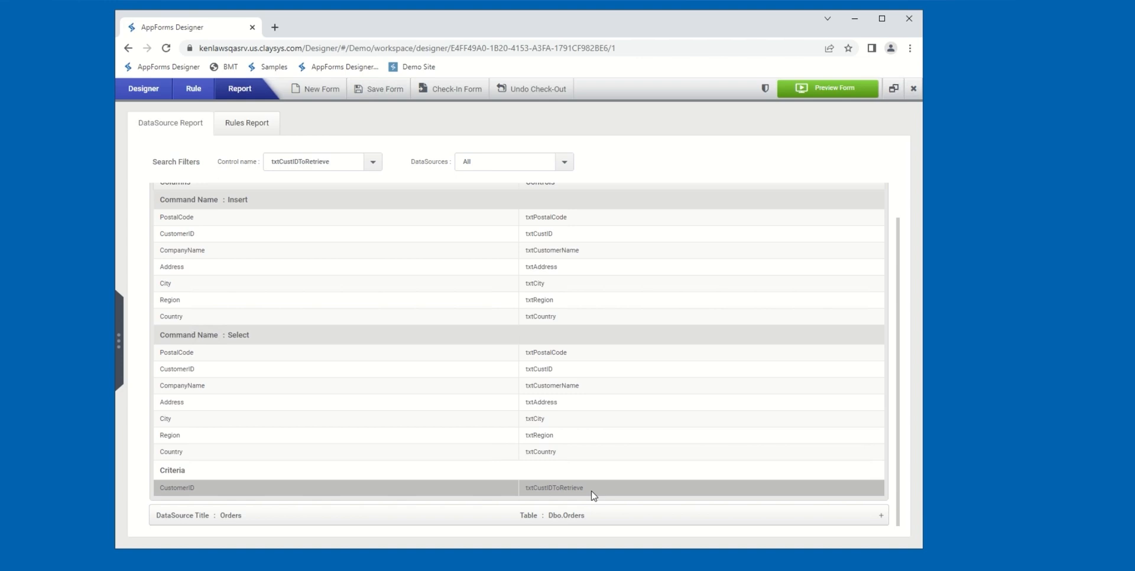
{"action": "mouse_move", "coordinate": [308, 515]}
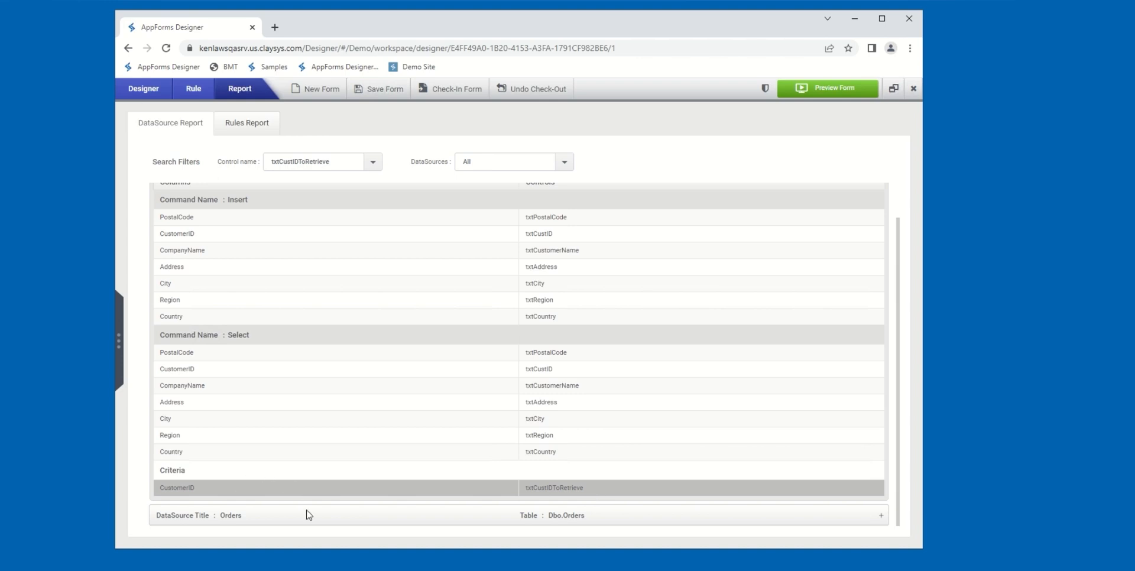
{"action": "mouse_move", "coordinate": [391, 520]}
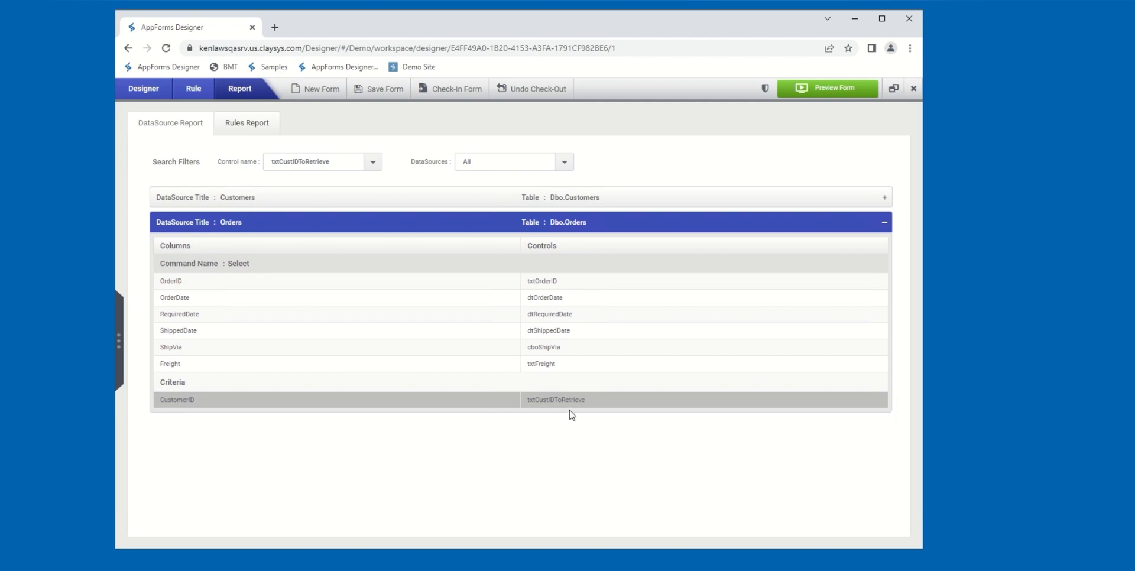
{"action": "mouse_move", "coordinate": [303, 180]}
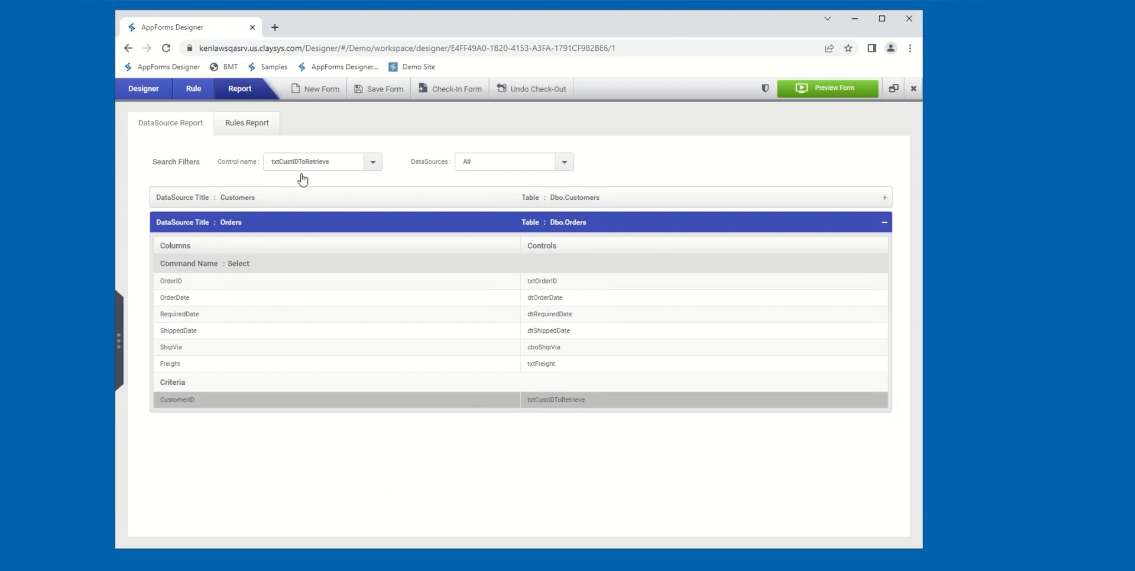
- Filter the DataSource Report by the txtCity control to highlight the City mappings
{"action": "left_click", "coordinate": [372, 162]}
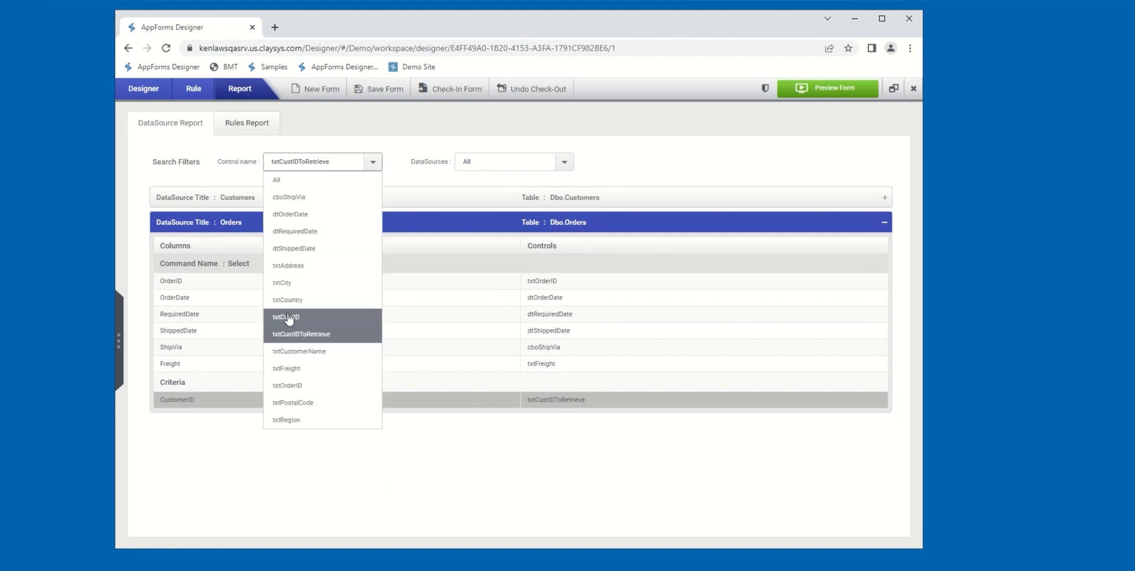
{"action": "left_click", "coordinate": [282, 282]}
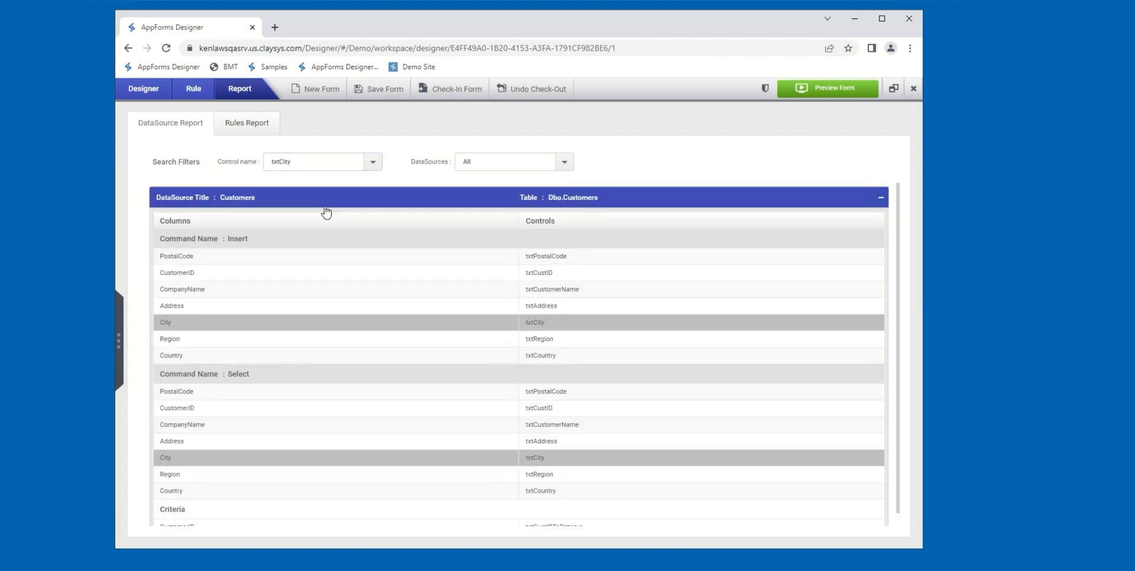
{"action": "mouse_move", "coordinate": [161, 462]}
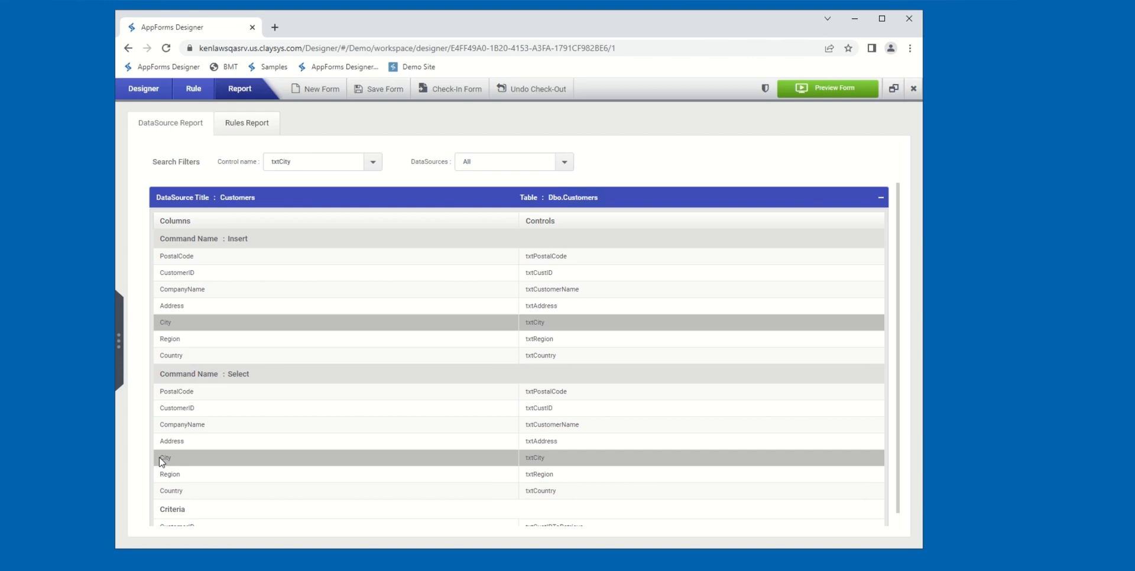
{"action": "mouse_move", "coordinate": [630, 474]}
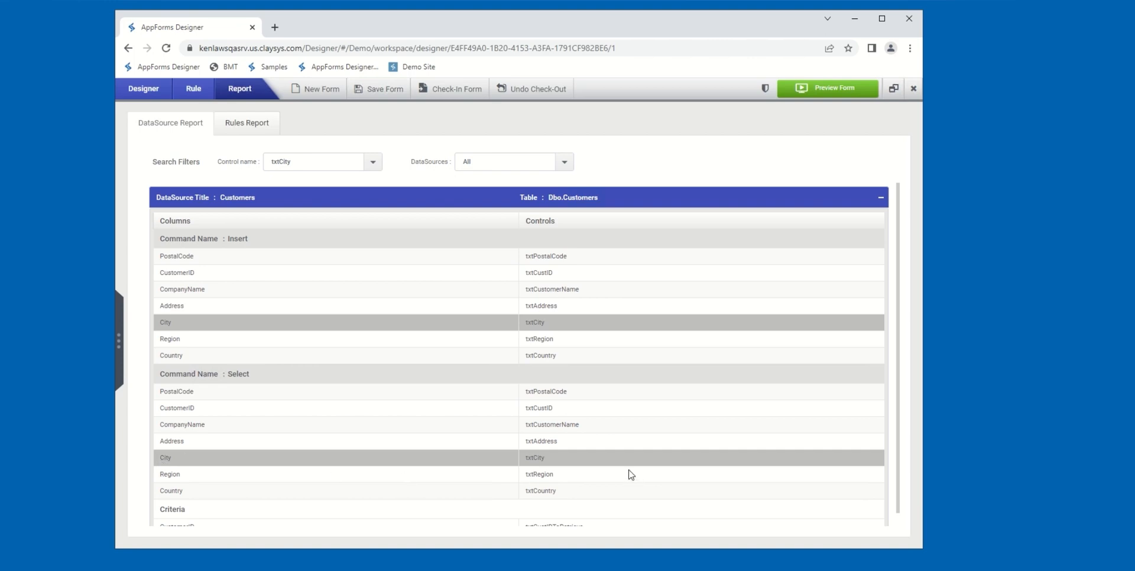
{"action": "mouse_move", "coordinate": [541, 470]}
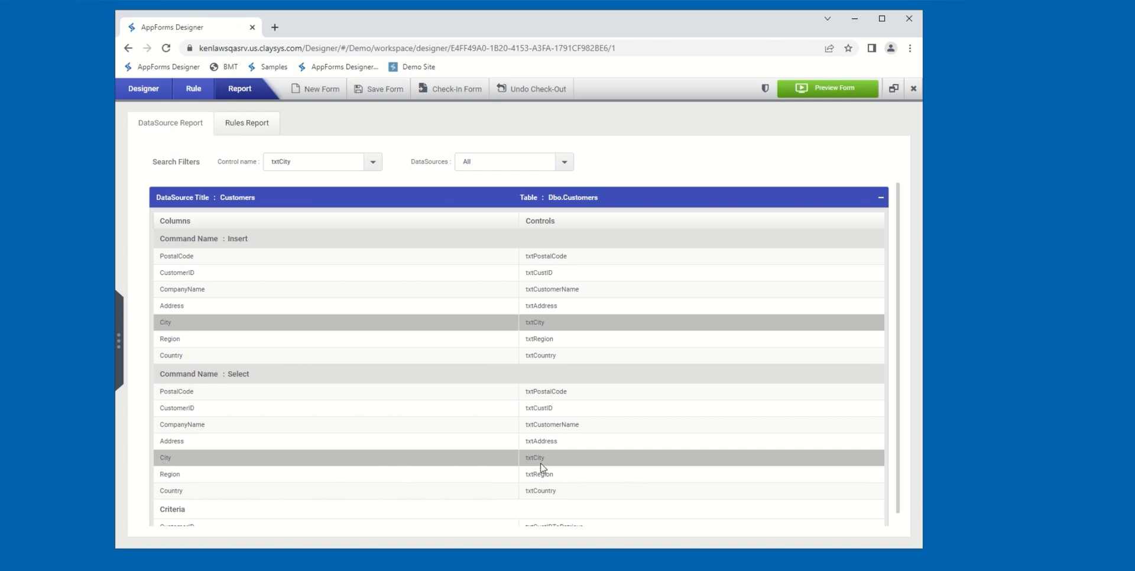
{"action": "mouse_move", "coordinate": [226, 464]}
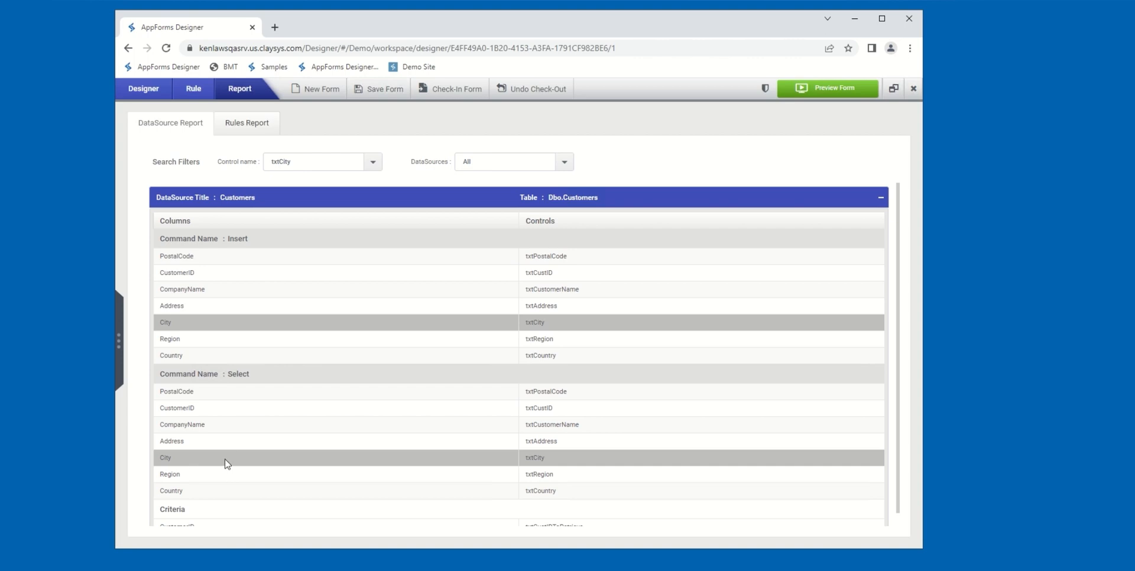
{"action": "mouse_move", "coordinate": [266, 320]}
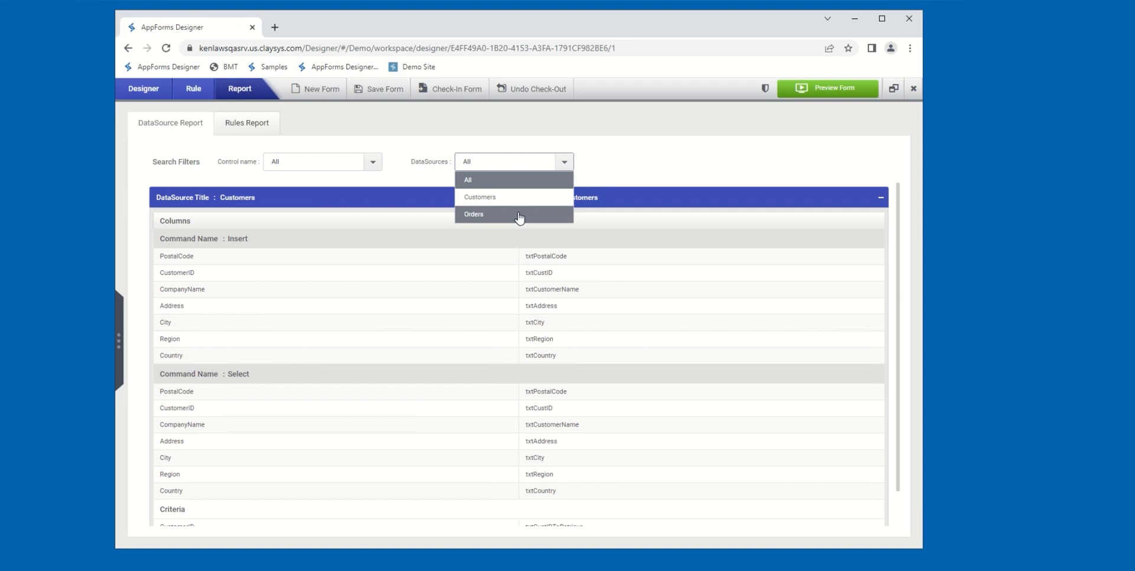
{"action": "mouse_move", "coordinate": [409, 209]}
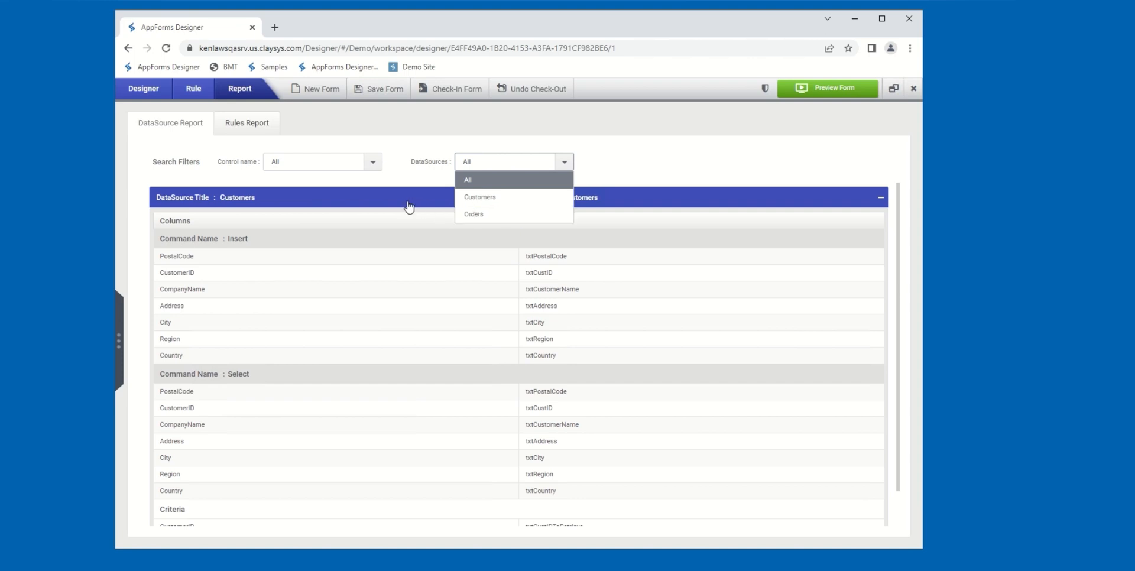
{"action": "mouse_move", "coordinate": [546, 219]}
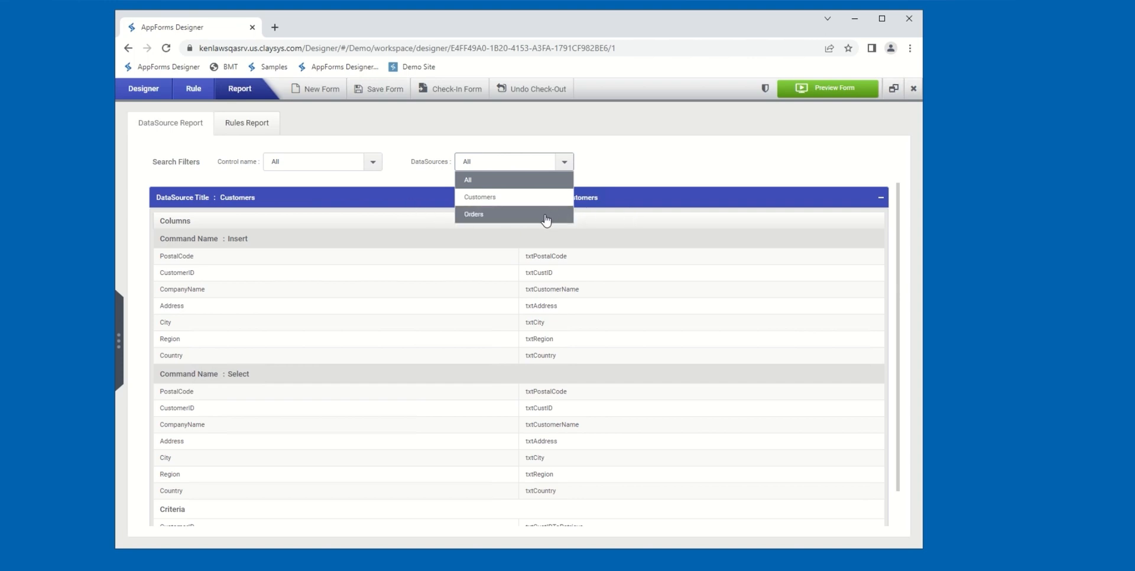
{"action": "mouse_move", "coordinate": [520, 224]}
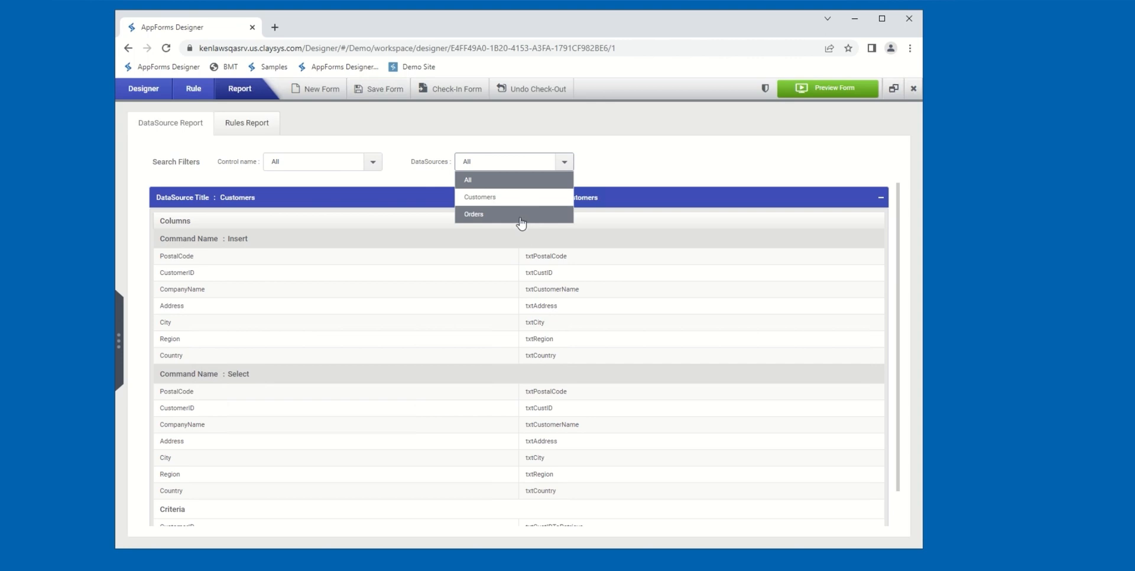
{"action": "mouse_move", "coordinate": [532, 214]}
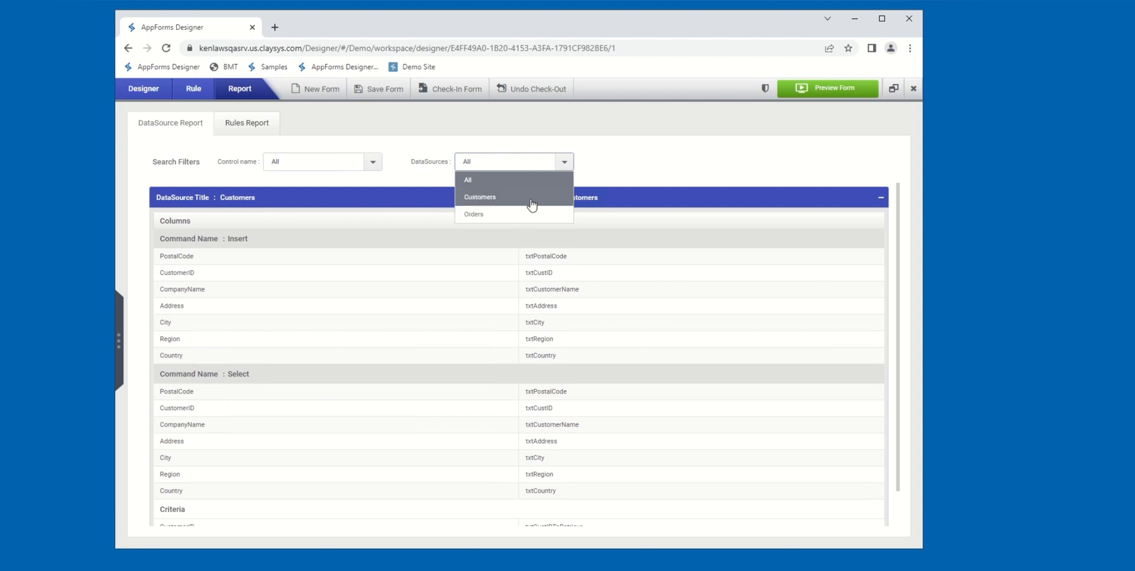
- Limit the report to the Customers data source, then reopen the DataSources list
{"action": "left_click", "coordinate": [480, 198]}
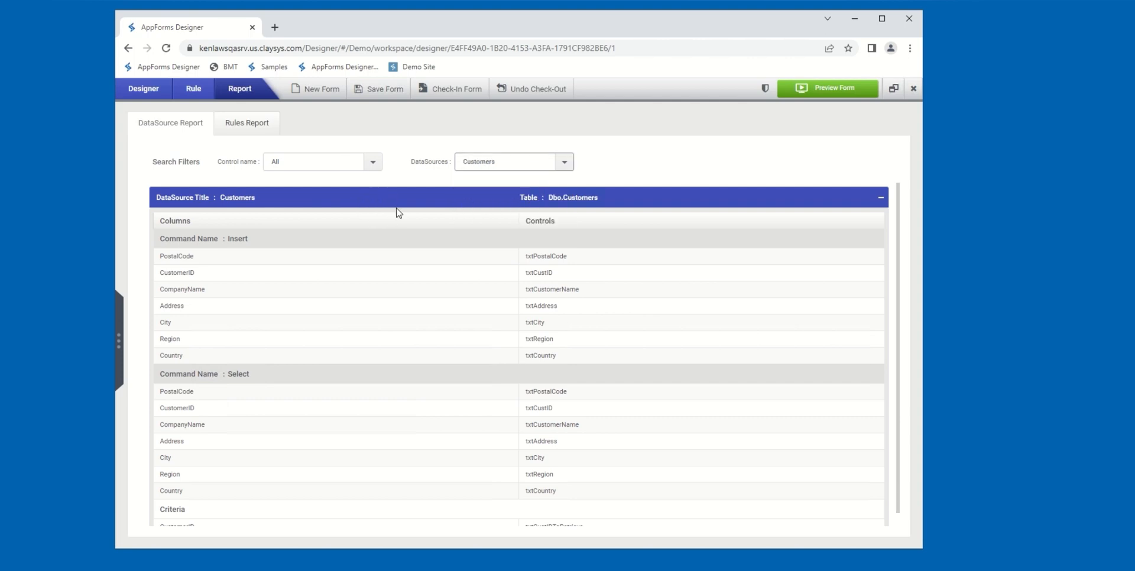
{"action": "mouse_move", "coordinate": [485, 224]}
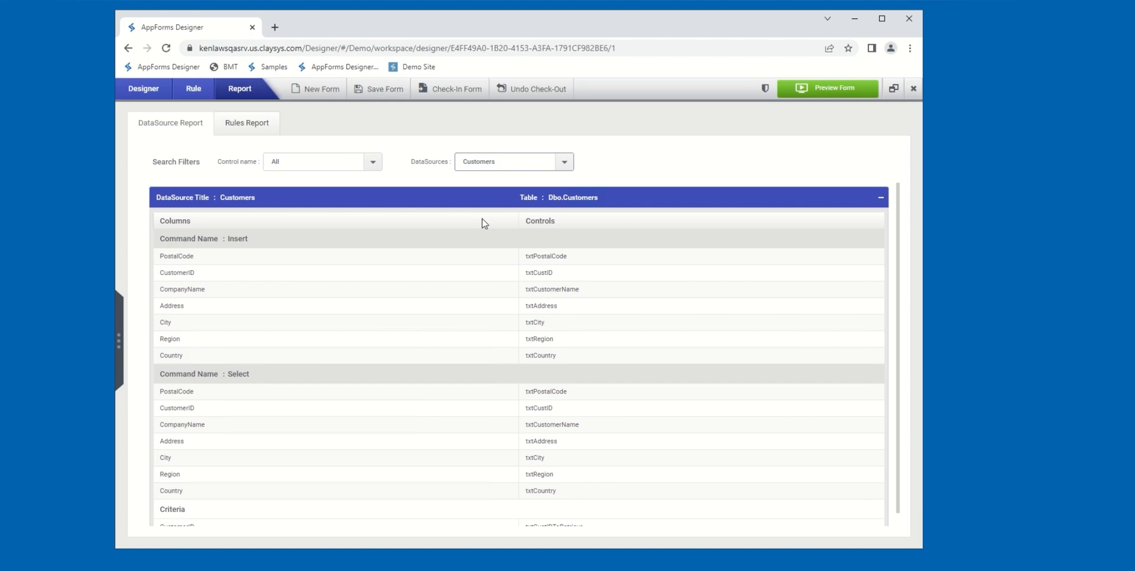
{"action": "left_click", "coordinate": [564, 162]}
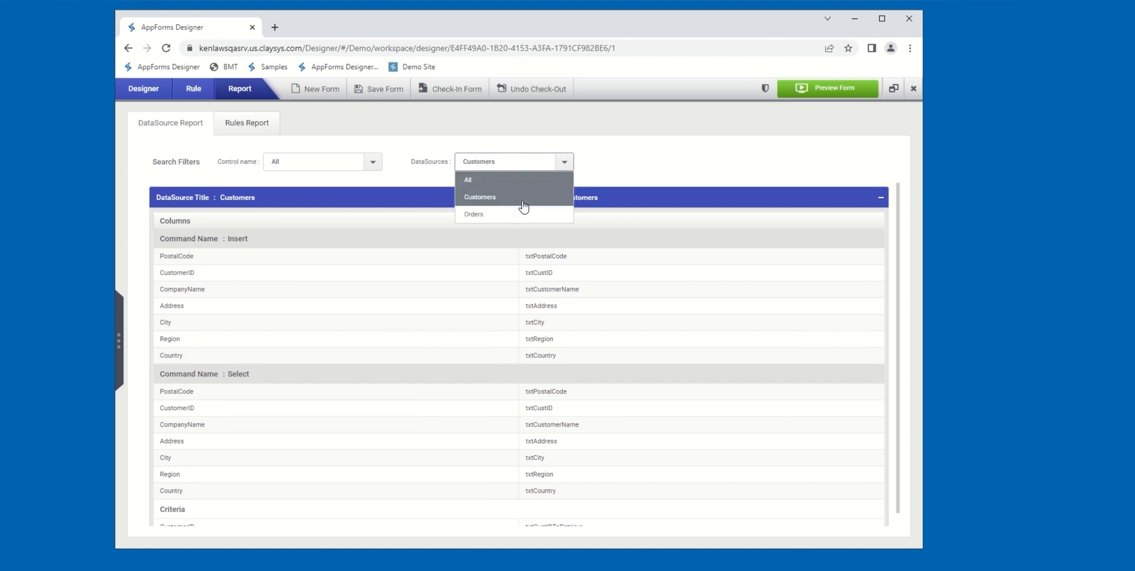
- Limit the report to the Orders data source filtered by control txtCustIDToRetrieve
{"action": "left_click", "coordinate": [473, 214]}
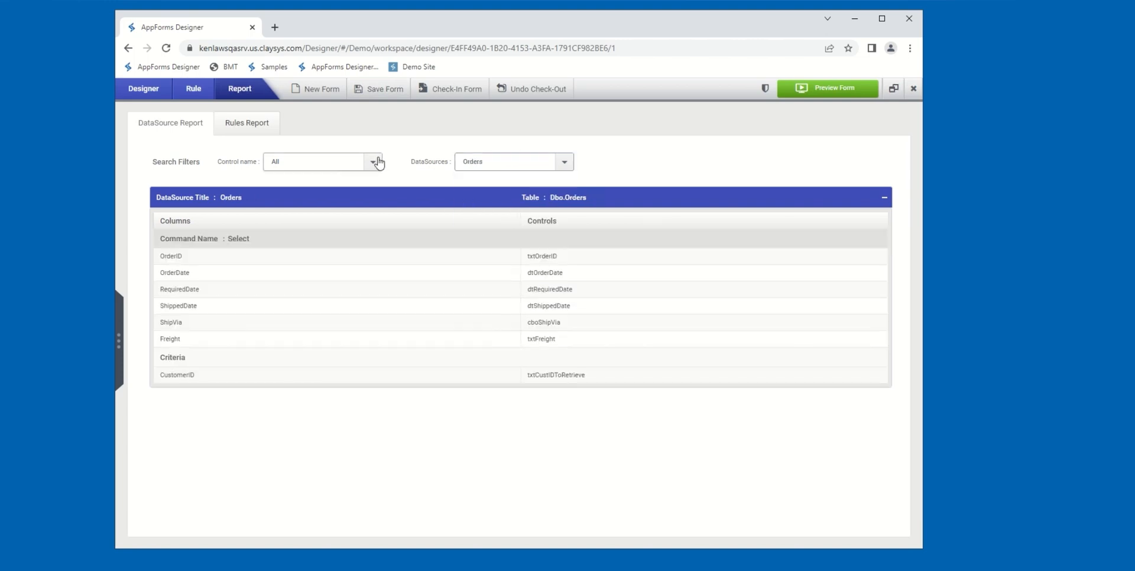
{"action": "left_click", "coordinate": [372, 162]}
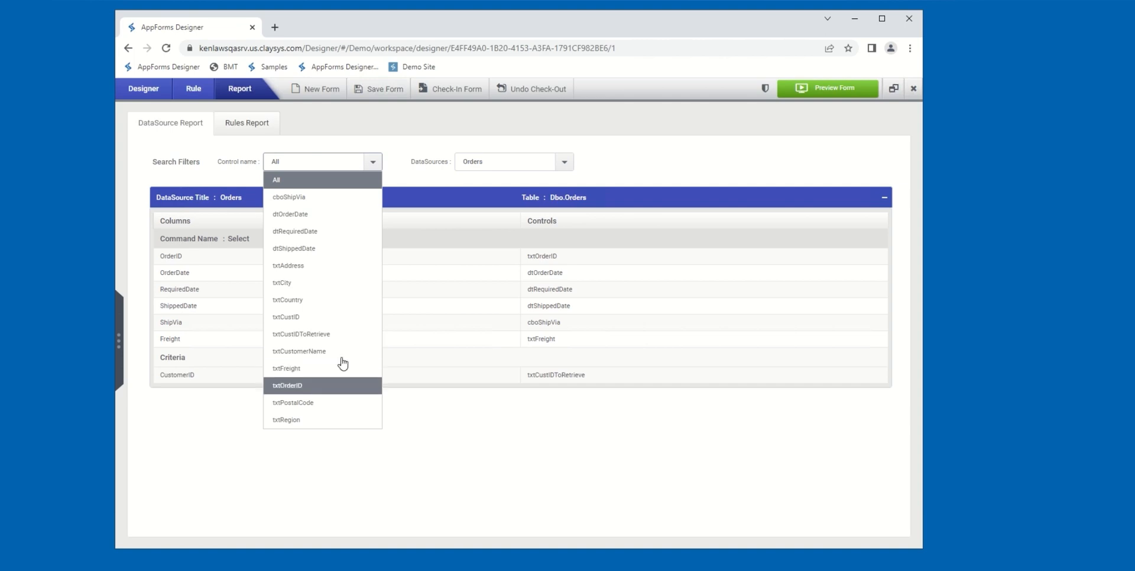
{"action": "left_click", "coordinate": [302, 333]}
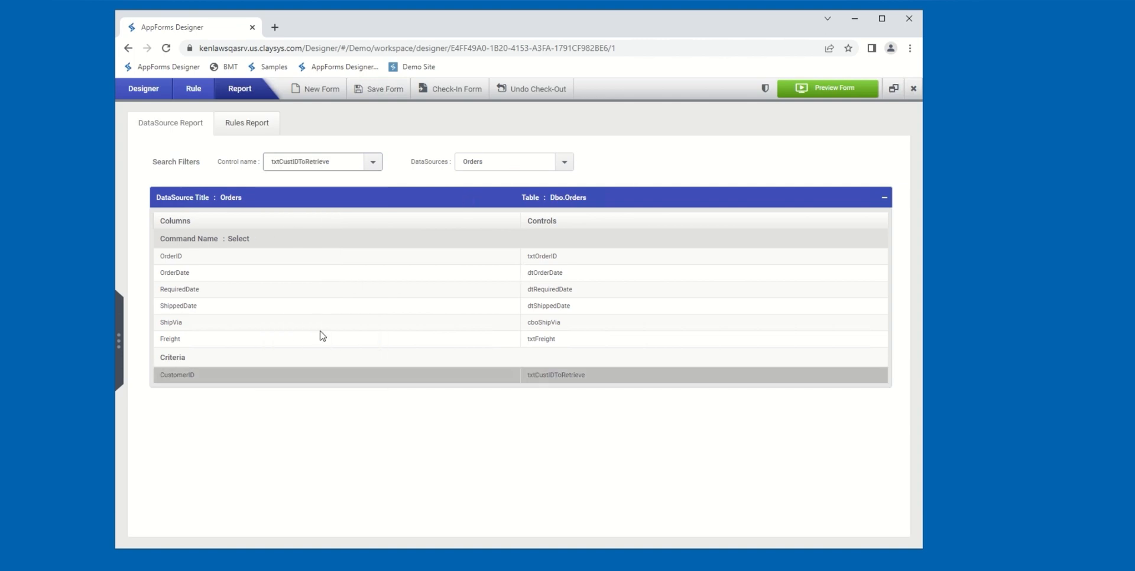
{"action": "mouse_move", "coordinate": [317, 151]}
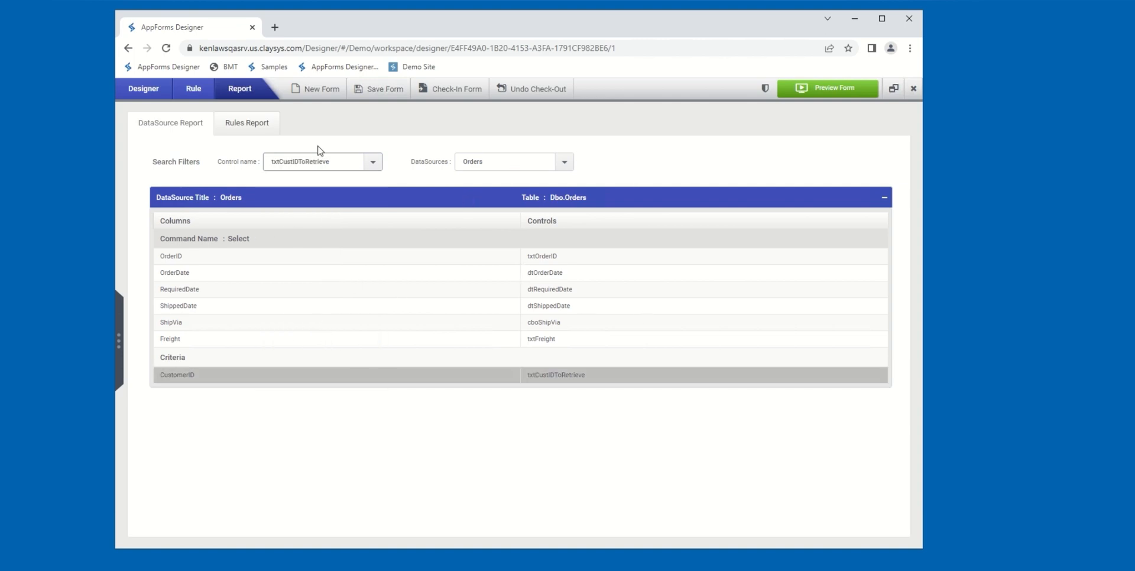
{"action": "mouse_move", "coordinate": [296, 160]}
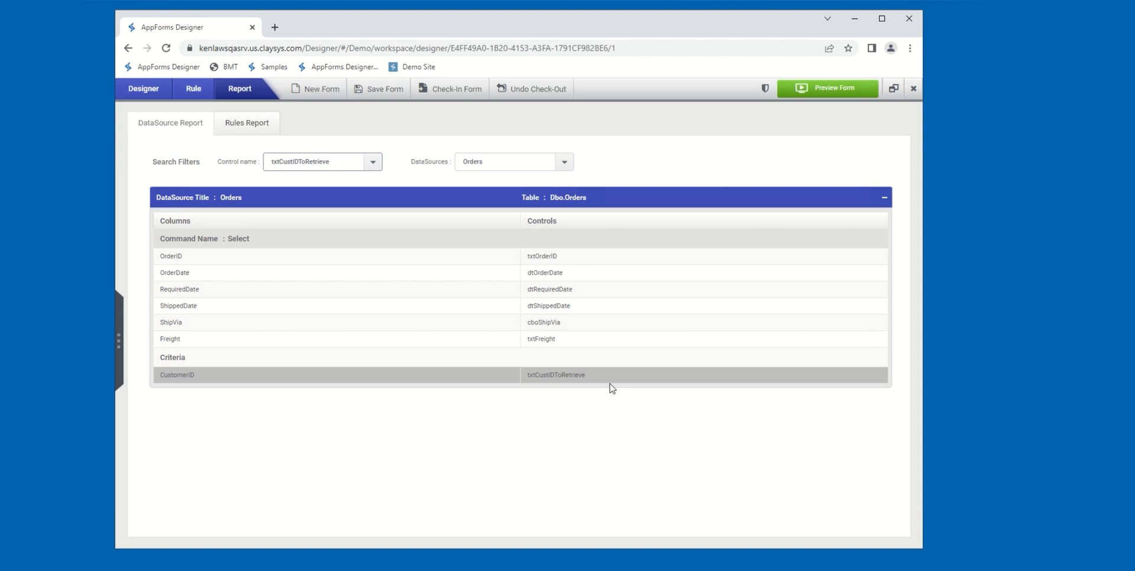
{"action": "mouse_move", "coordinate": [617, 383]}
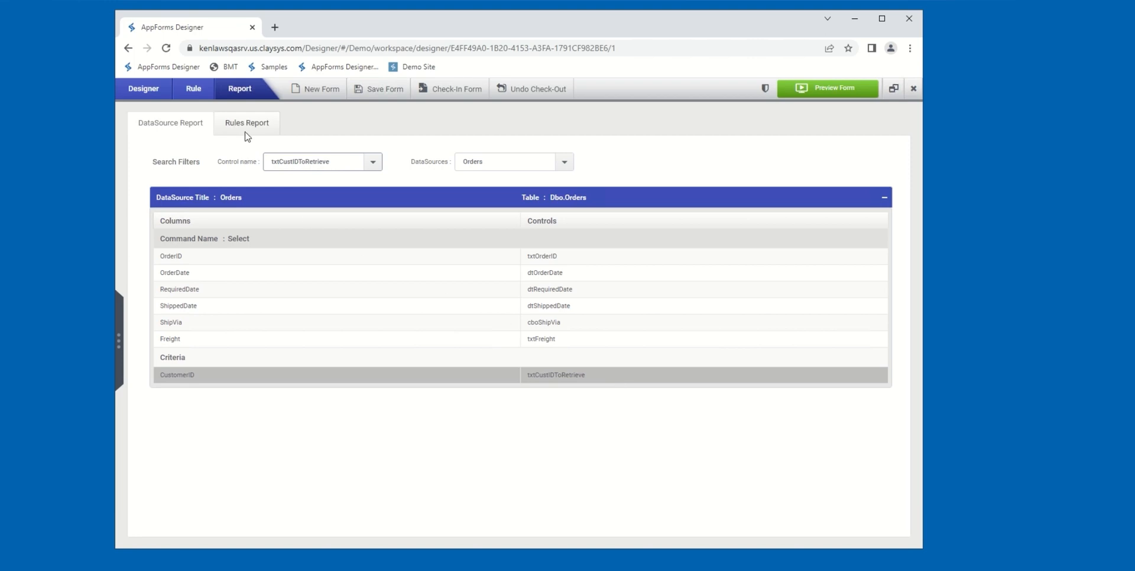
- Switch to the Rules Report listing On_btnAdd, On_FormLoad, On_btnLoadOrderInfo and other rules
{"action": "left_click", "coordinate": [246, 122]}
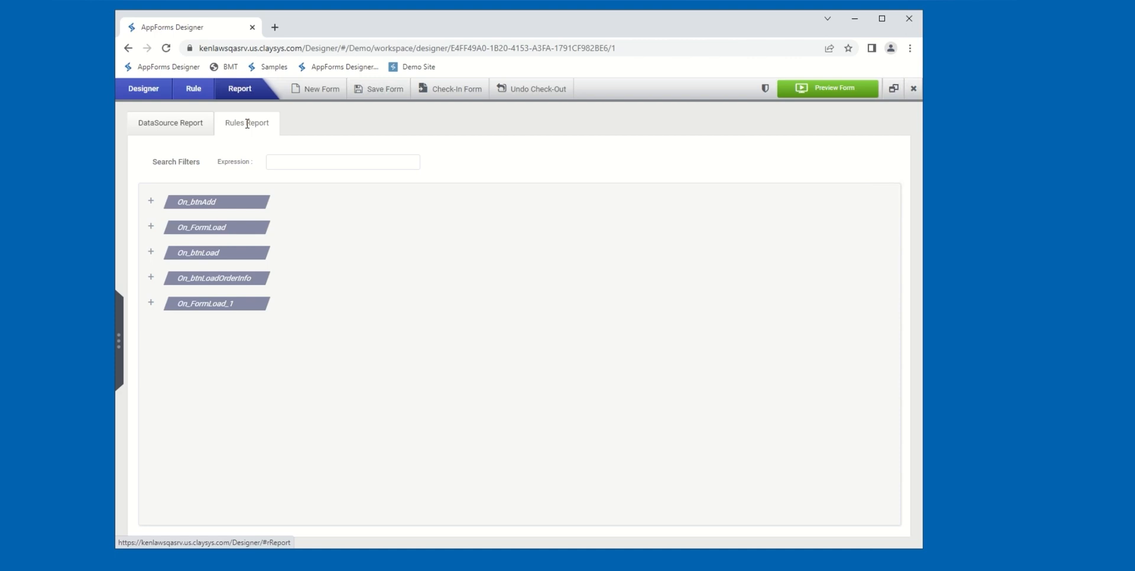
{"action": "mouse_move", "coordinate": [247, 304]}
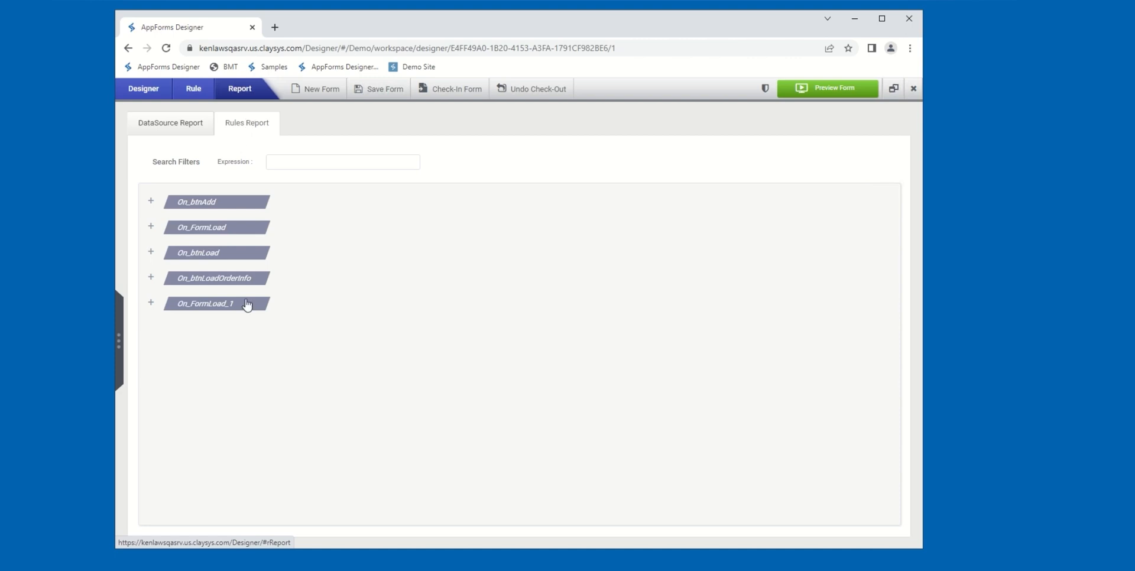
{"action": "mouse_move", "coordinate": [243, 369]}
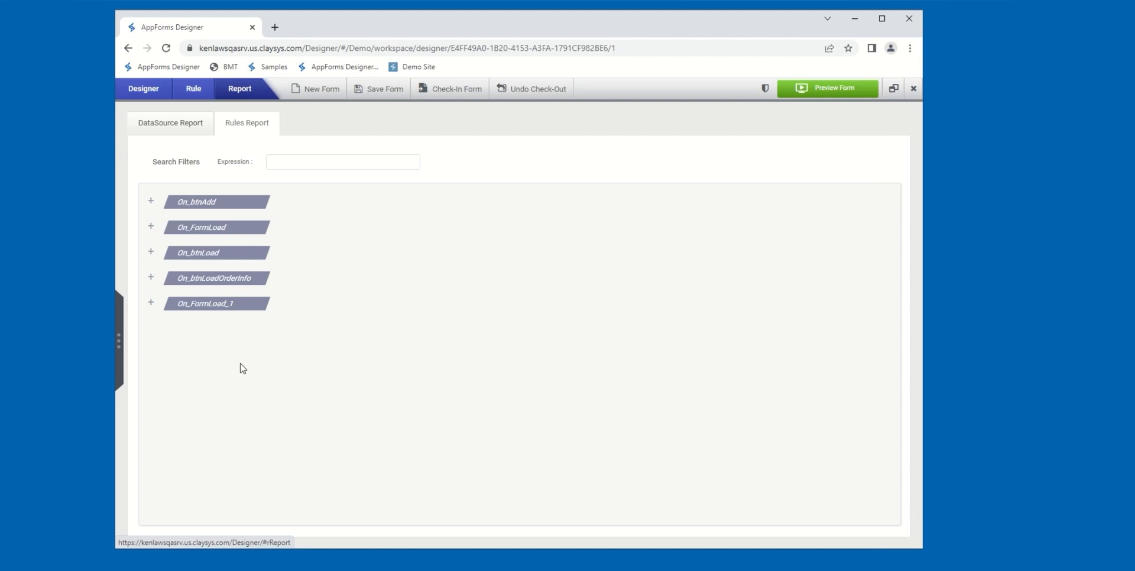
{"action": "mouse_move", "coordinate": [237, 361]}
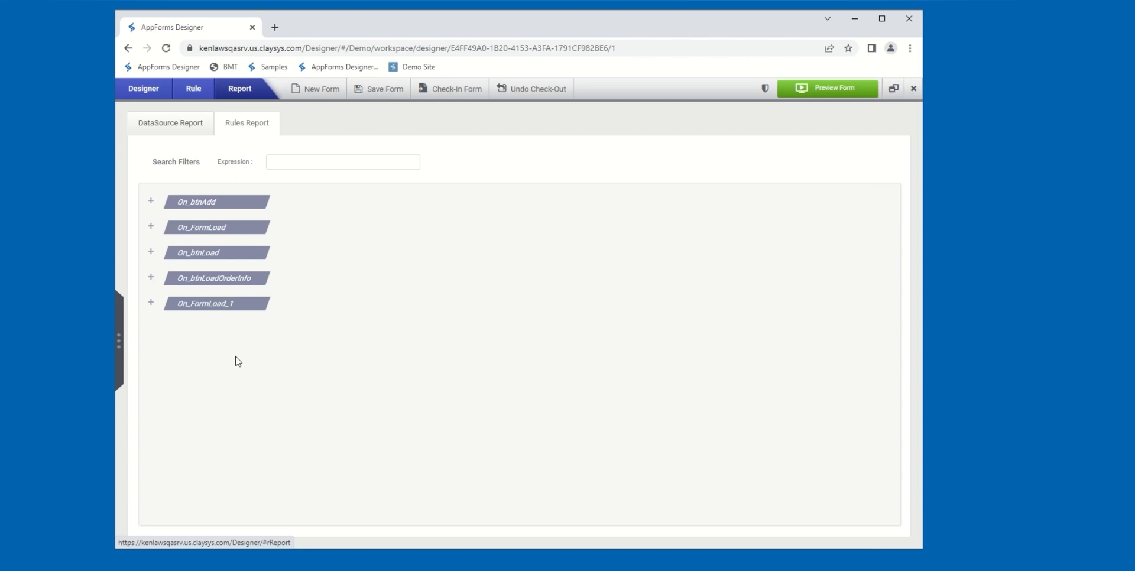
{"action": "mouse_move", "coordinate": [150, 251]}
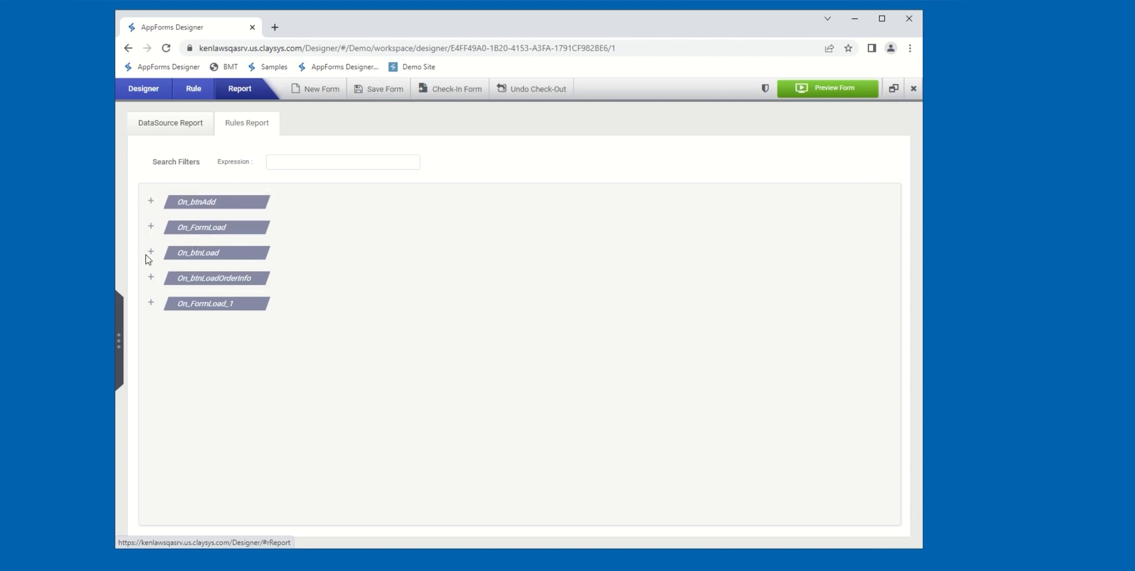
{"action": "mouse_move", "coordinate": [152, 239]}
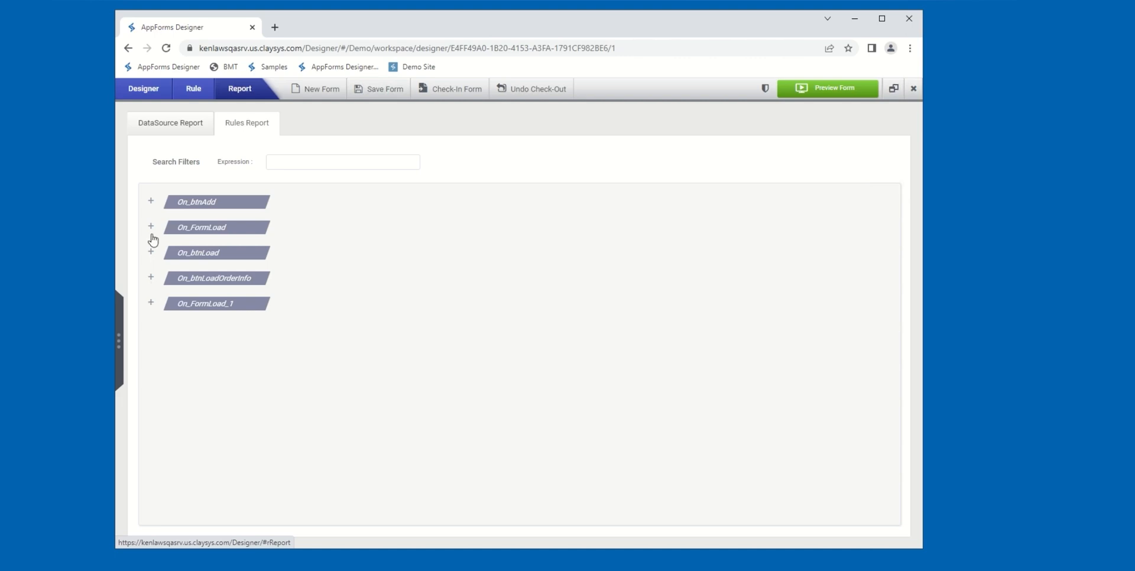
{"action": "mouse_move", "coordinate": [150, 209]}
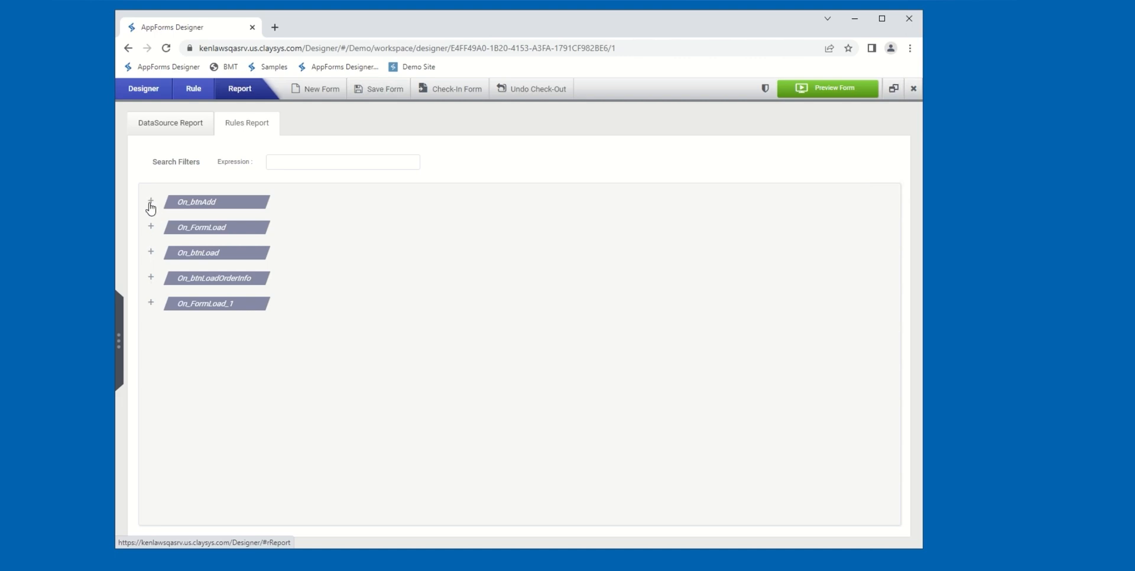
- Expand the On_btnAdd, On_FormLoad, On_btnLoad and On_btnLoadOrderInfo rules to show their actions
{"action": "left_click", "coordinate": [150, 203]}
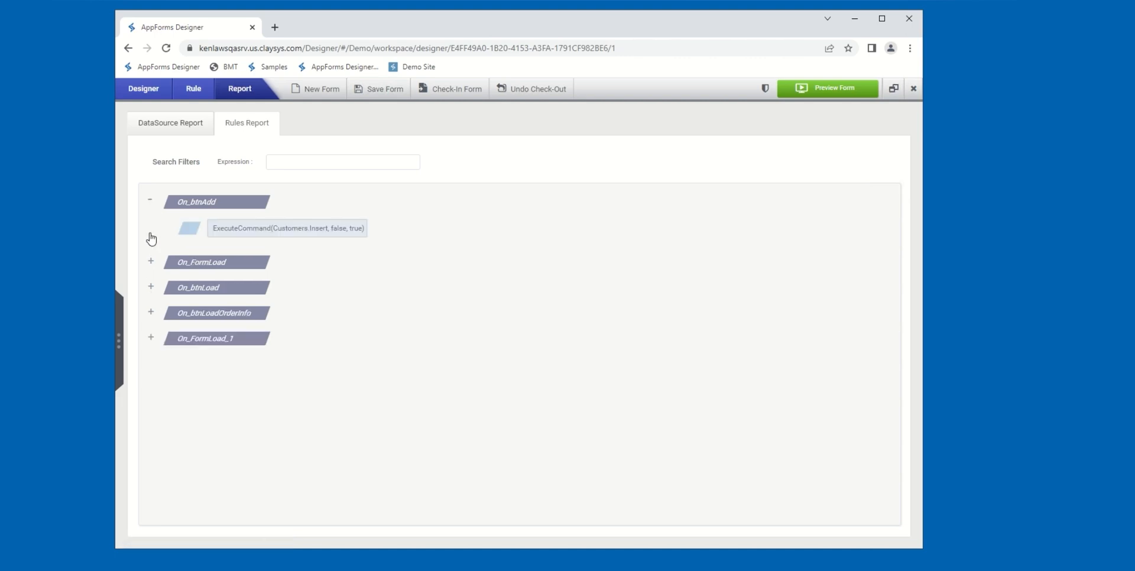
{"action": "left_click", "coordinate": [150, 262]}
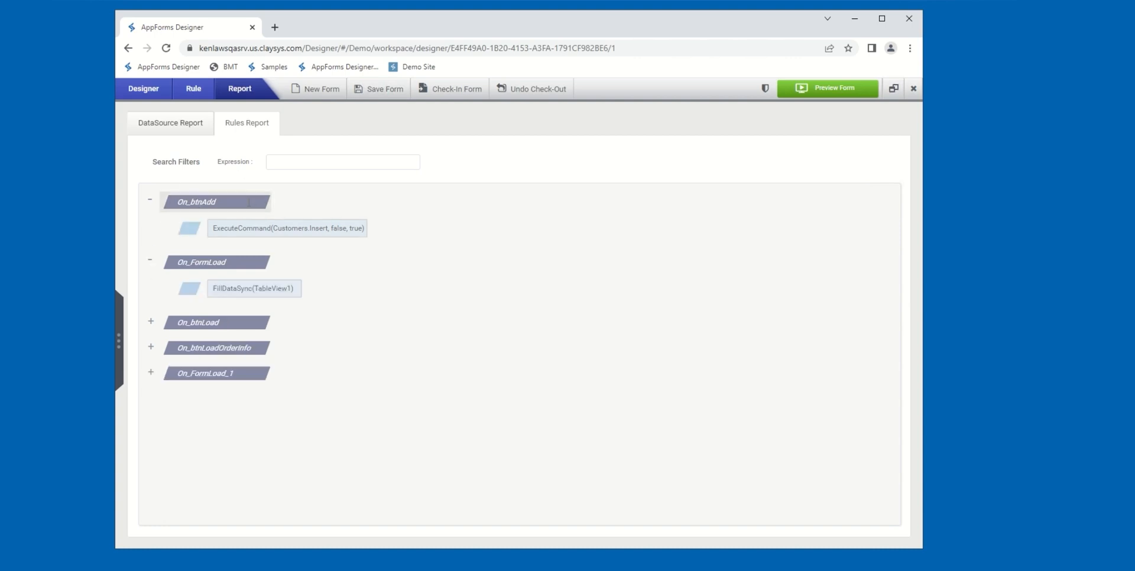
{"action": "mouse_move", "coordinate": [196, 202]}
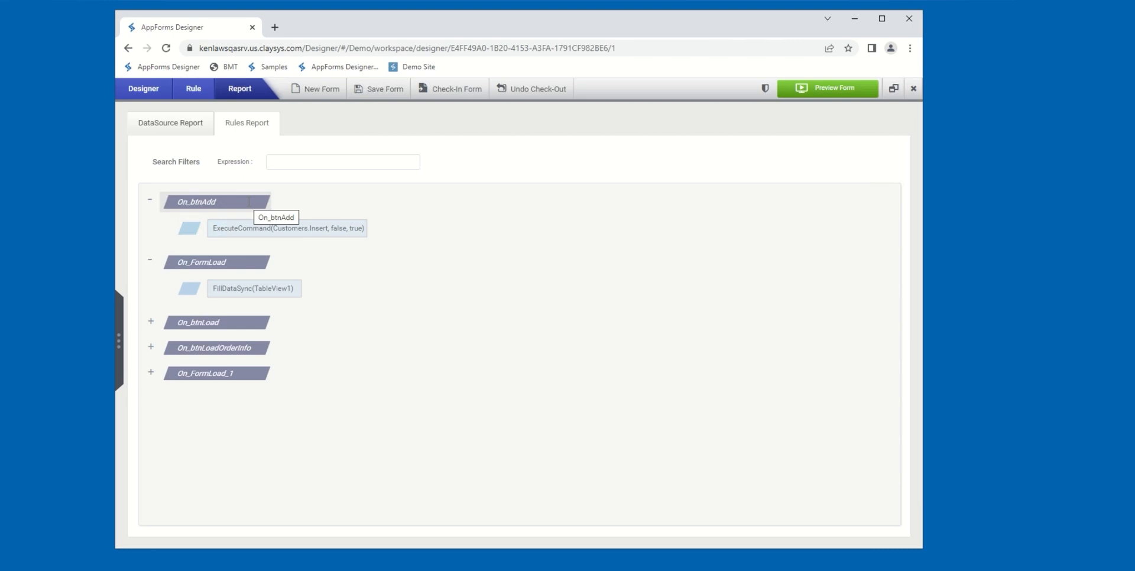
{"action": "mouse_move", "coordinate": [239, 215]}
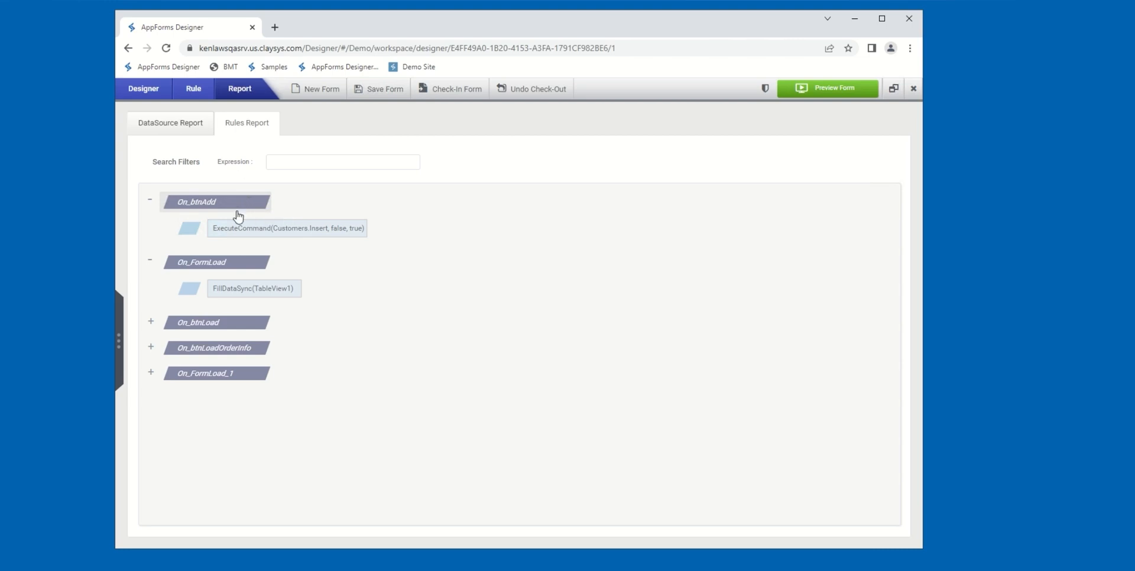
{"action": "mouse_move", "coordinate": [239, 218]}
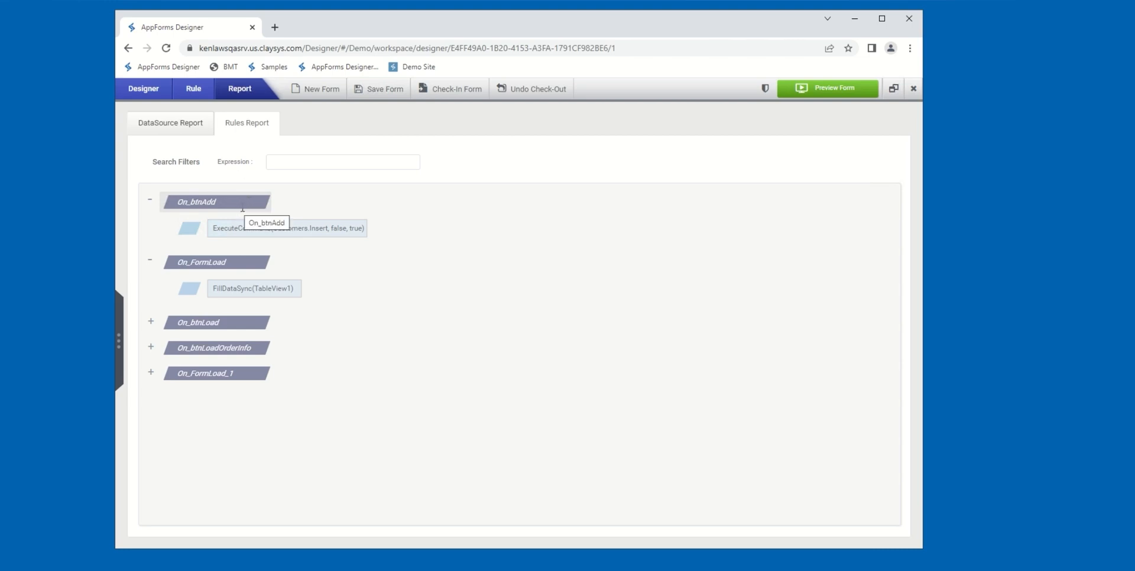
{"action": "mouse_move", "coordinate": [240, 215]}
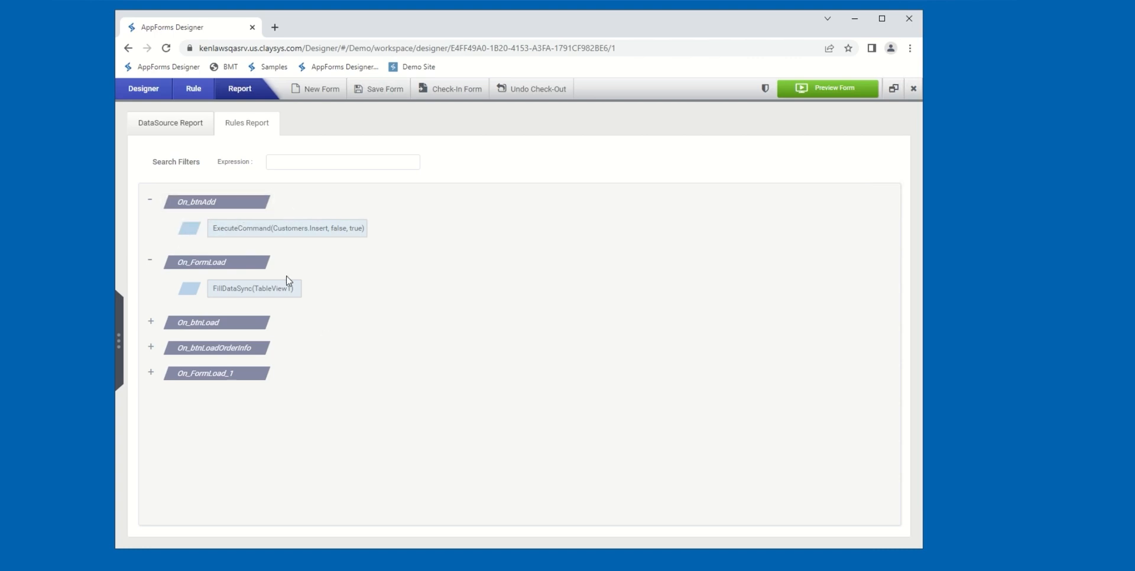
{"action": "mouse_move", "coordinate": [410, 317]}
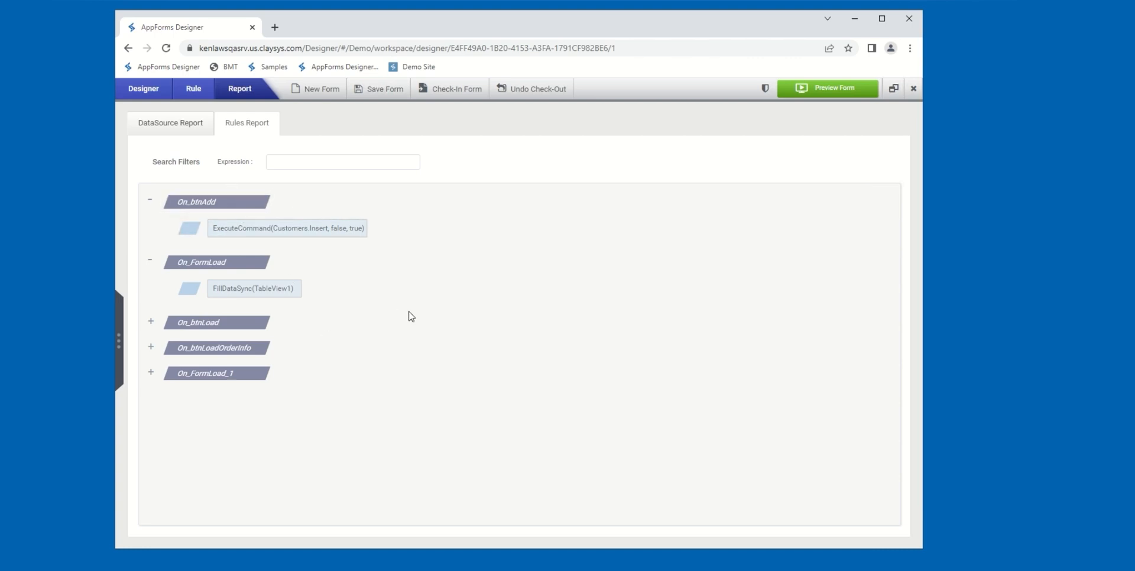
{"action": "mouse_move", "coordinate": [152, 327]}
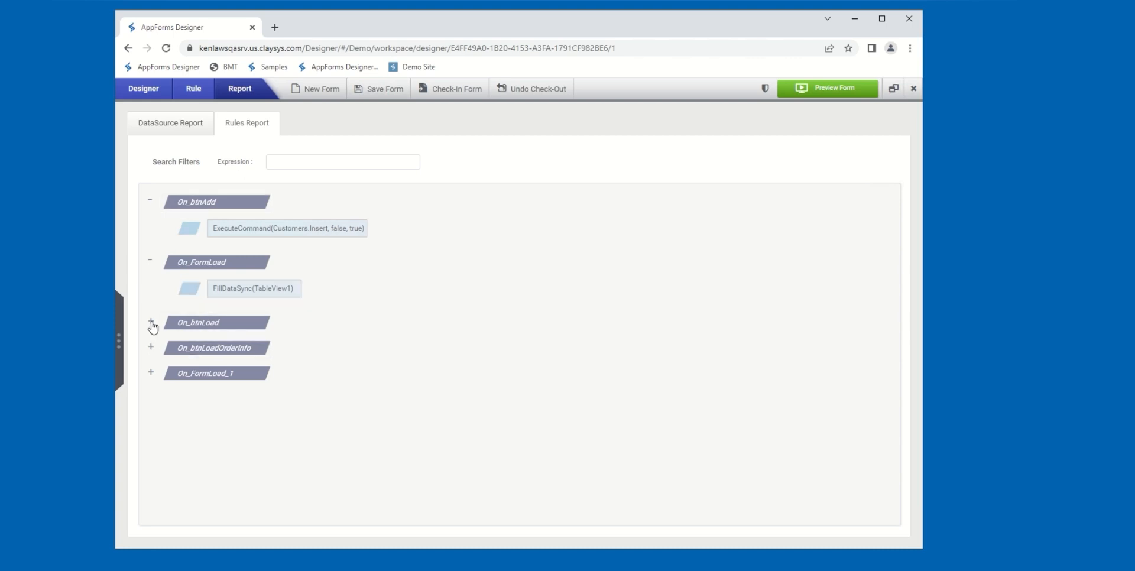
{"action": "left_click", "coordinate": [150, 323]}
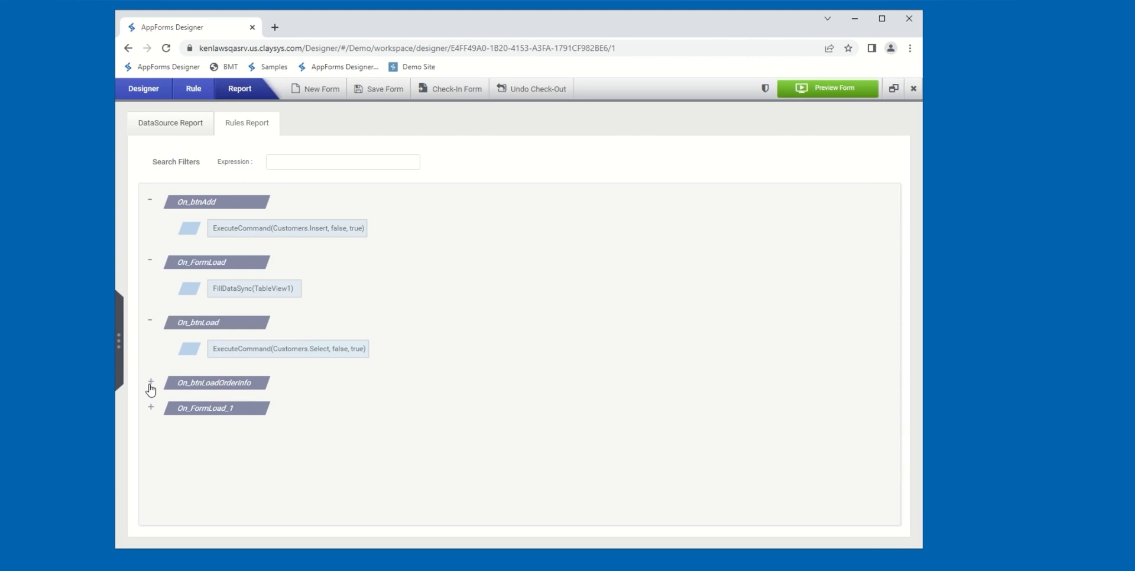
{"action": "mouse_move", "coordinate": [153, 387]}
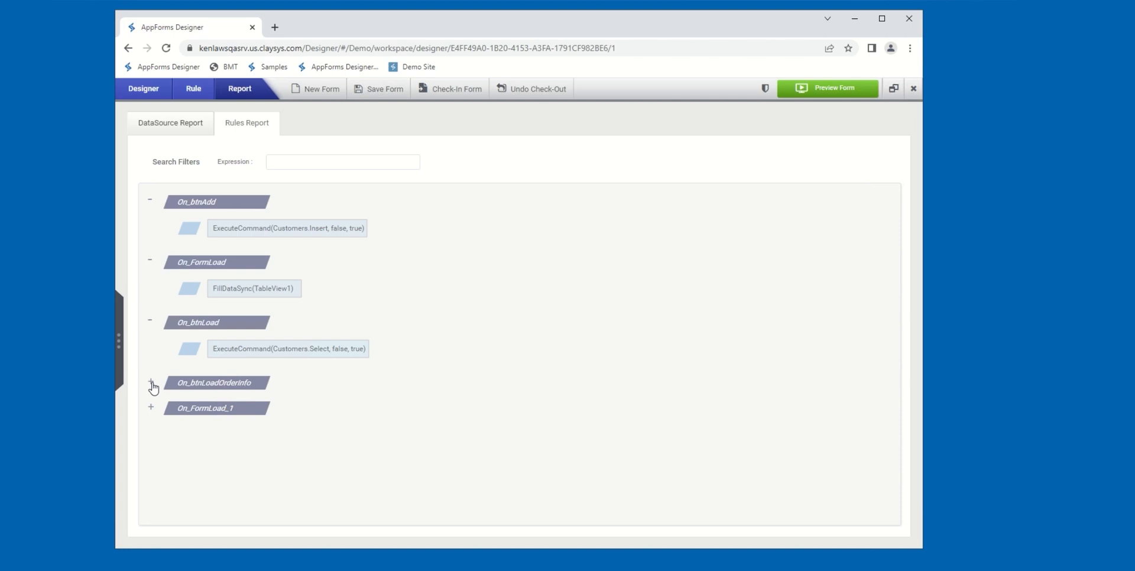
{"action": "left_click", "coordinate": [343, 162]}
{"action": "type", "text": "t"}
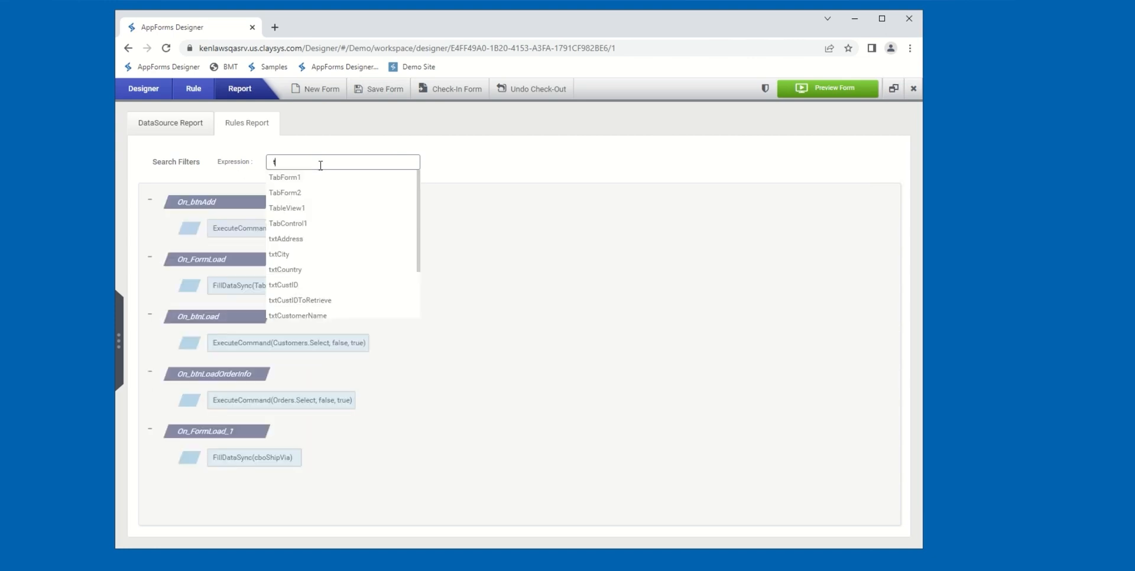
- Filter the rules by expression TableView1, leaving only On_FormLoad with FillDataSync(TableView1)
{"action": "type", "text": "able"}
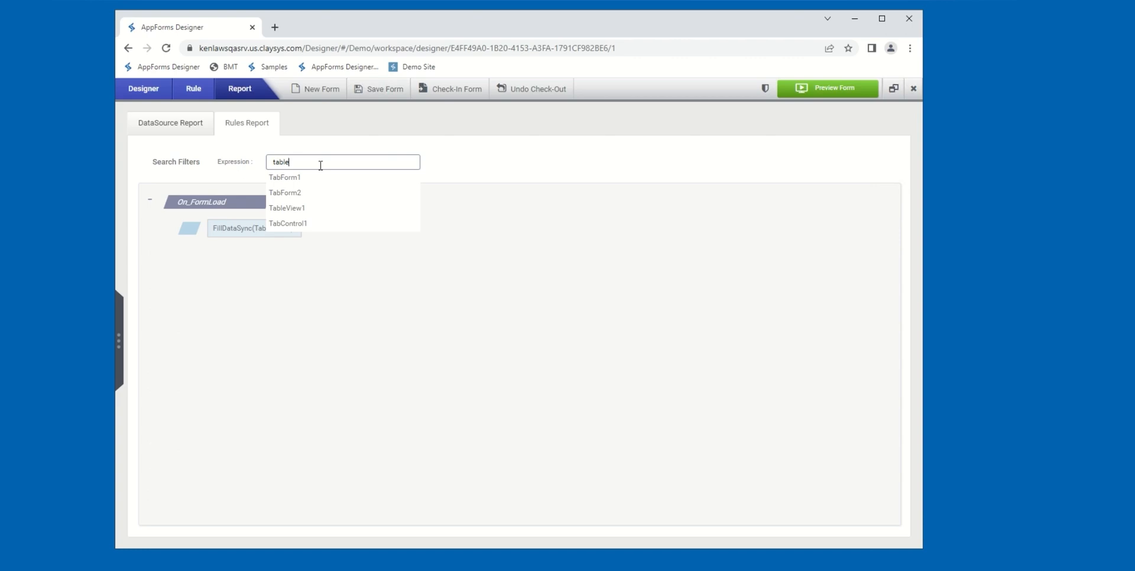
{"action": "left_click", "coordinate": [286, 208]}
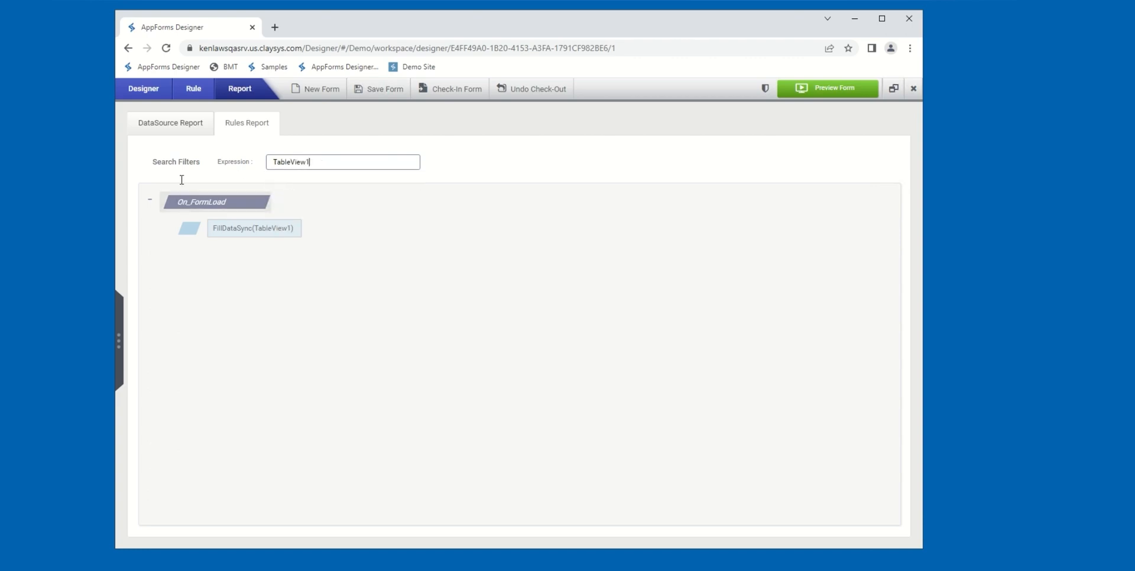
{"action": "mouse_move", "coordinate": [246, 228]}
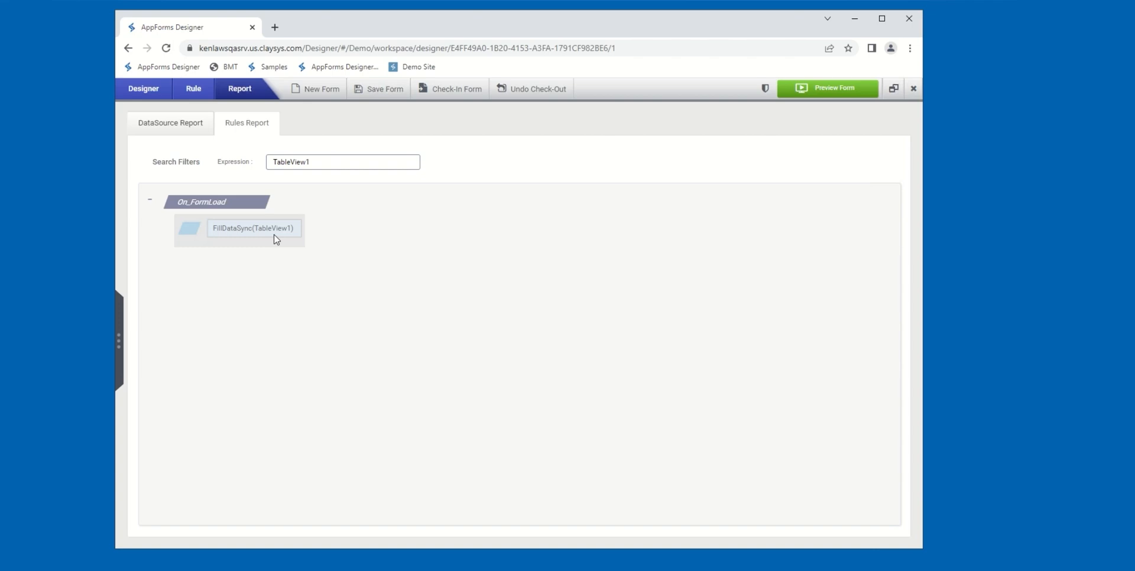
- Replace the Expression filter 'TableView1' with 'fil' to show only the FillDataSync rules
{"action": "triple_click", "coordinate": [343, 162]}
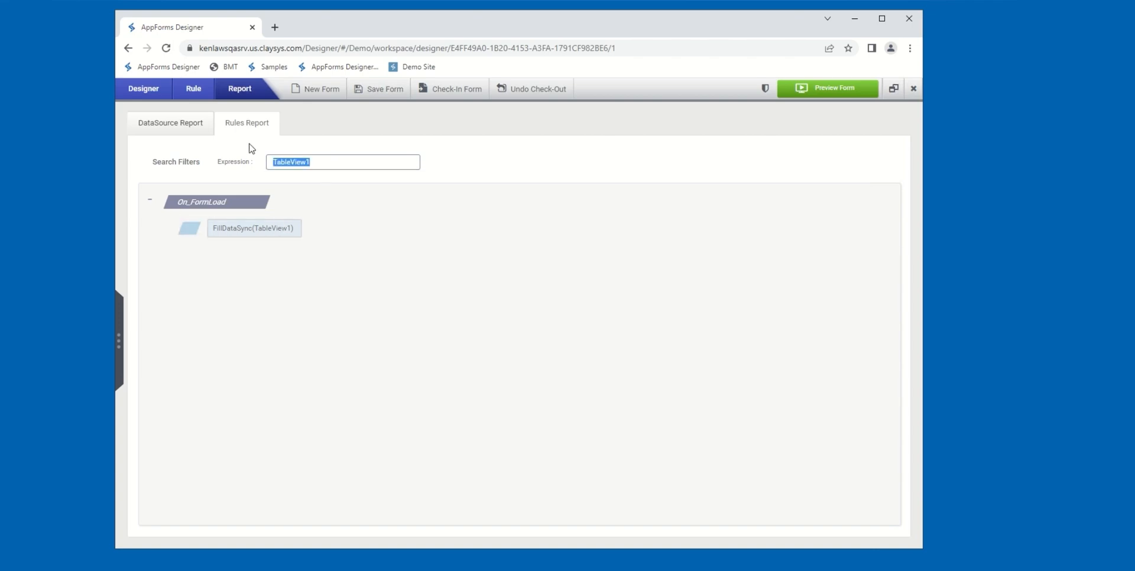
{"action": "type", "text": "fill"}
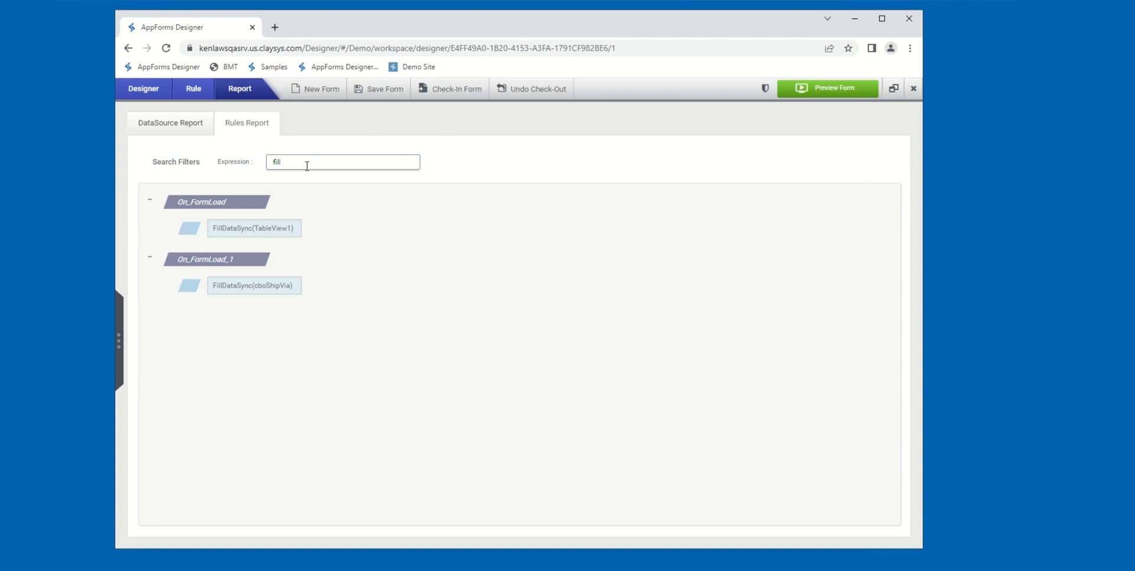
{"action": "mouse_move", "coordinate": [324, 179]}
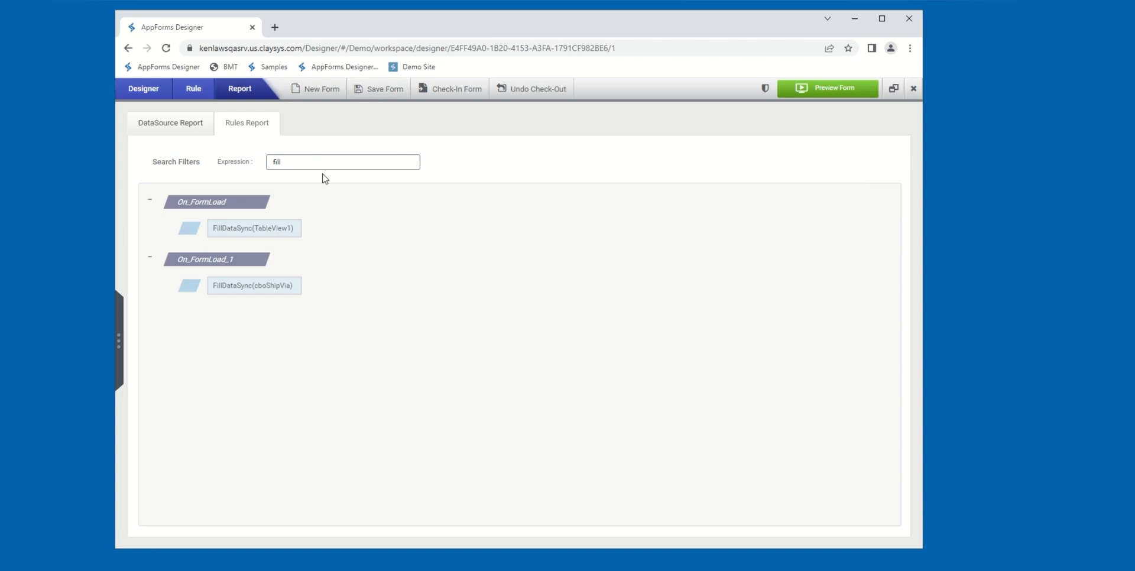
{"action": "mouse_move", "coordinate": [240, 228]}
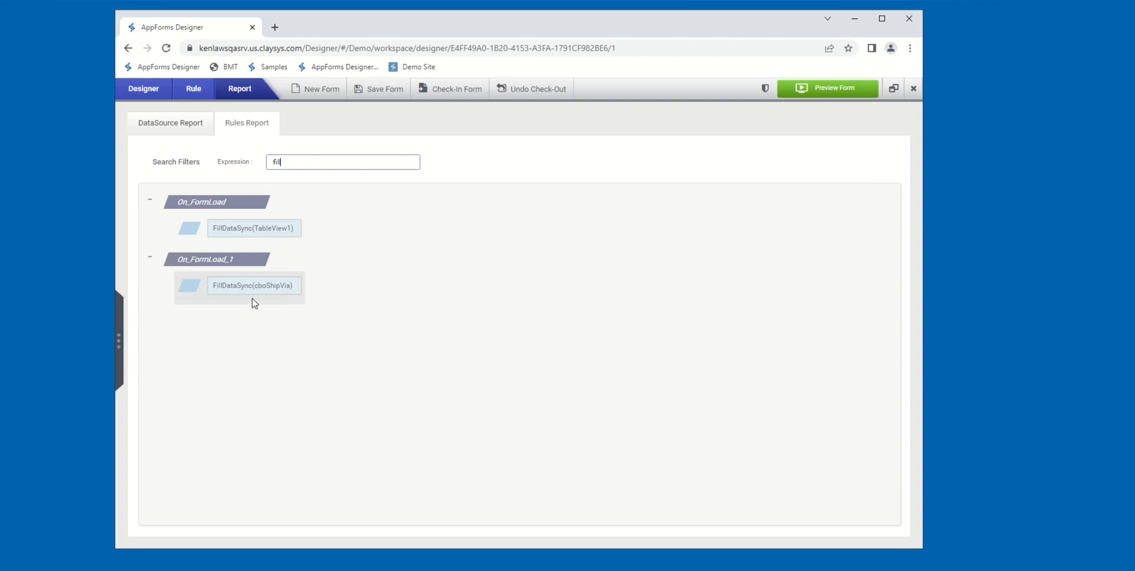
{"action": "mouse_move", "coordinate": [263, 294]}
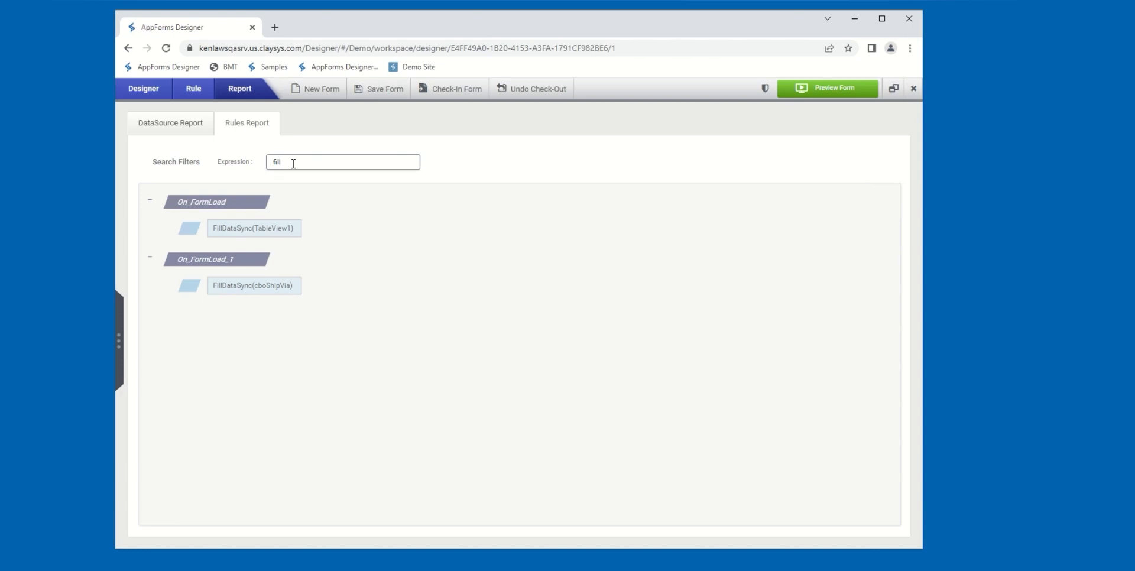
{"action": "mouse_move", "coordinate": [364, 282]}
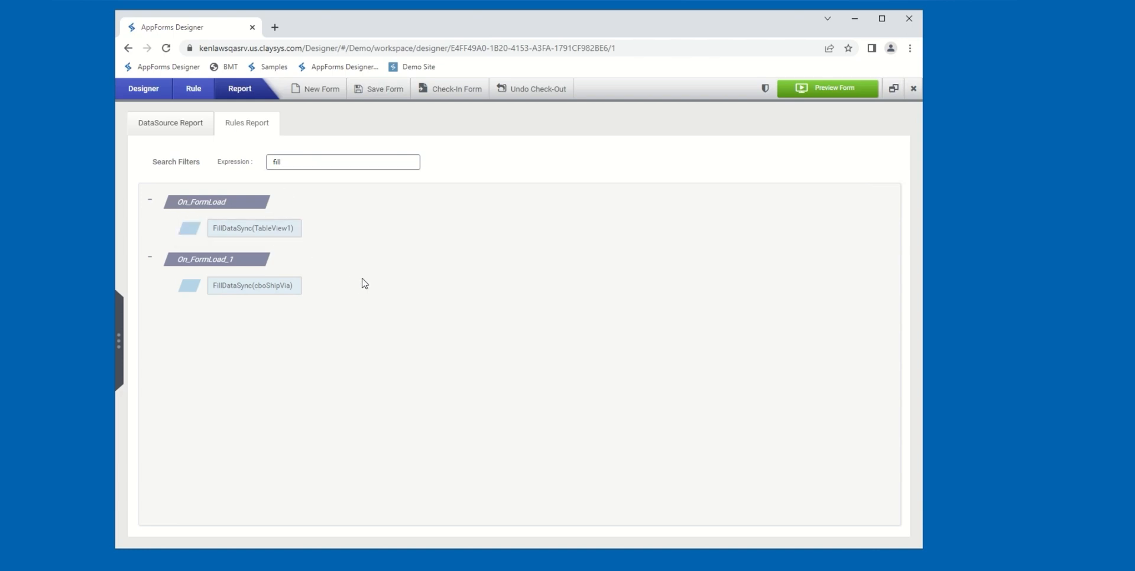
{"action": "mouse_move", "coordinate": [431, 299]}
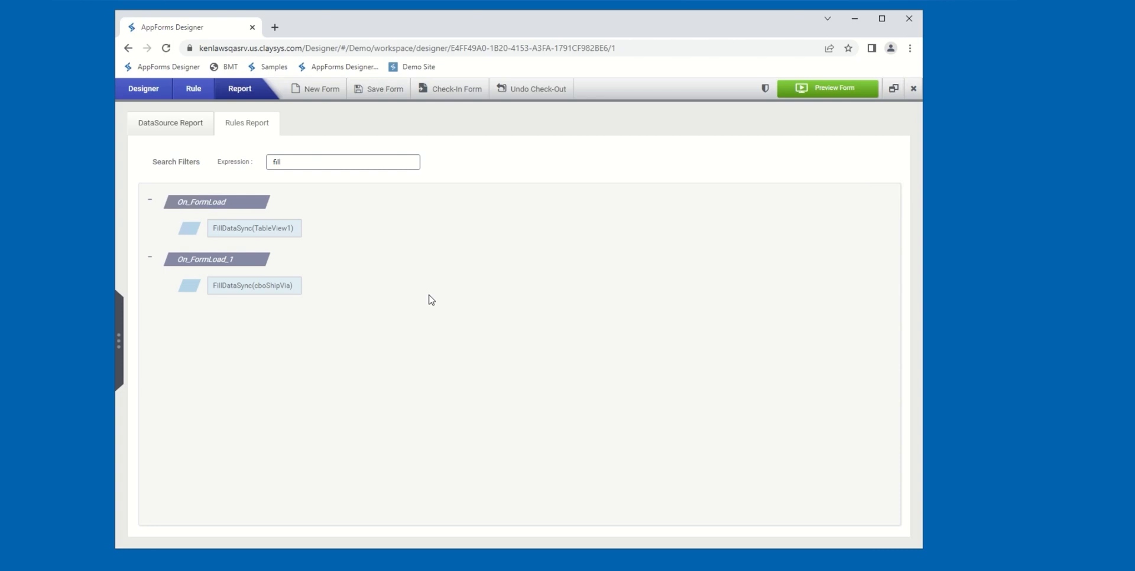
{"action": "mouse_move", "coordinate": [427, 298]}
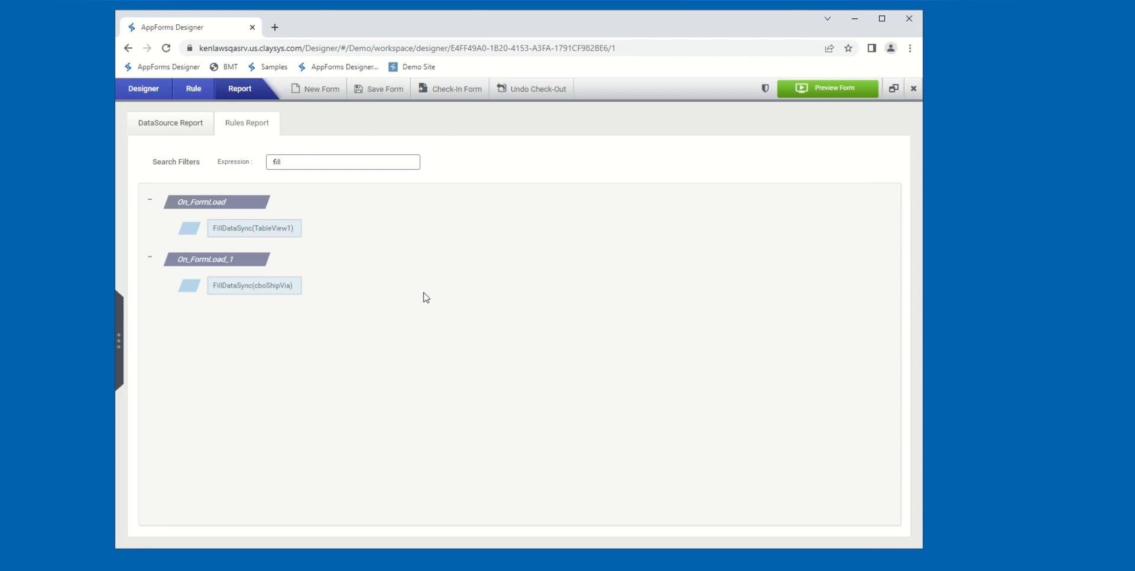
{"action": "mouse_move", "coordinate": [377, 246]}
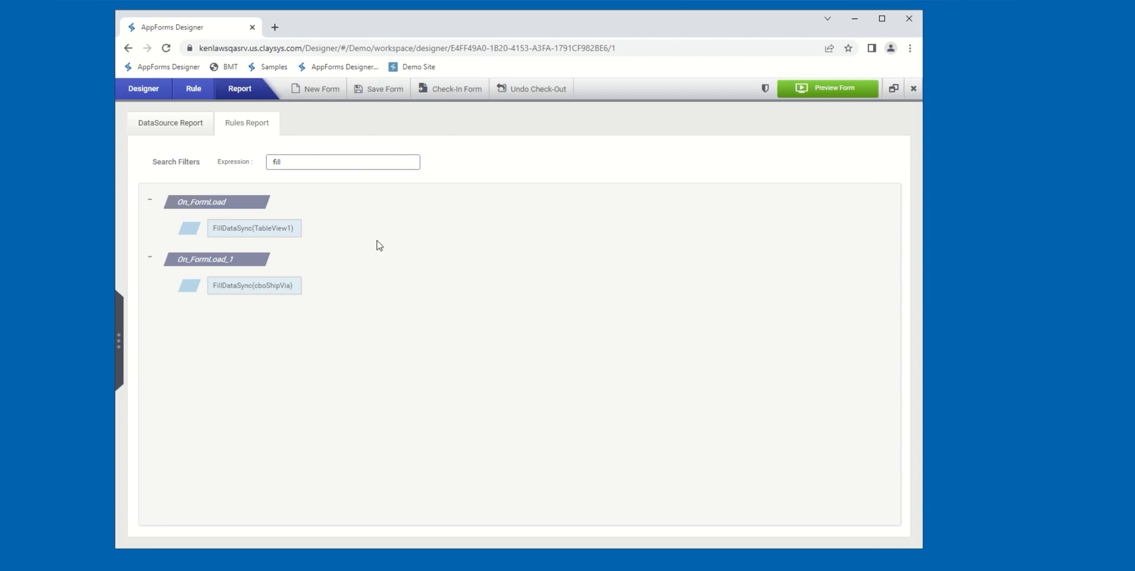
{"action": "mouse_move", "coordinate": [365, 193]}
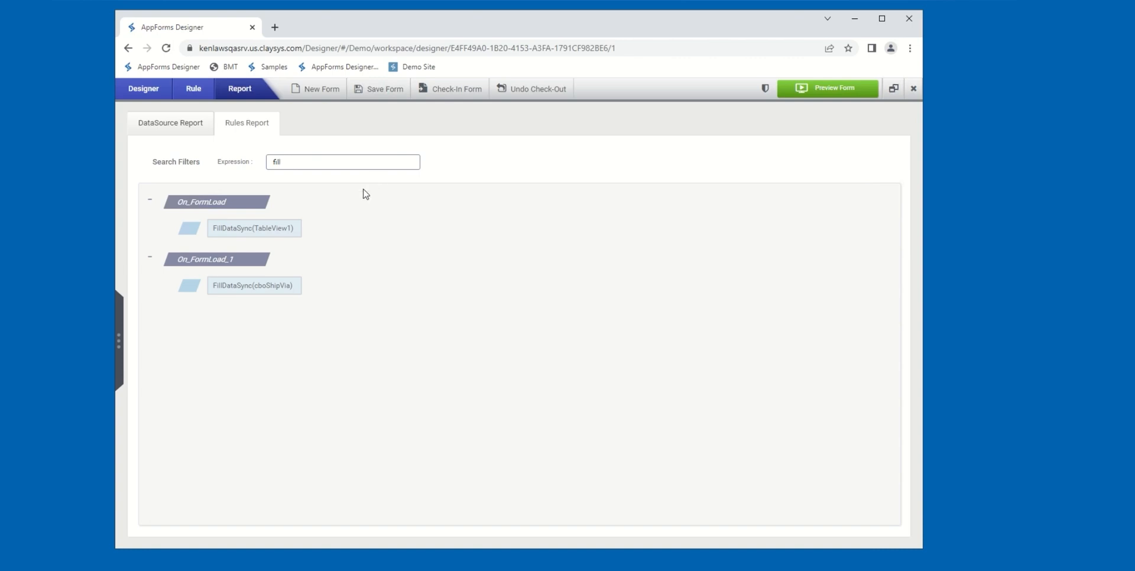
{"action": "mouse_move", "coordinate": [356, 231]}
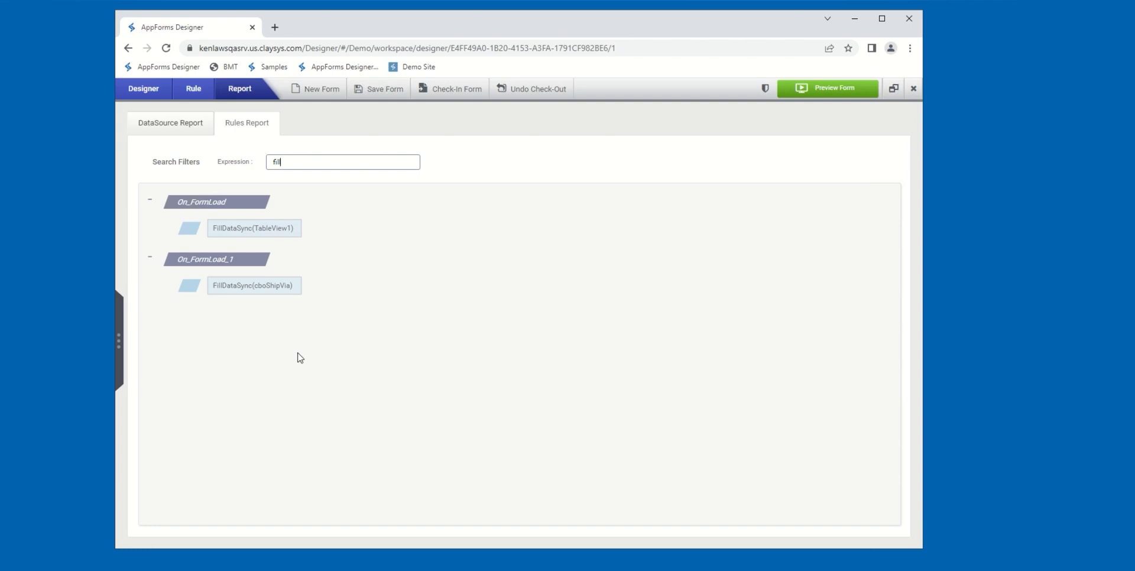
{"action": "mouse_move", "coordinate": [248, 358]}
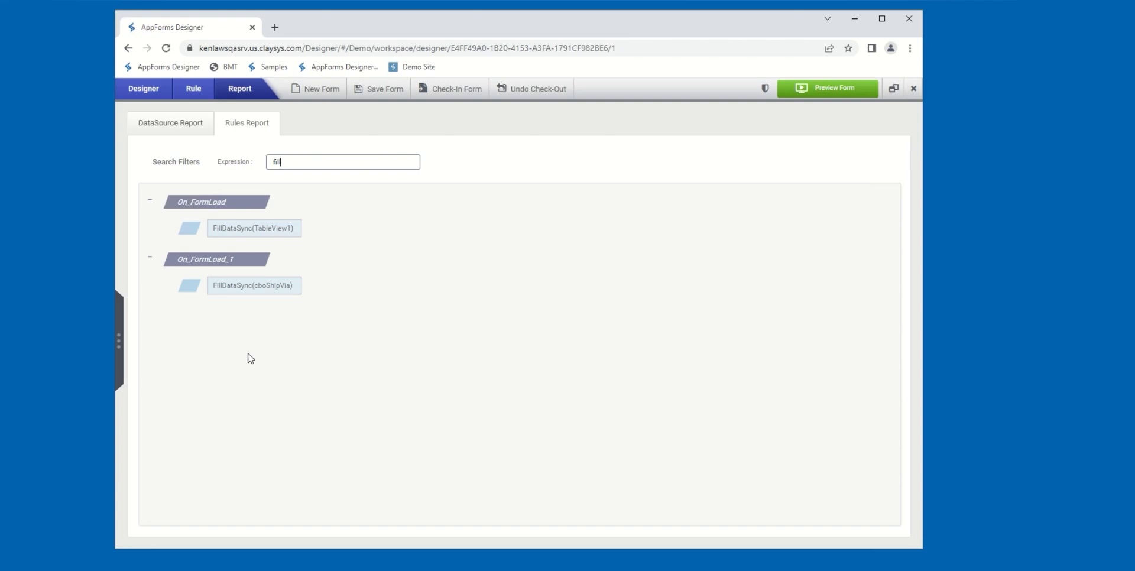
{"action": "mouse_move", "coordinate": [335, 372]}
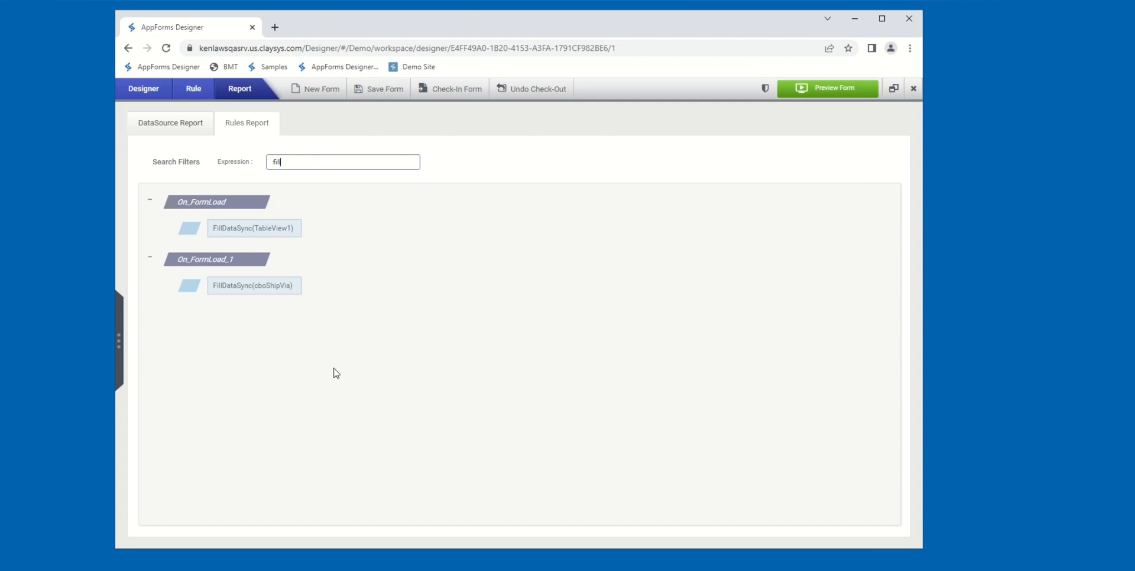